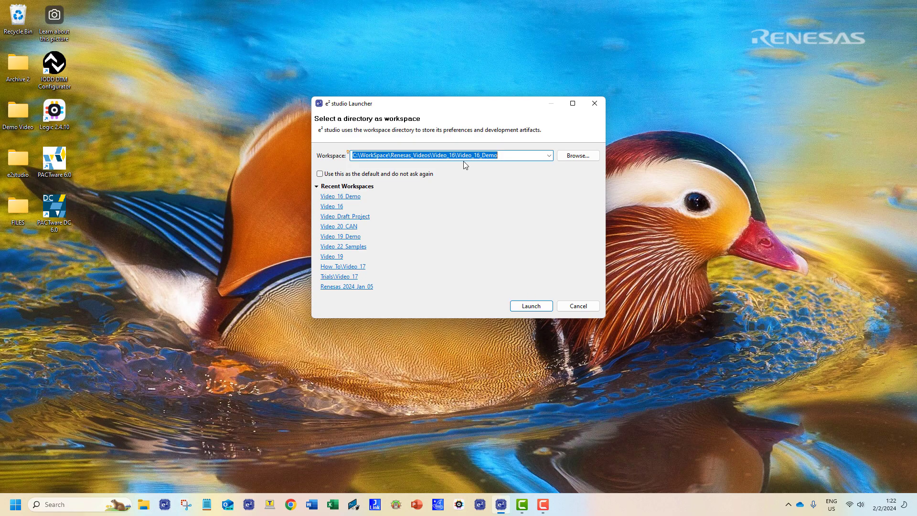
Step: Launch e2 studio and start a Renesas RA C/C++ project named Temperature_I2C_Dem
{"action": "left_click", "coordinate": [530, 306]}
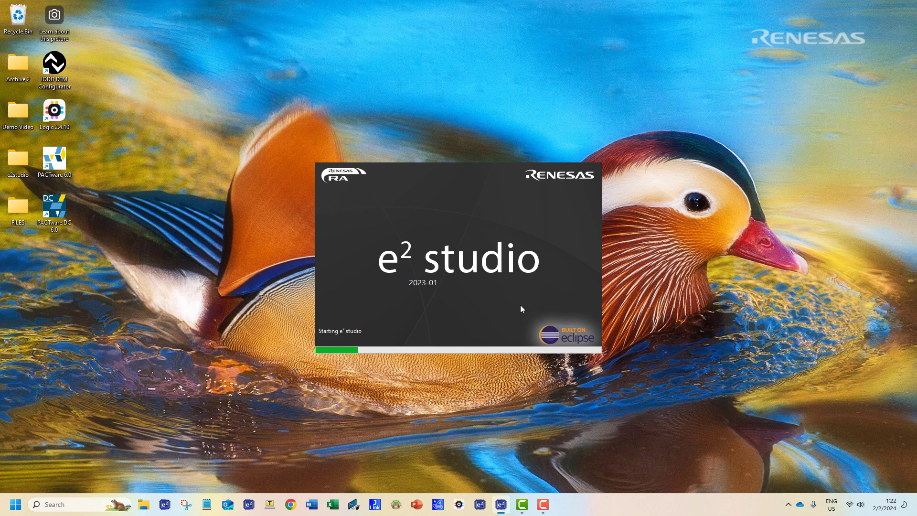
{"action": "left_click", "coordinate": [7, 15]}
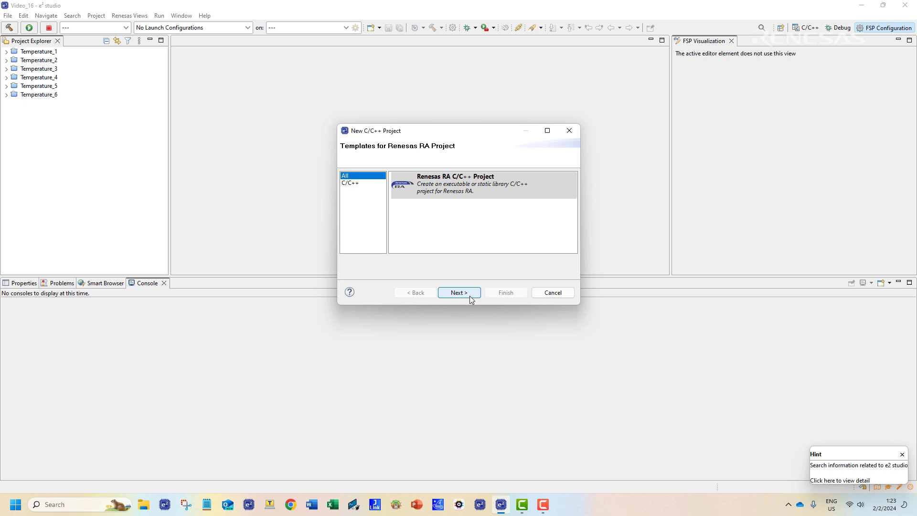
{"action": "left_click", "coordinate": [459, 292]}
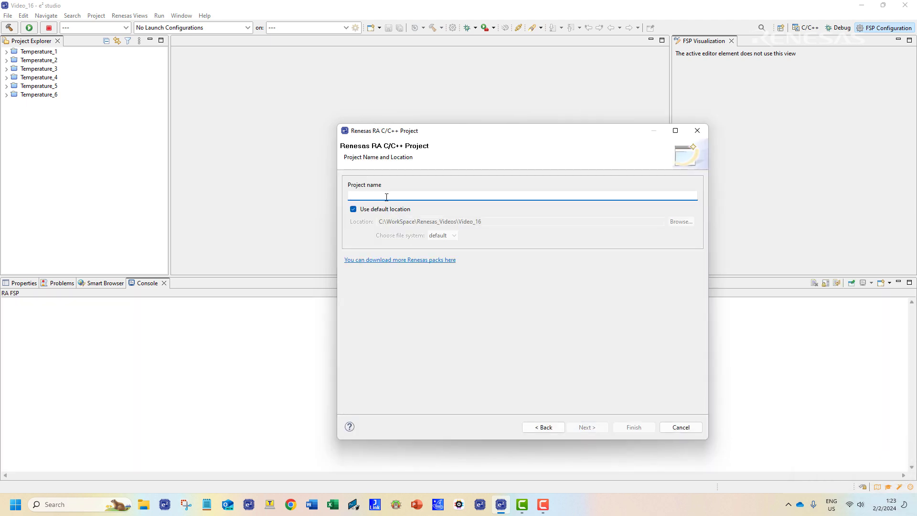
{"action": "type", "text": "Temperature_I2C_Dem"}
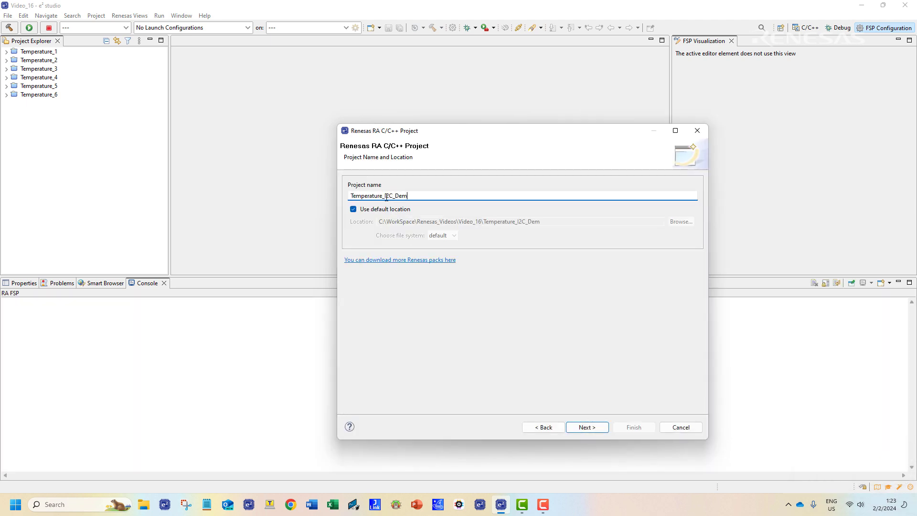
{"action": "left_click", "coordinate": [586, 427]}
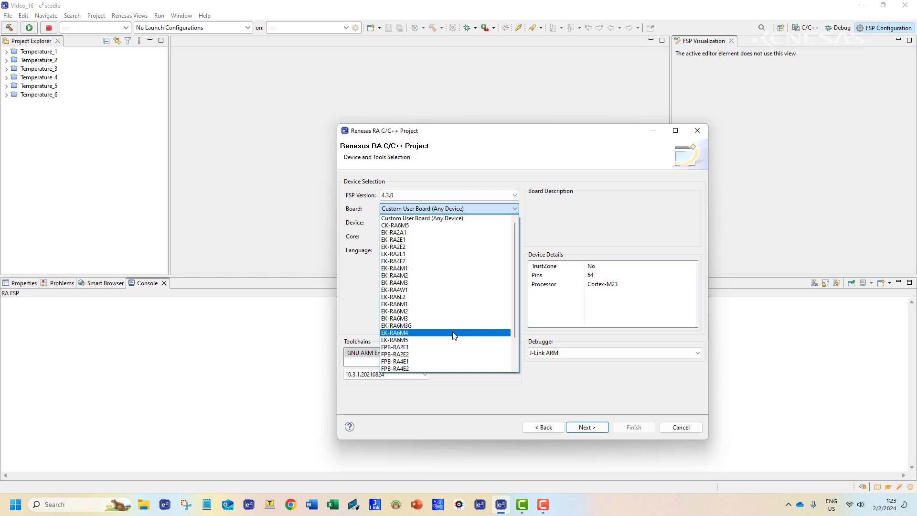
Step: Choose the EK-RA6M4 board, flat executable without RTOS, and the Bare Metal - Minimal template
{"action": "left_click", "coordinate": [395, 332]}
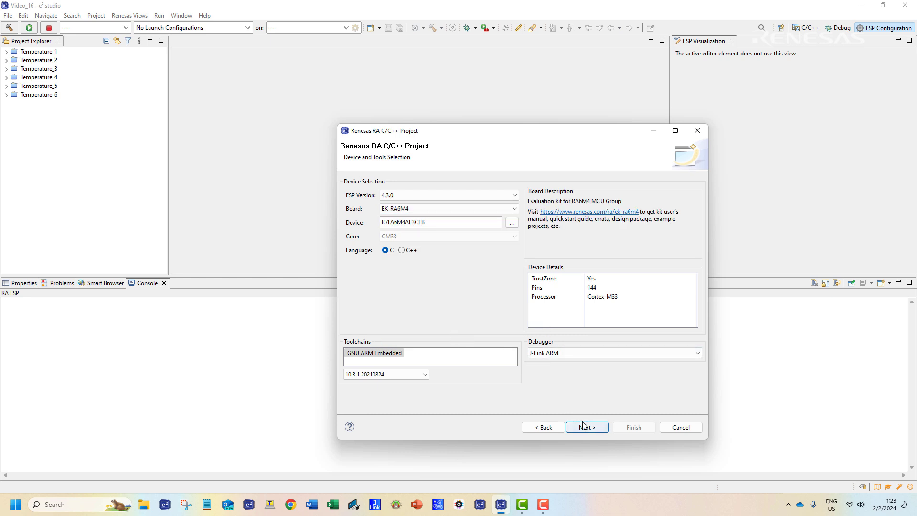
{"action": "left_click", "coordinate": [586, 427]}
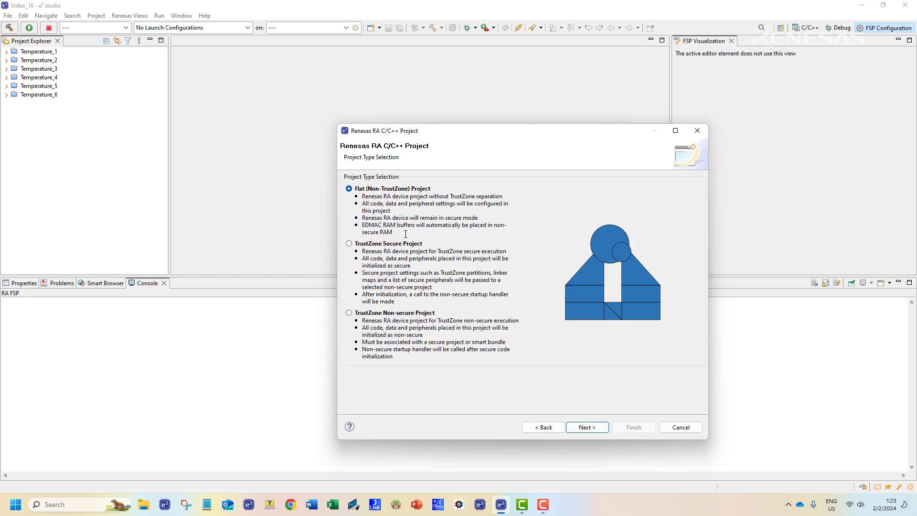
{"action": "left_click", "coordinate": [586, 427]}
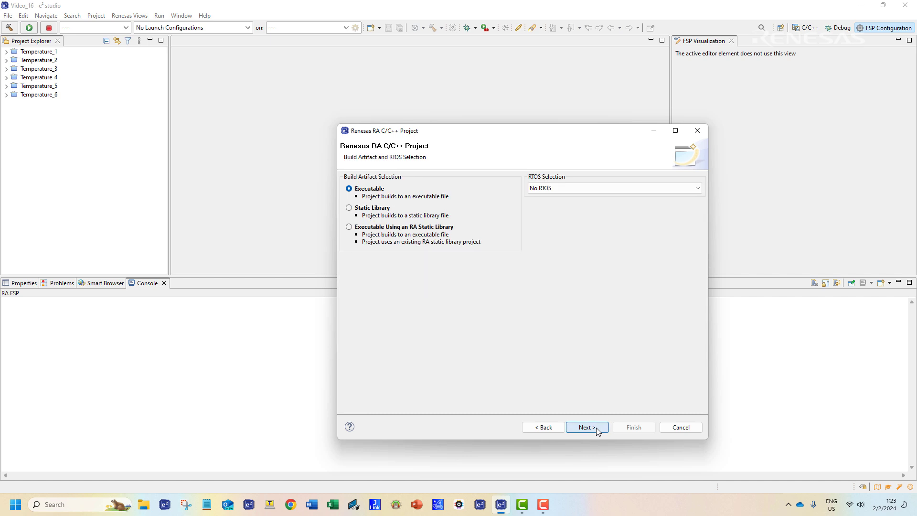
{"action": "left_click", "coordinate": [586, 427]}
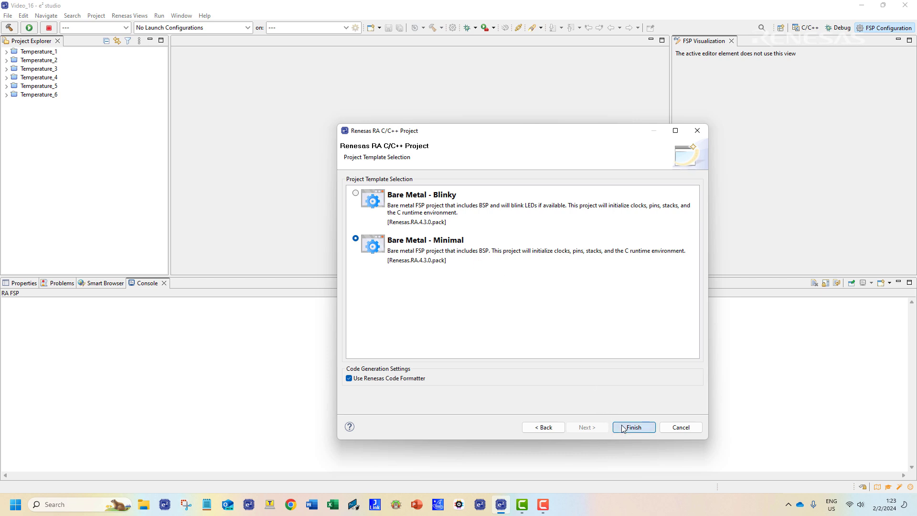
{"action": "left_click", "coordinate": [632, 427]}
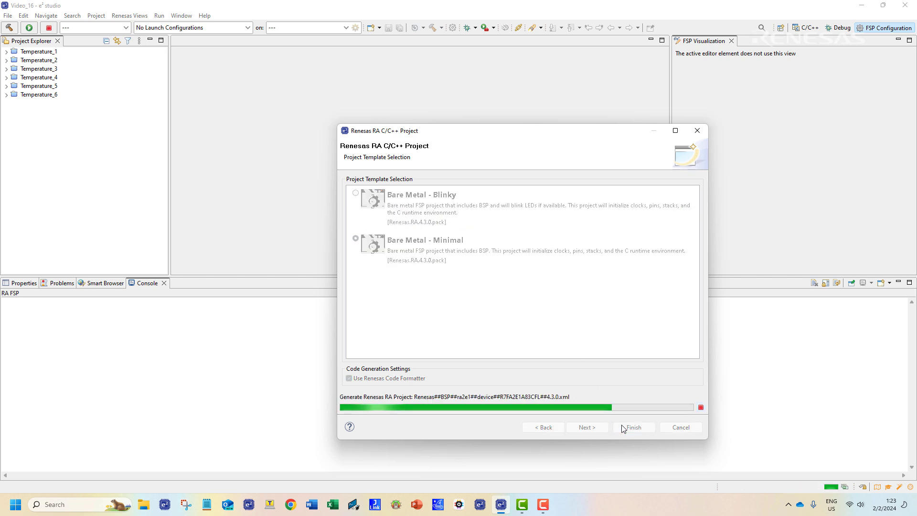
Step: Open configuration.xml, add an r_iic_master I2C Master stack, and set Channel to 1
{"action": "left_click", "coordinate": [633, 427]}
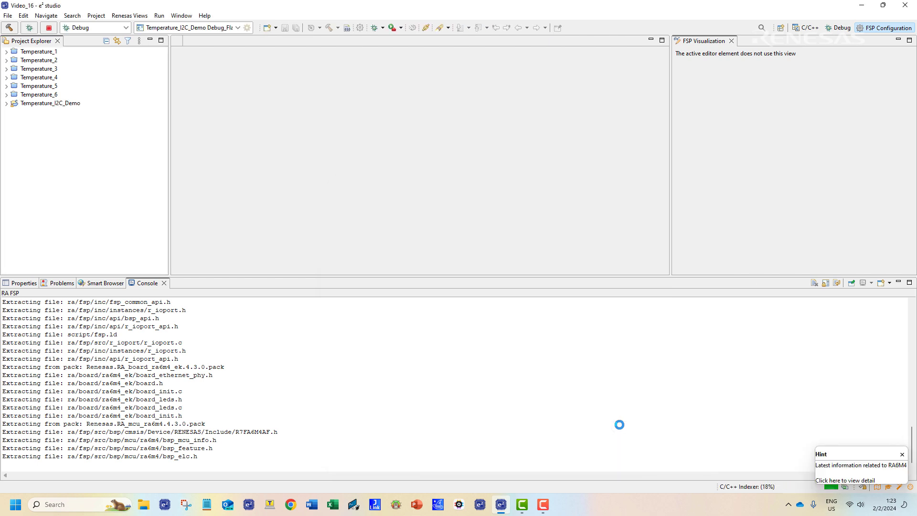
{"action": "double_click", "coordinate": [51, 103]}
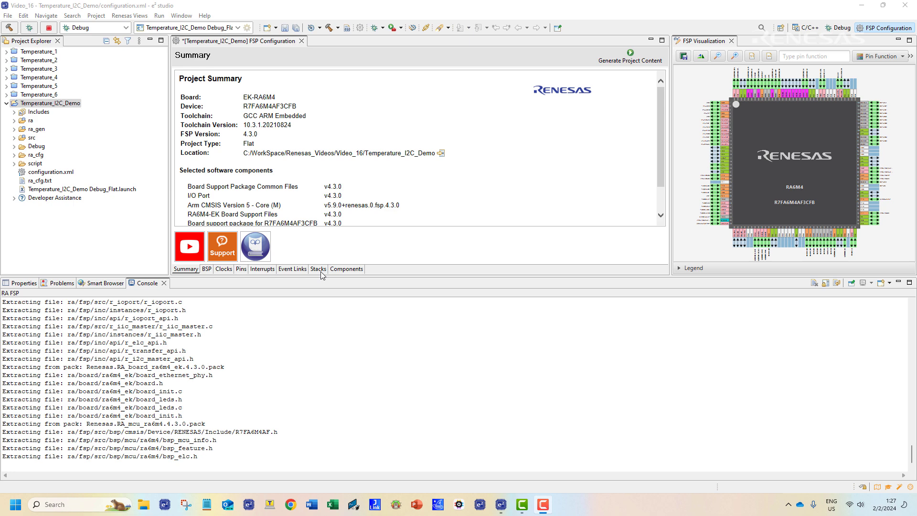
{"action": "left_click", "coordinate": [317, 269]}
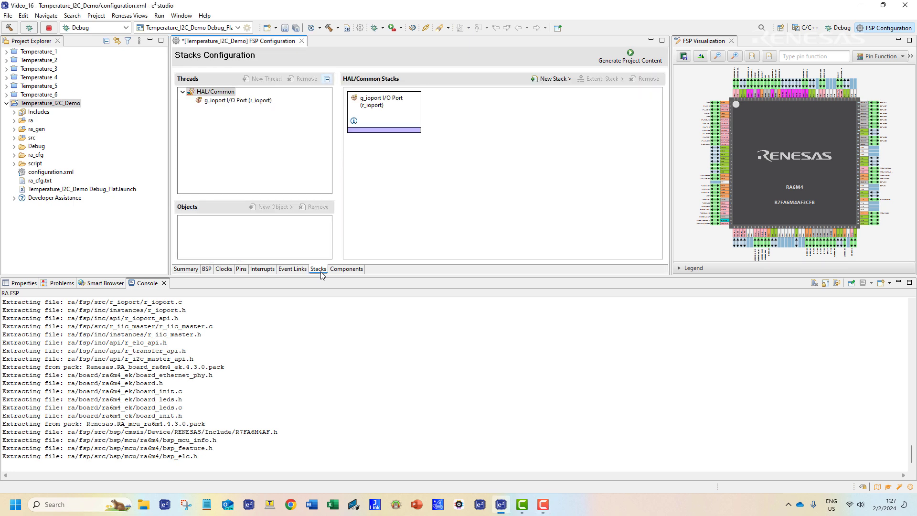
{"action": "left_click", "coordinate": [549, 78]}
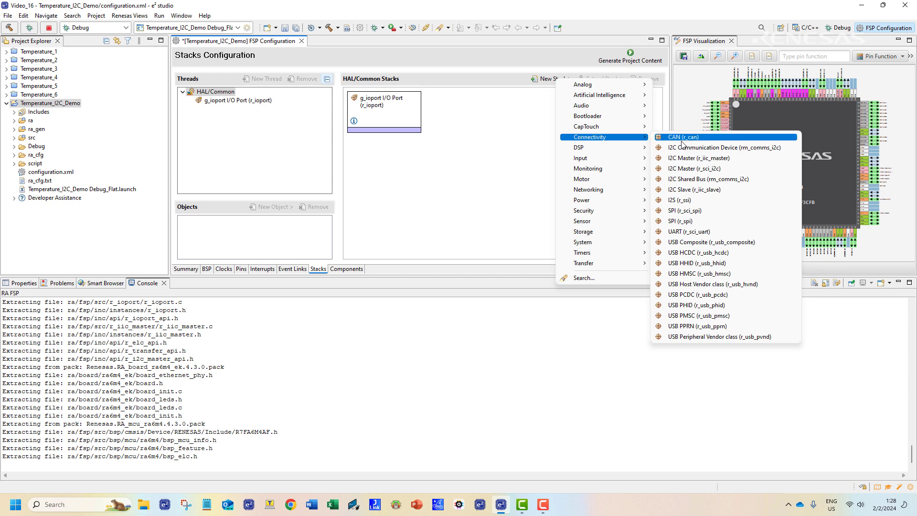
{"action": "mouse_move", "coordinate": [698, 158]}
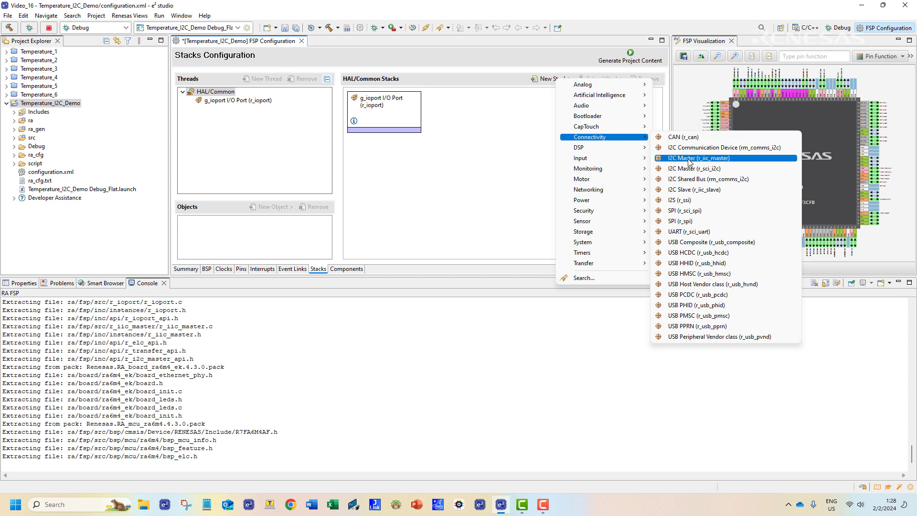
{"action": "left_click", "coordinate": [697, 158]}
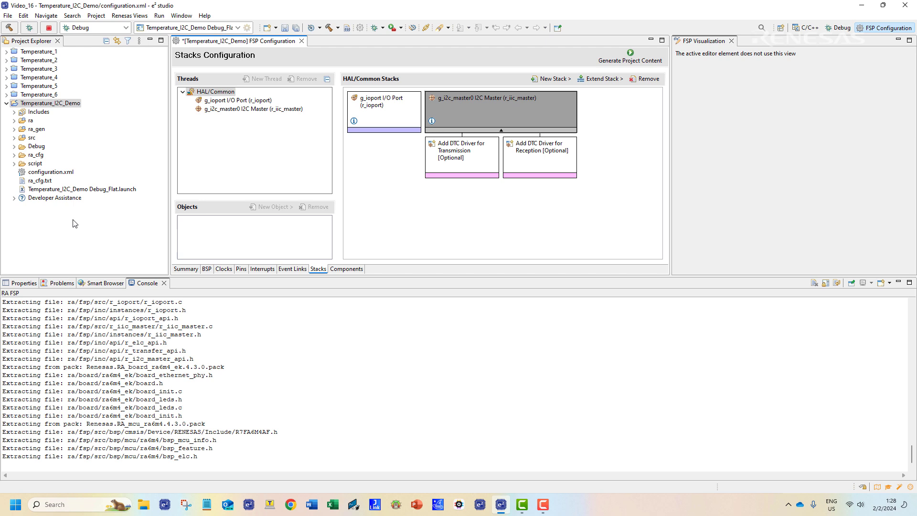
{"action": "left_click", "coordinate": [500, 106]}
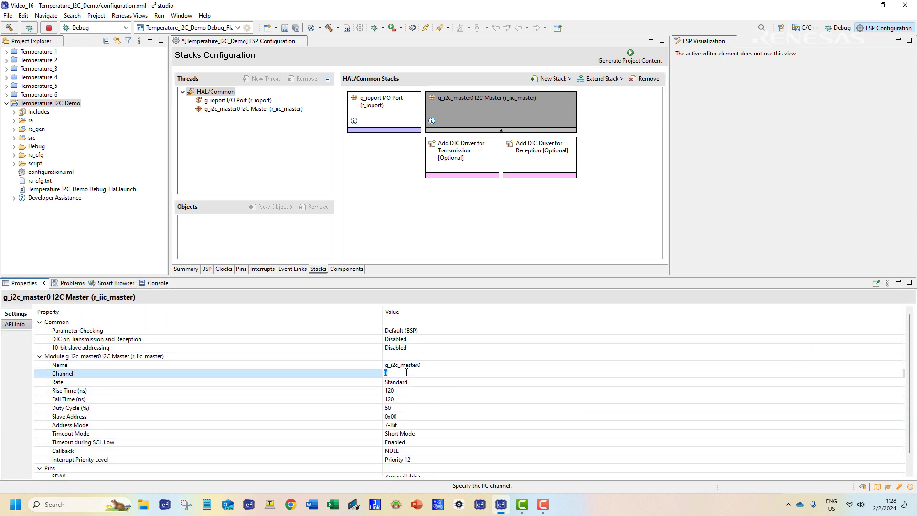
{"action": "type", "text": "1"}
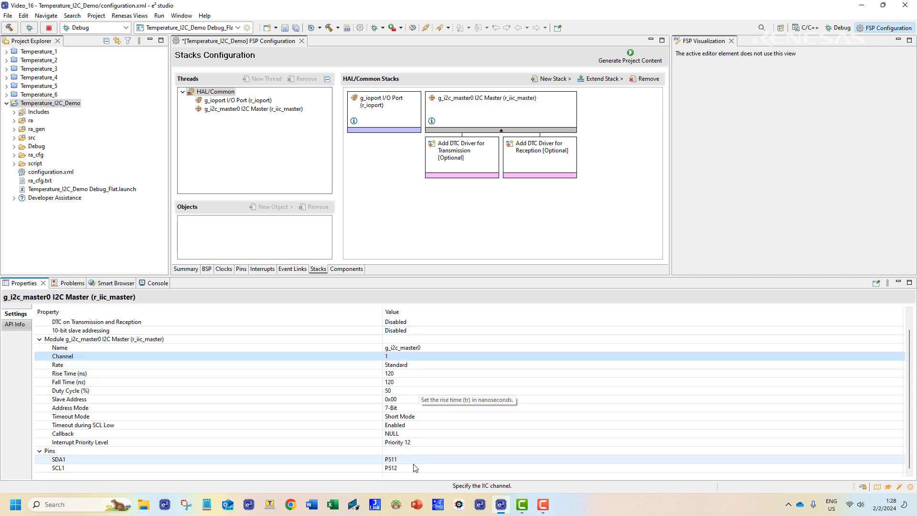
{"action": "left_click", "coordinate": [234, 468]}
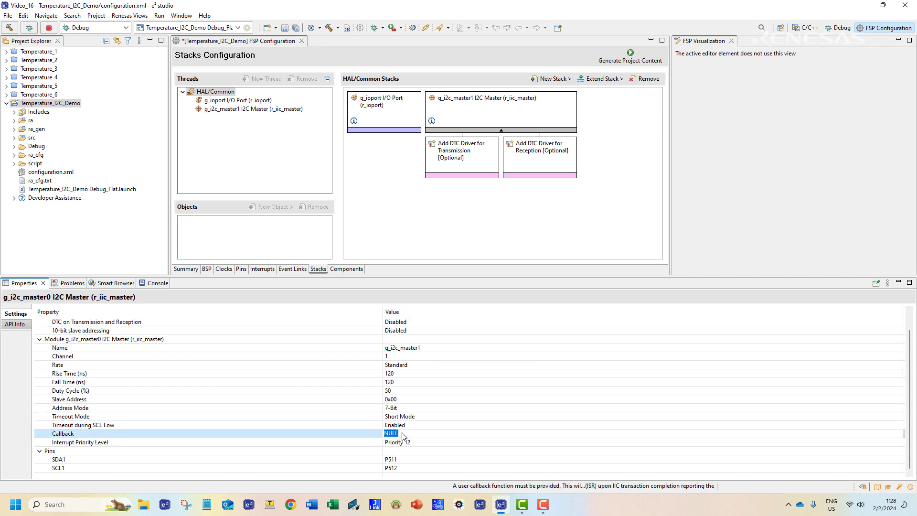
Step: Set the I2C master Callback to callback_i2c and generate the project content
{"action": "type", "text": "callback"}
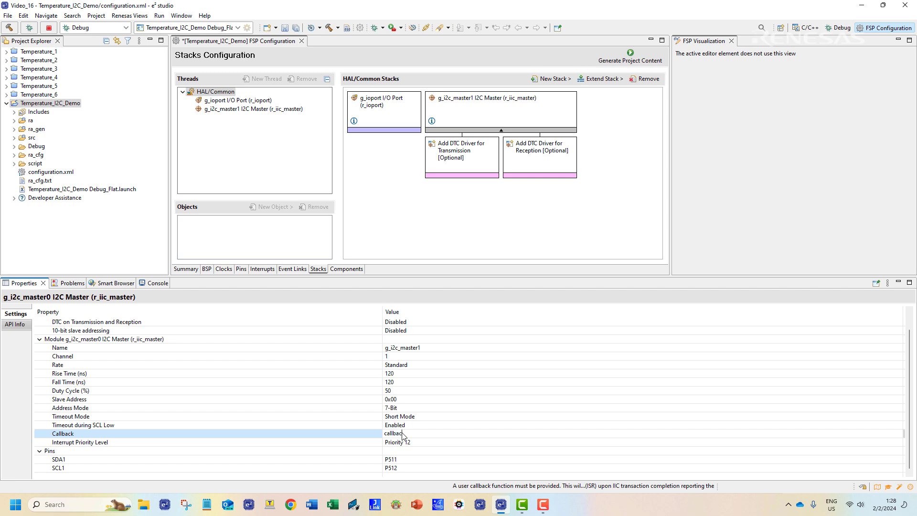
{"action": "type", "text": "_i2c"}
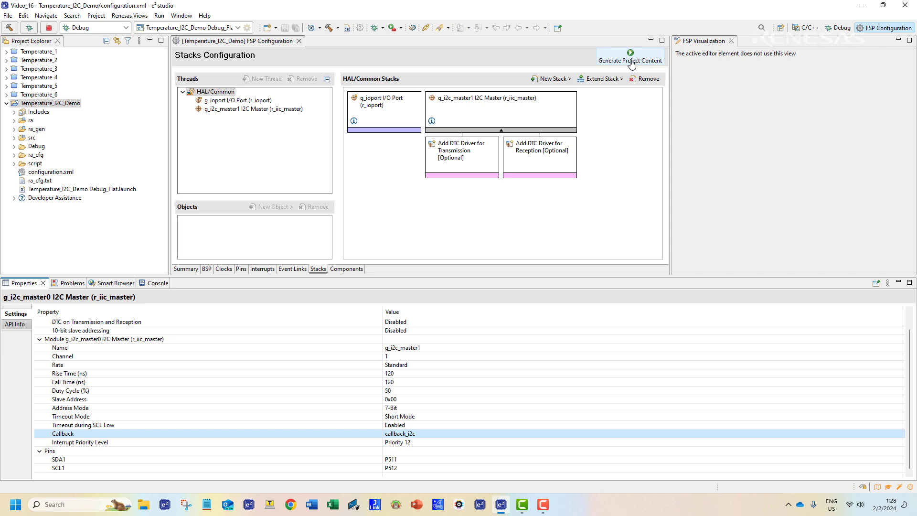
{"action": "left_click", "coordinate": [630, 56]}
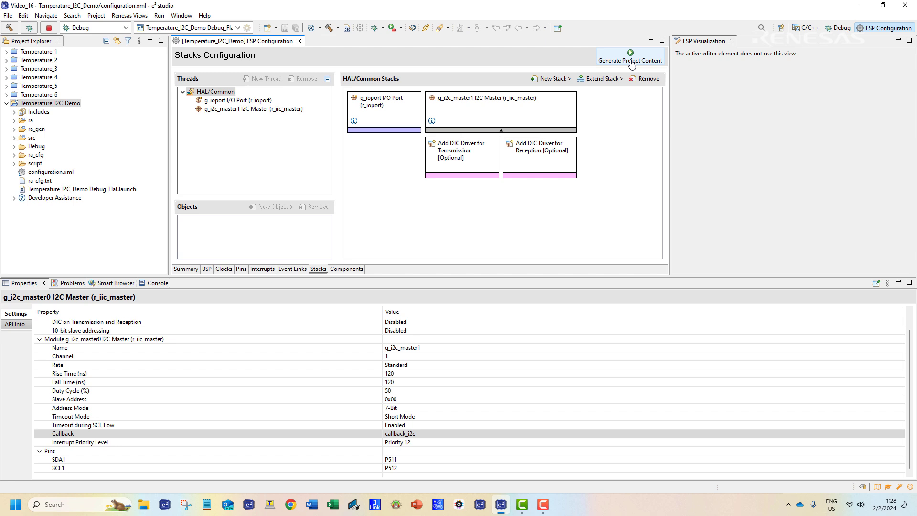
{"action": "mouse_move", "coordinate": [605, 172]}
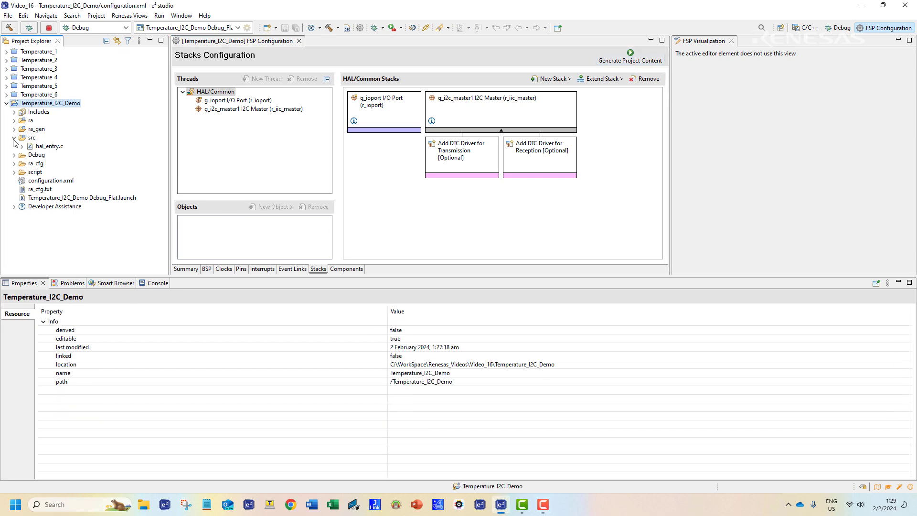
Step: In hal_entry.c, declare the static I2C master event and a uint8_t sensor_data buffer
{"action": "double_click", "coordinate": [49, 145]}
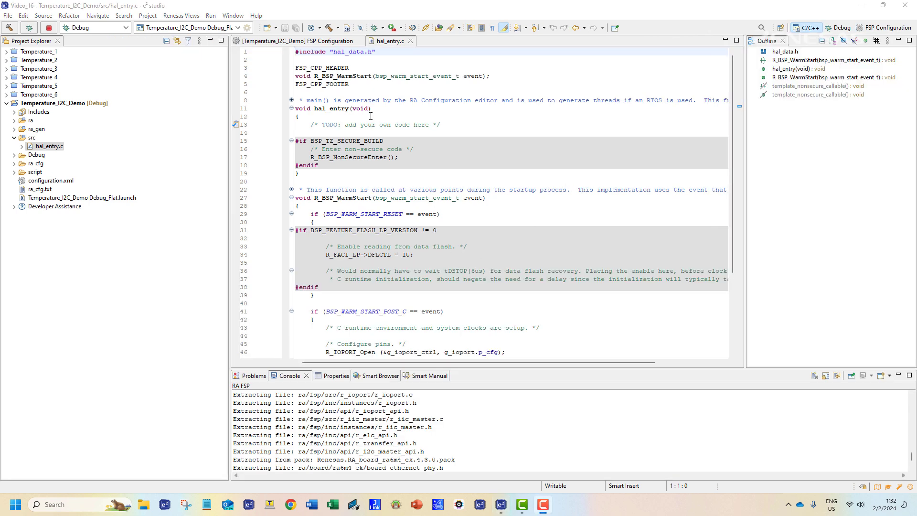
{"action": "type", "text": "static i2c"}
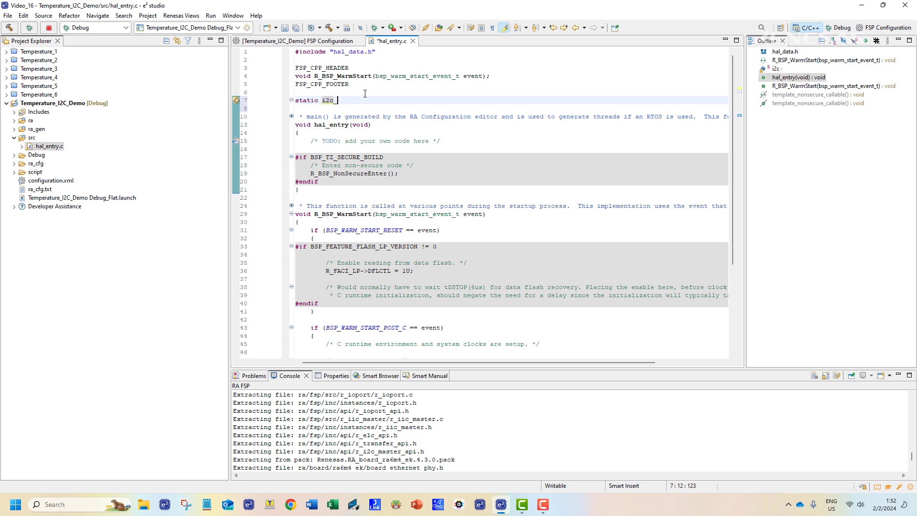
{"action": "type", "text": "_master_event_t i2c_event = 0;"}
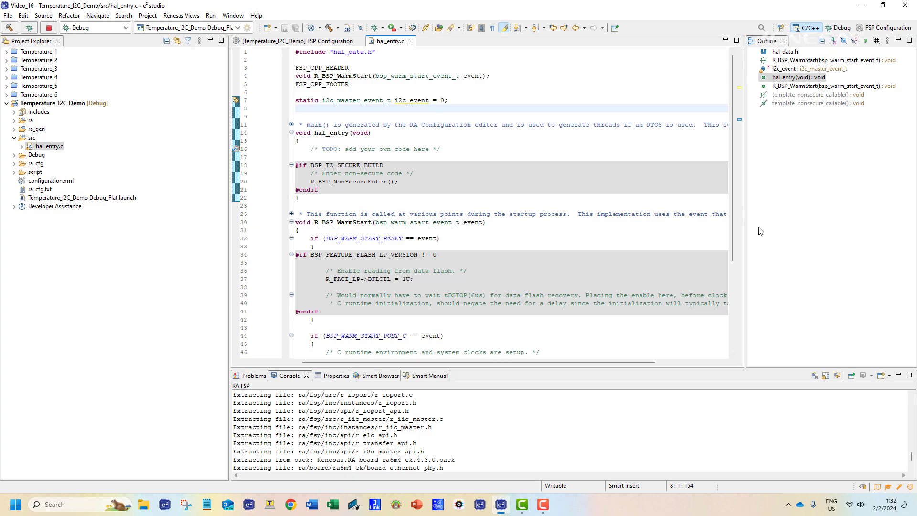
{"action": "type", "text": "uint"}
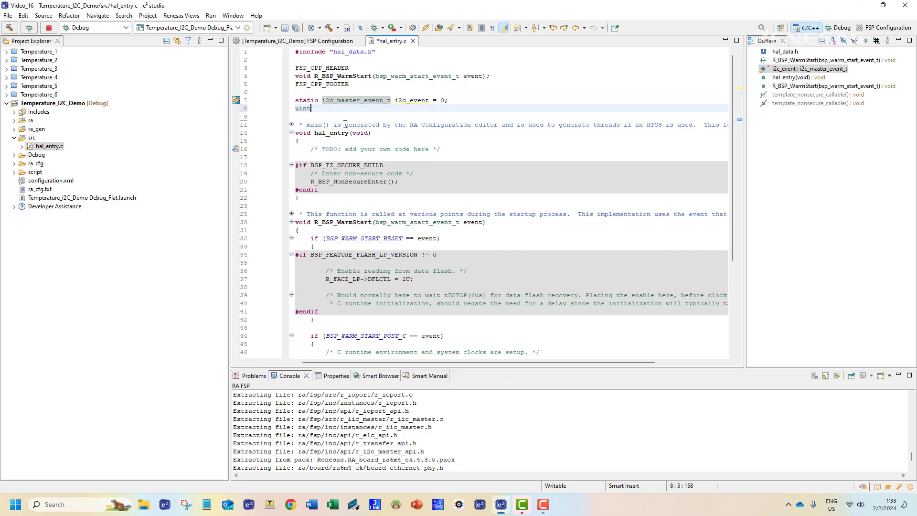
{"action": "type", "text": "8_t"}
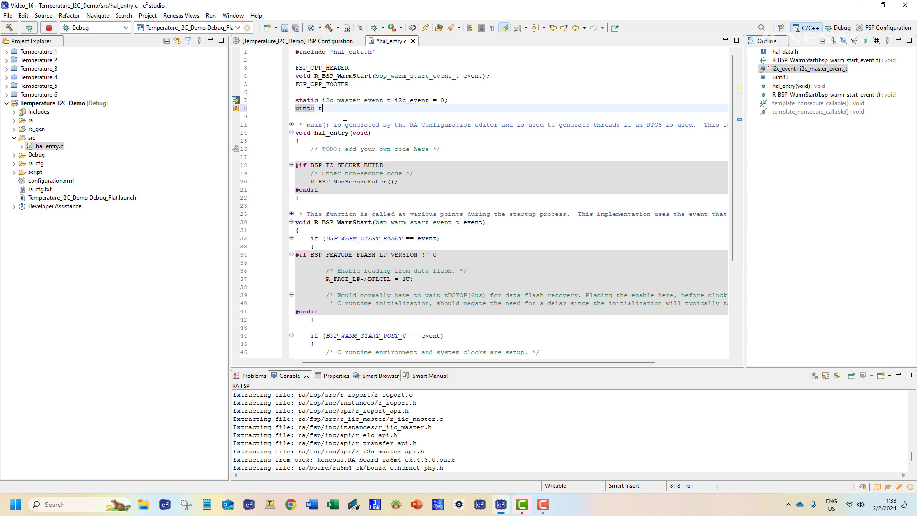
{"action": "type", "text": "sensor_data[4"}
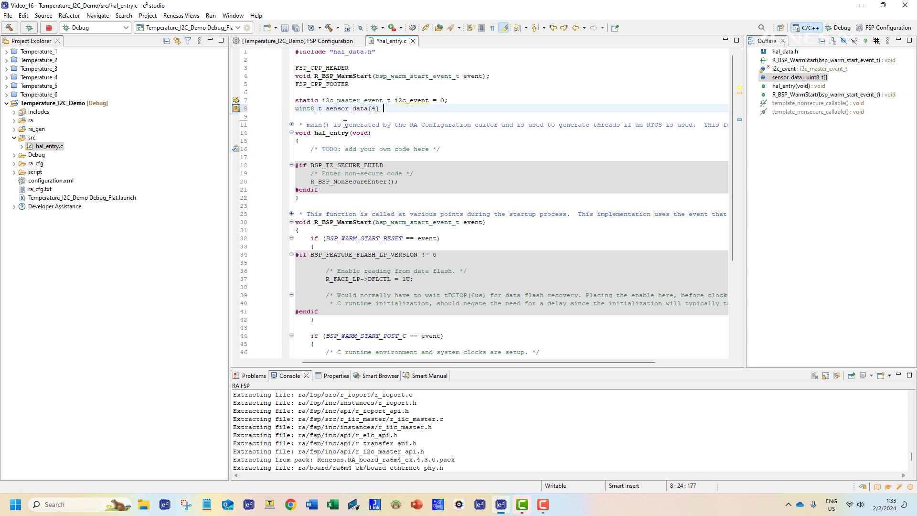
{"action": "type", "text": "= {0x00"}
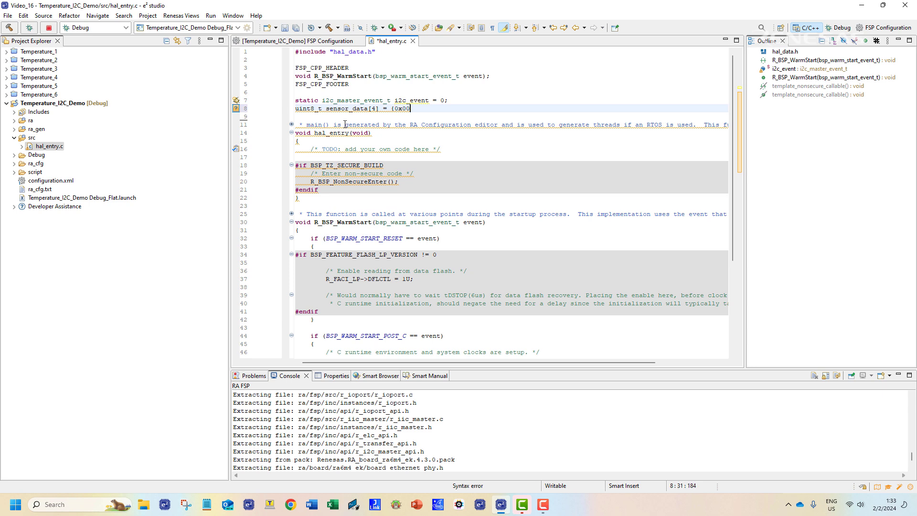
{"action": "type", "text": ";"}
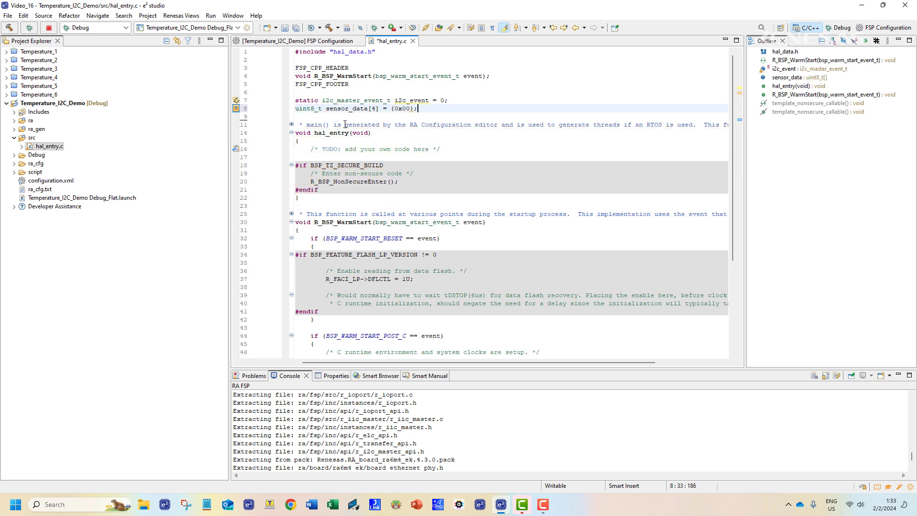
Step: Declare int16_t integer/decimal parts, int32_t tmp_32/hmd_32 and uint16_t tmp_u16/hmd_u16
{"action": "type", "text": "int"}
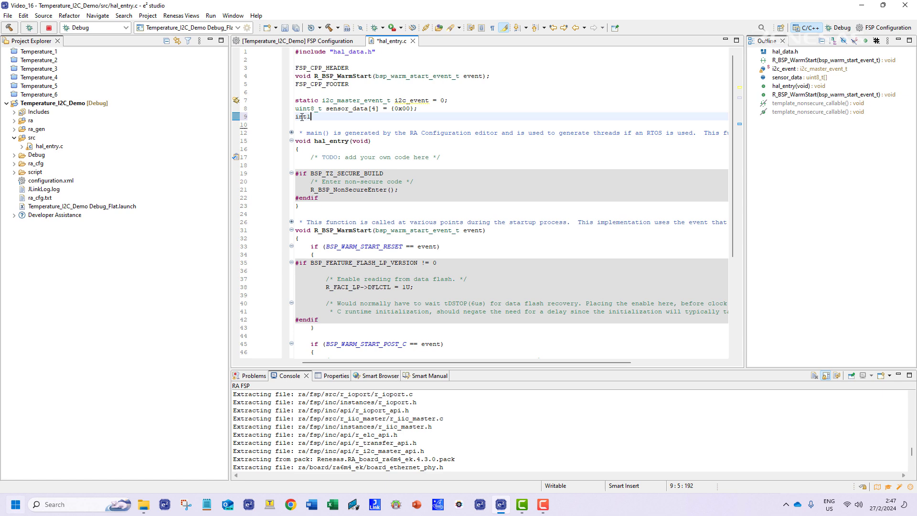
{"action": "type", "text": "16_t tmp_integer_part"}
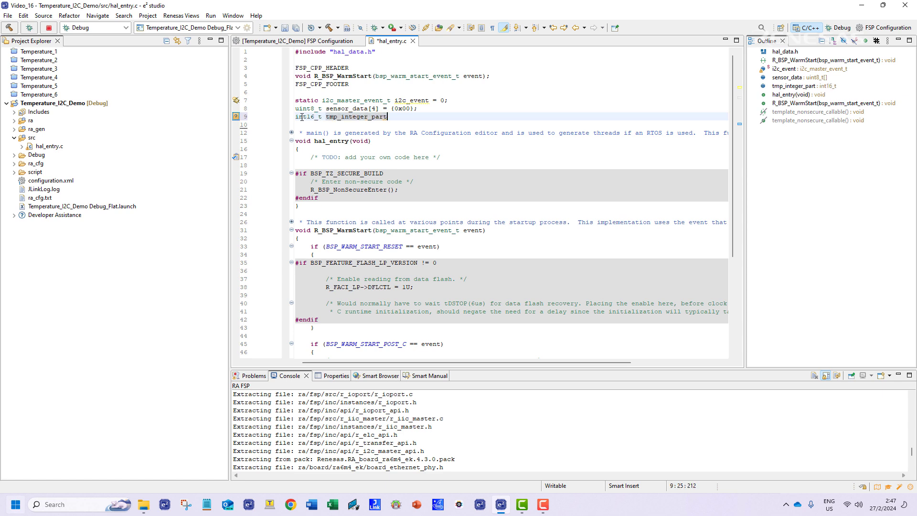
{"action": "type", "text": ", hmd_integer_part;"}
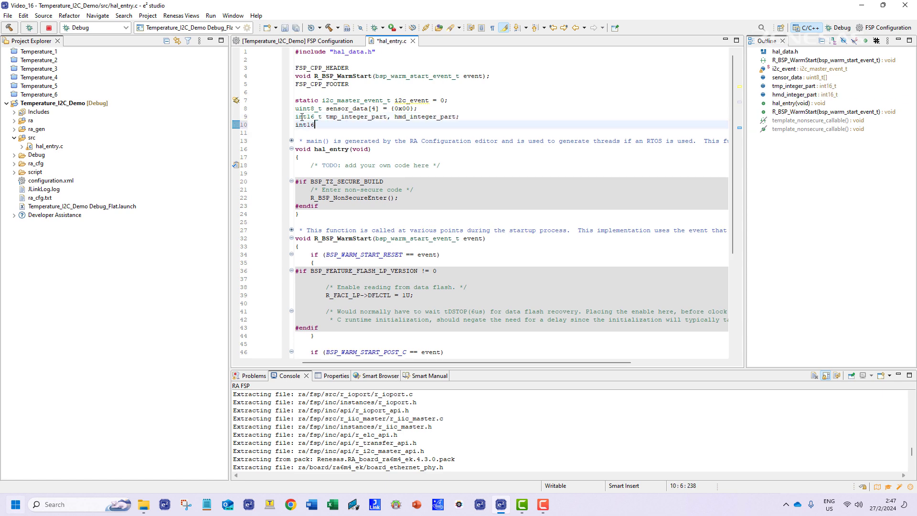
{"action": "type", "text": "6_t tmp_decimal_part,"}
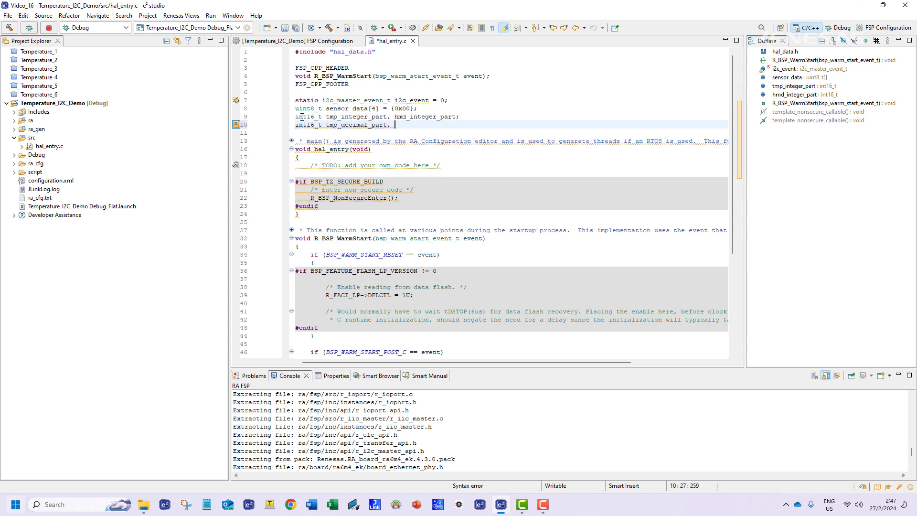
{"action": "type", "text": "hmd_decimal_part;"}
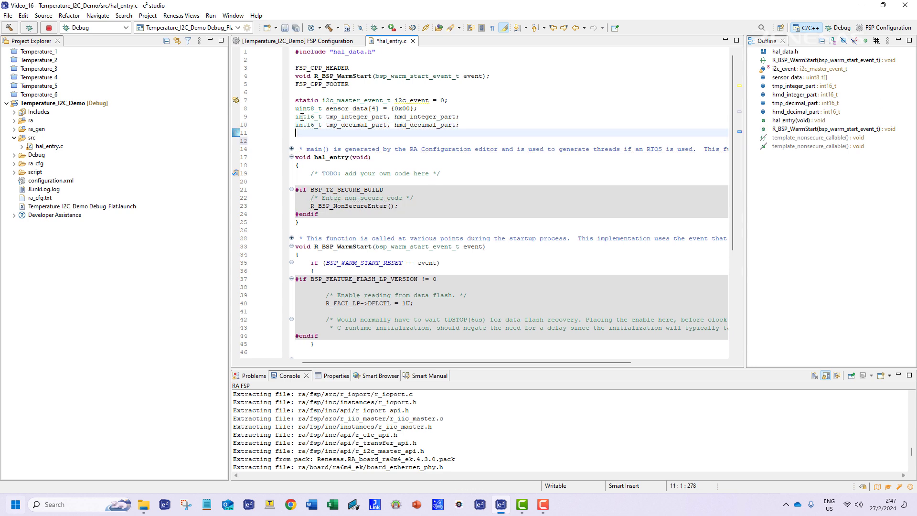
{"action": "type", "text": "int32_t tmp_32 ="}
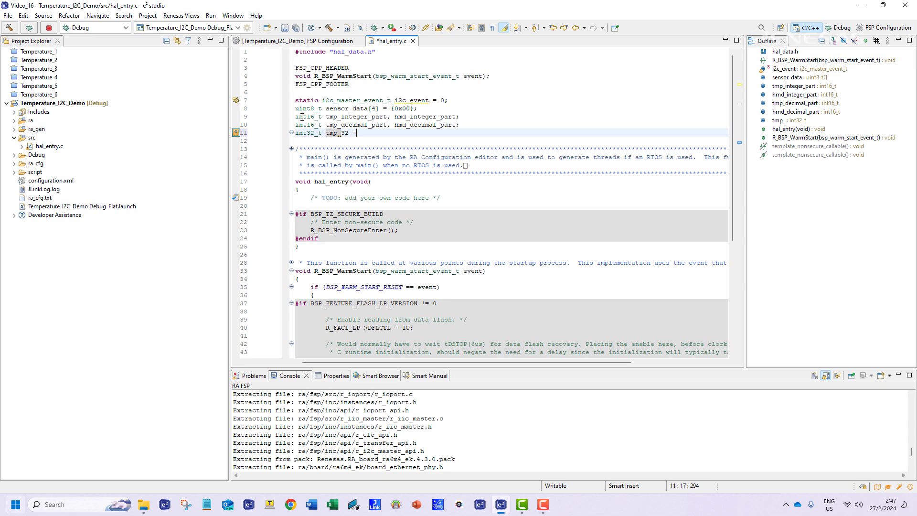
{"action": "type", "text": "0,hm"}
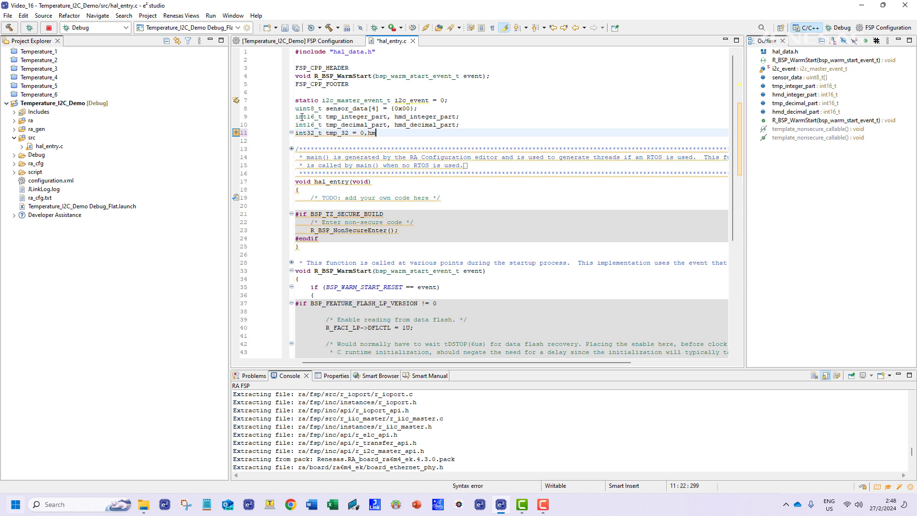
{"action": "type", "text": "hmd_32 =0;"}
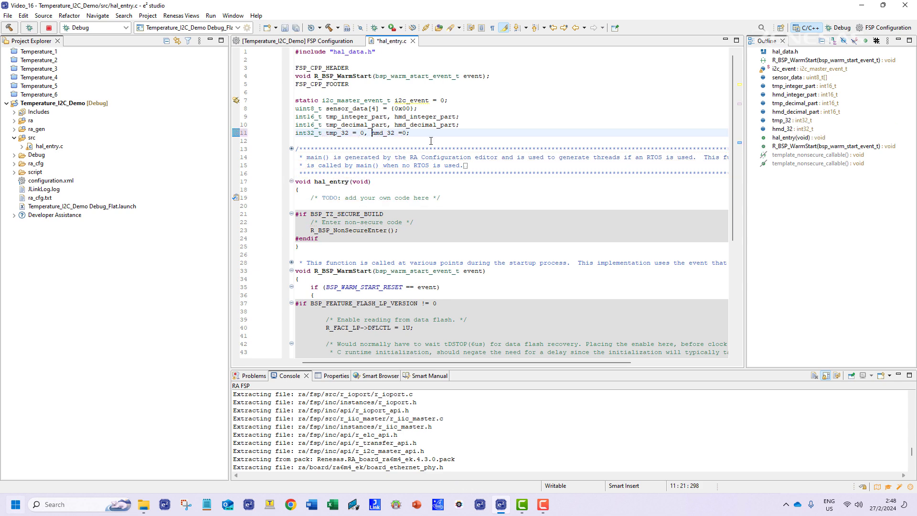
{"action": "type", "text": "uint16_t tmp_u16 = 0"}
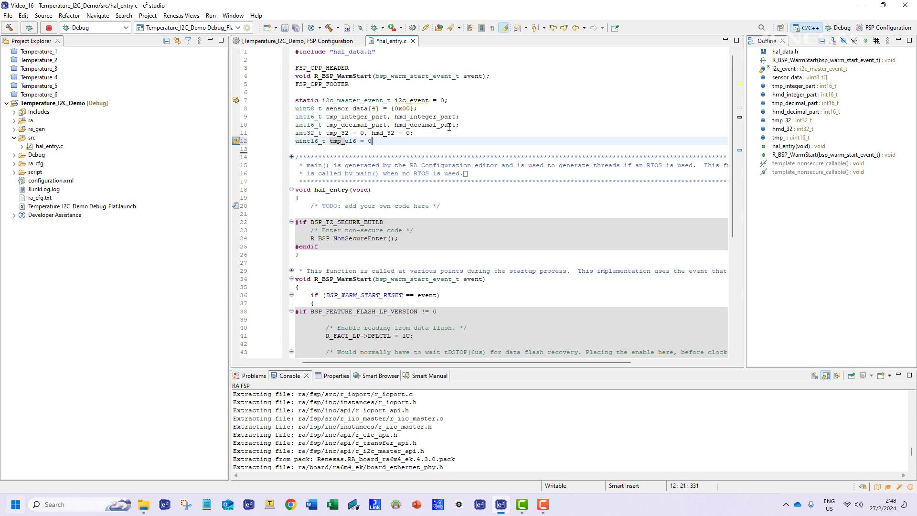
{"action": "type", "text": "x0000, hmd_u16 ="}
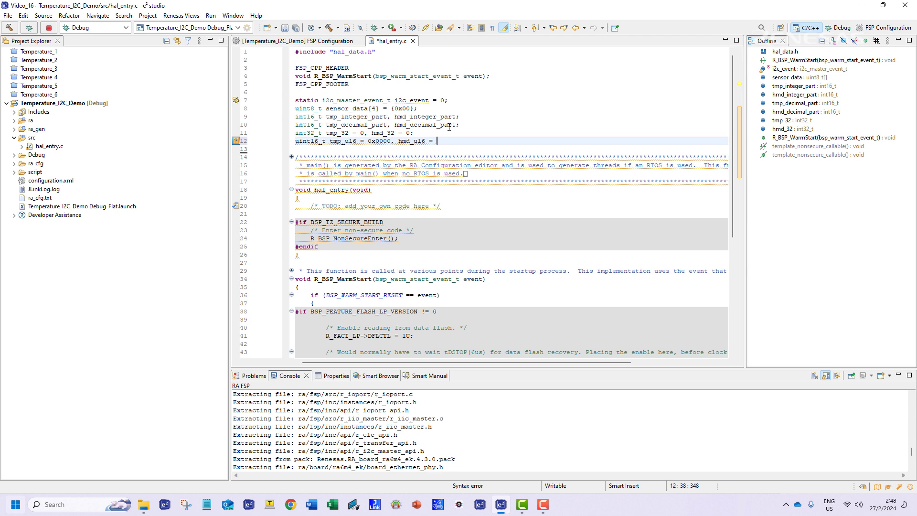
{"action": "type", "text": "0x0000;"}
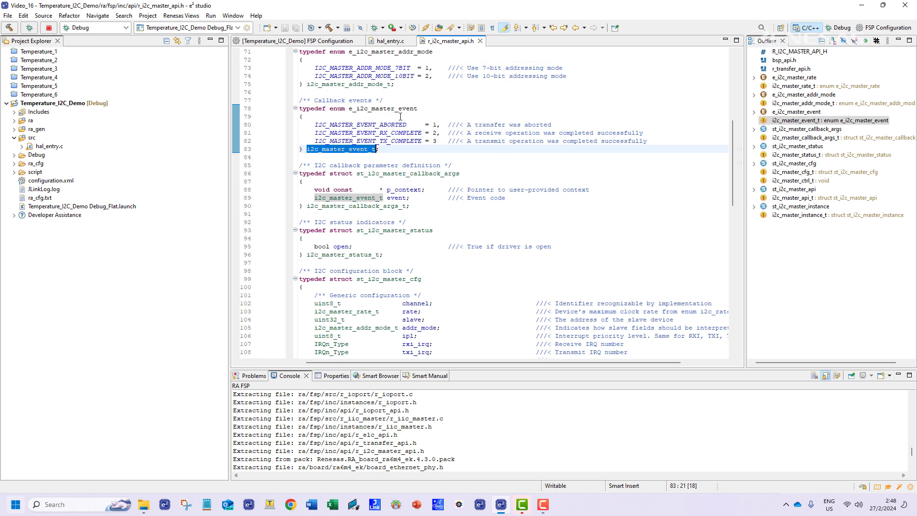
{"action": "mouse_move", "coordinate": [451, 156]}
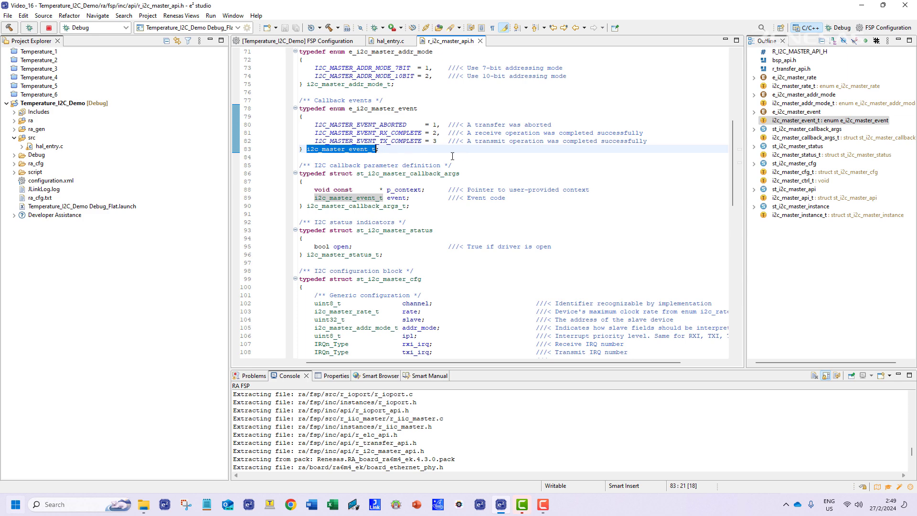
{"action": "mouse_move", "coordinate": [480, 41]}
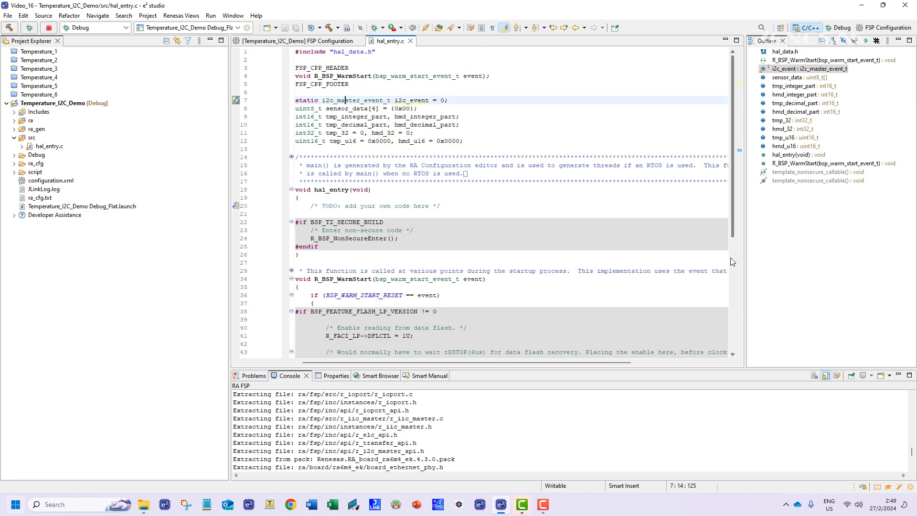
Step: Type fsp_err_t prototypes for i2c_masterInit, i2c_masterDeinit, i2c_masterWrite and i2c_masterRead
{"action": "type", "text": "fsp_err_t i2c_master"}
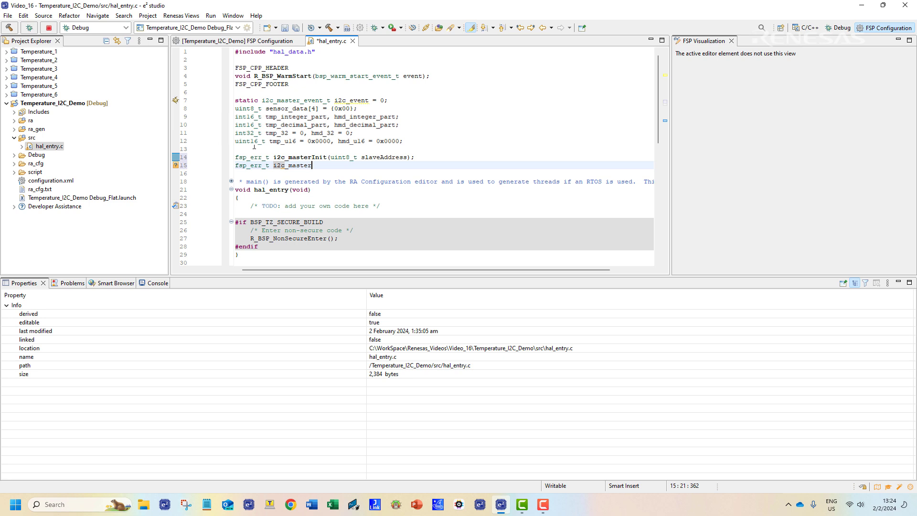
{"action": "type", "text": "Deinit(void);"}
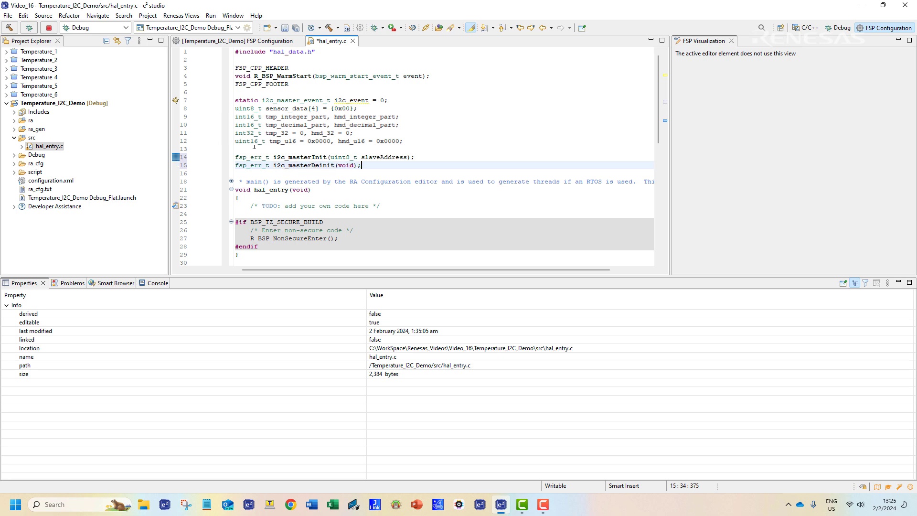
{"action": "type", "text": "fsp_err_t i2c"}
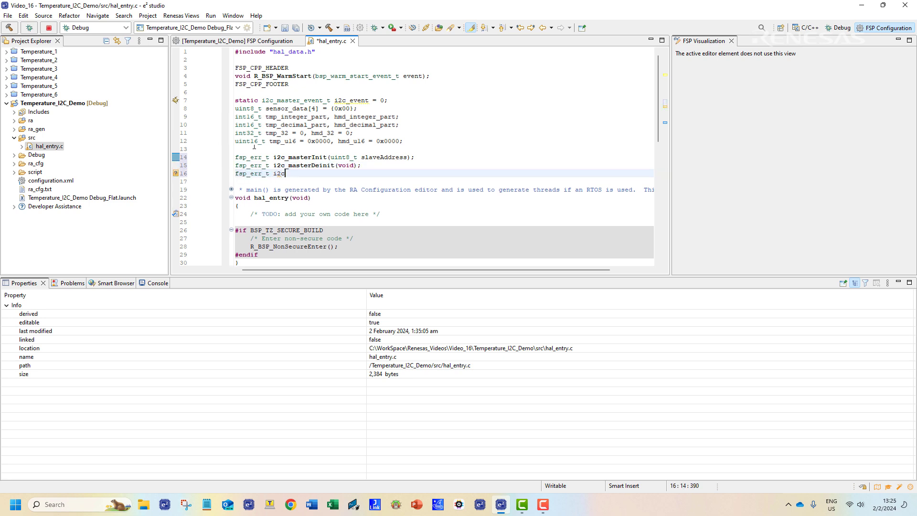
{"action": "type", "text": "masterWrite(uint8_t len, uint8_t"}
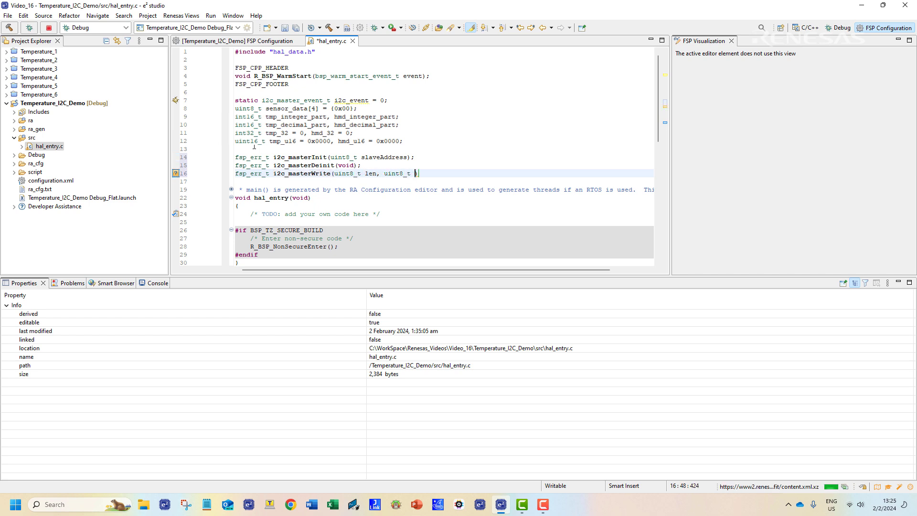
{"action": "type", "text": "txdata[len]);"}
{"action": "left_click", "coordinate": [445, 181]}
{"action": "type", "text": "fsp_err_t i2c_mkasterRead(uint8_t "}
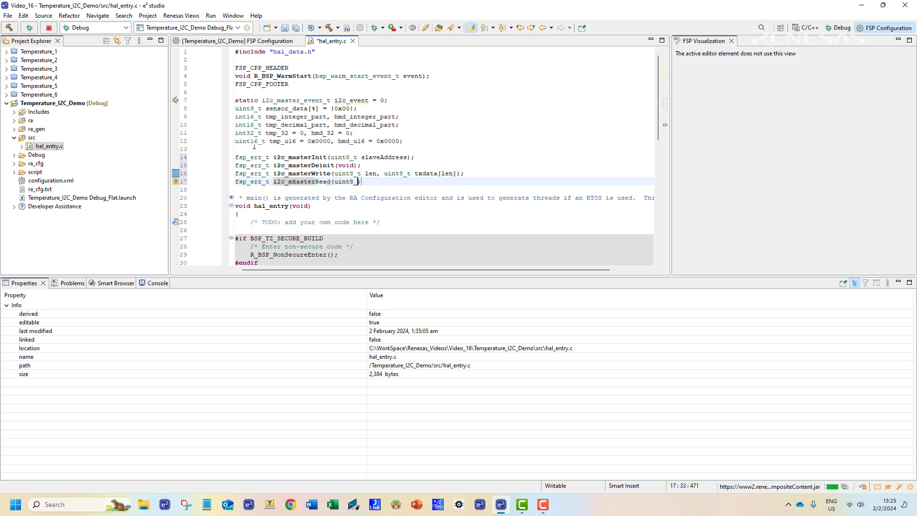
{"action": "type", "text": "len, uint8_t rxdata[len"}
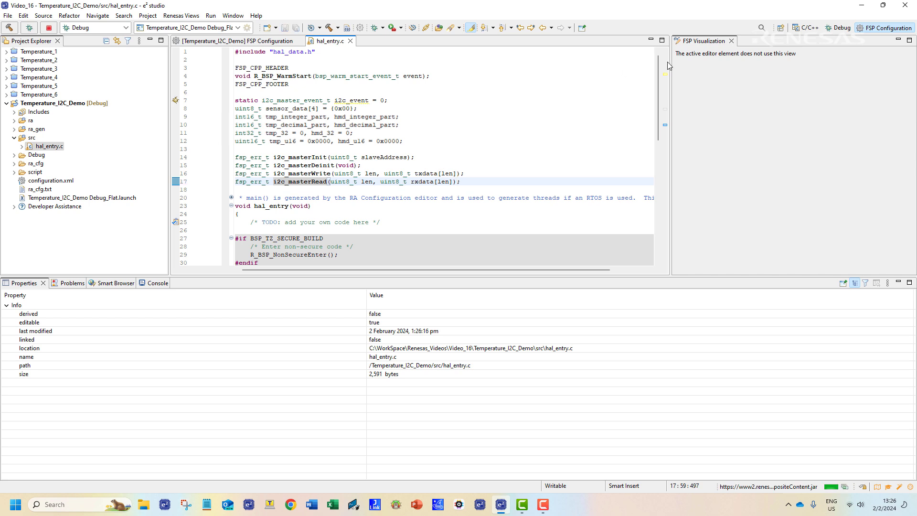
{"action": "type", "text": "fsp_err_t"}
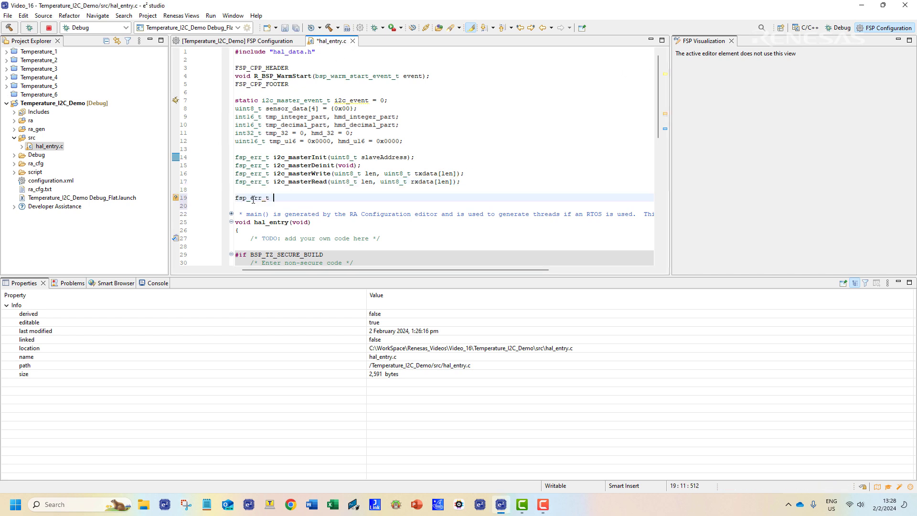
Step: Define i2c_masterInit(uint8_t slaveAddress) with initErr = FSP_SUCCESS and return initErr
{"action": "type", "text": "i2c_masterInit(uint8_t slaveAddress"}
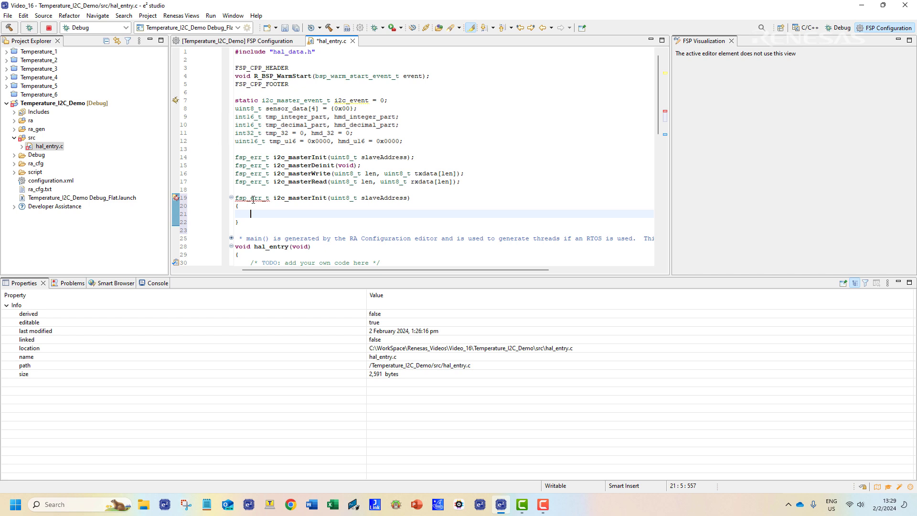
{"action": "type", "text": "fsp_err_t initErr = FSP_"}
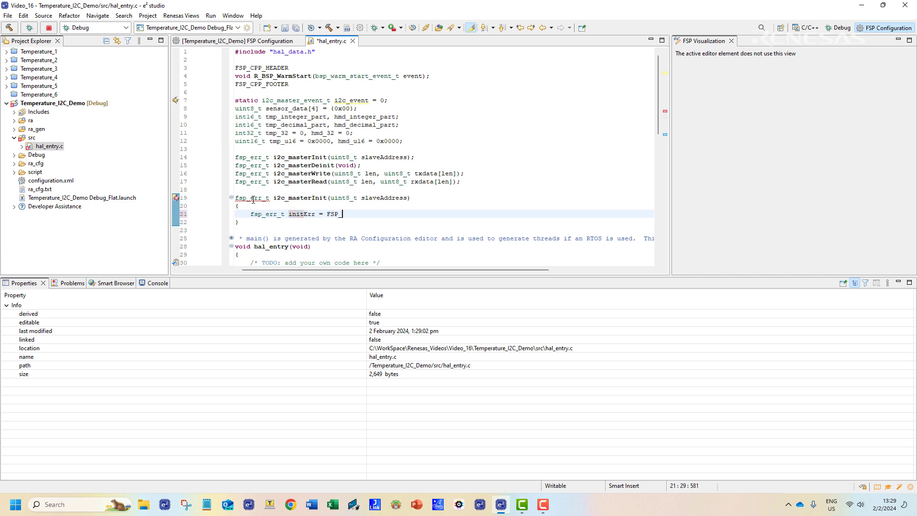
{"action": "type", "text": "SUCCESS;"}
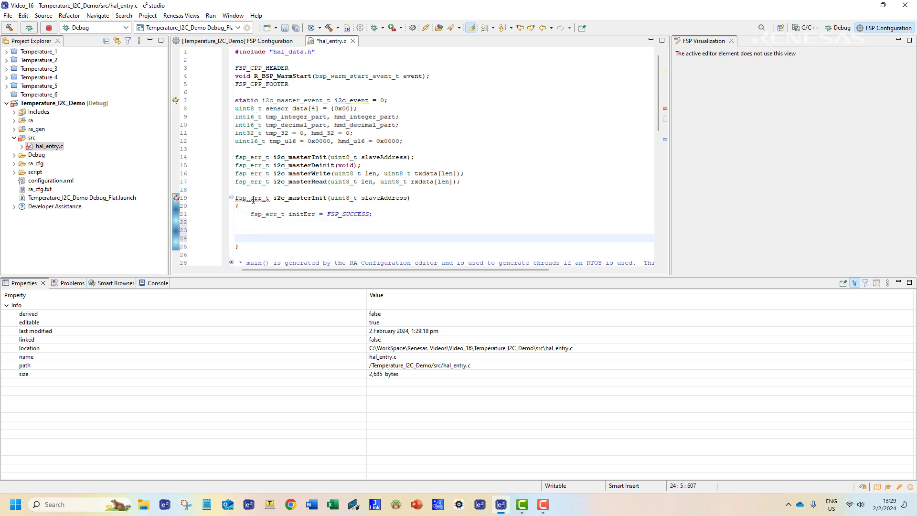
{"action": "type", "text": "return initErr;"}
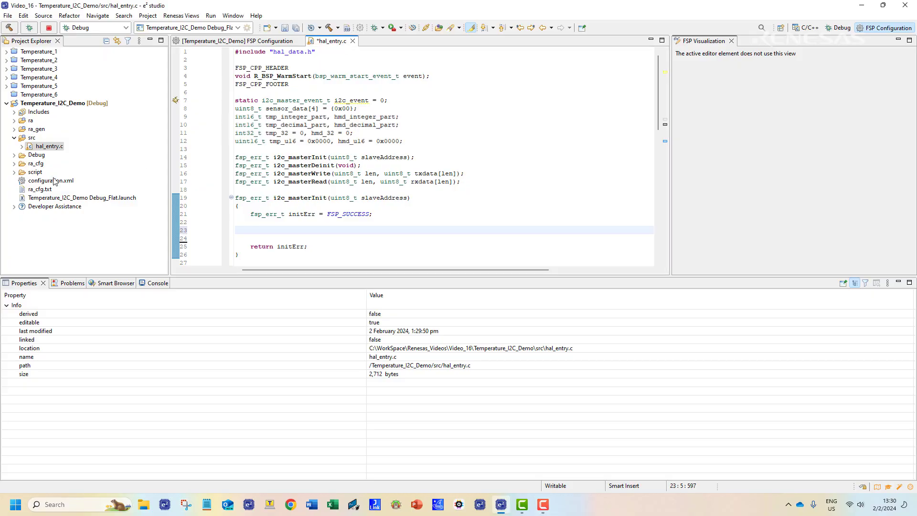
Step: Assert initErr == FSP_SUCCESS after opening the I2C master
{"action": "left_click", "coordinate": [14, 162]}
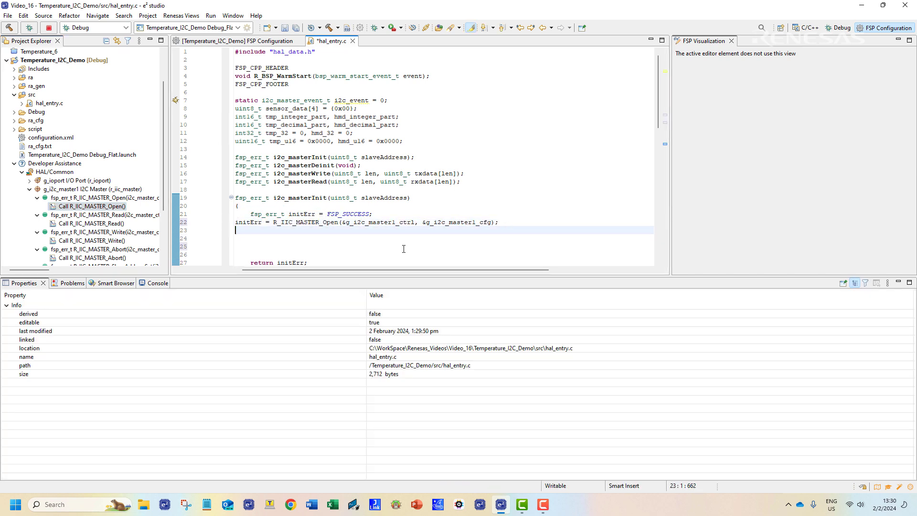
{"action": "type", "text": "assert (initErr ="}
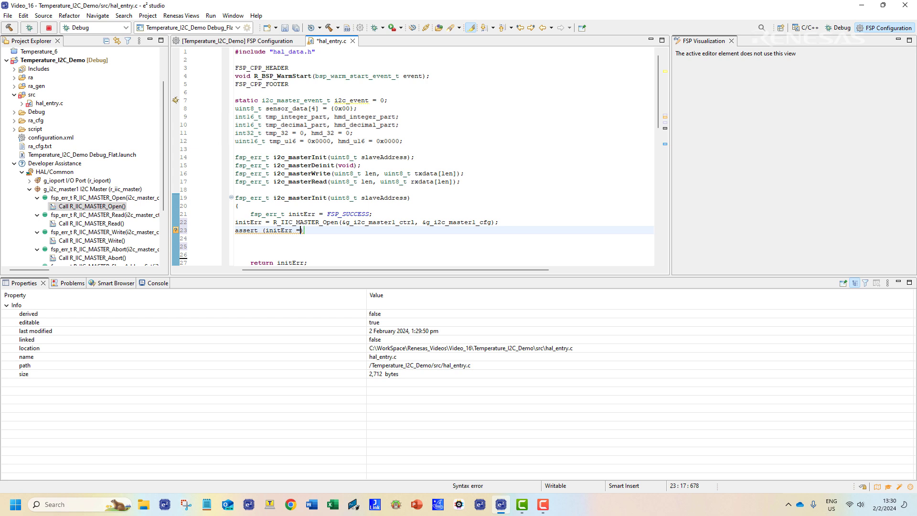
{"action": "type", "text": "= FSP_SUCCESS)"}
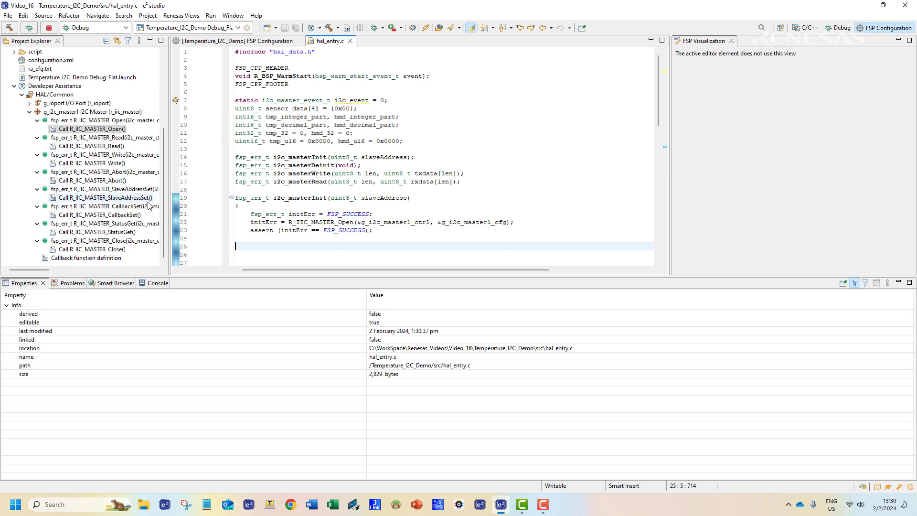
Step: Insert R_IIC_MASTER_SlaveAddressSet with slaveAddress in 7-bit mode, assert, and return initErr
{"action": "left_click", "coordinate": [104, 197]}
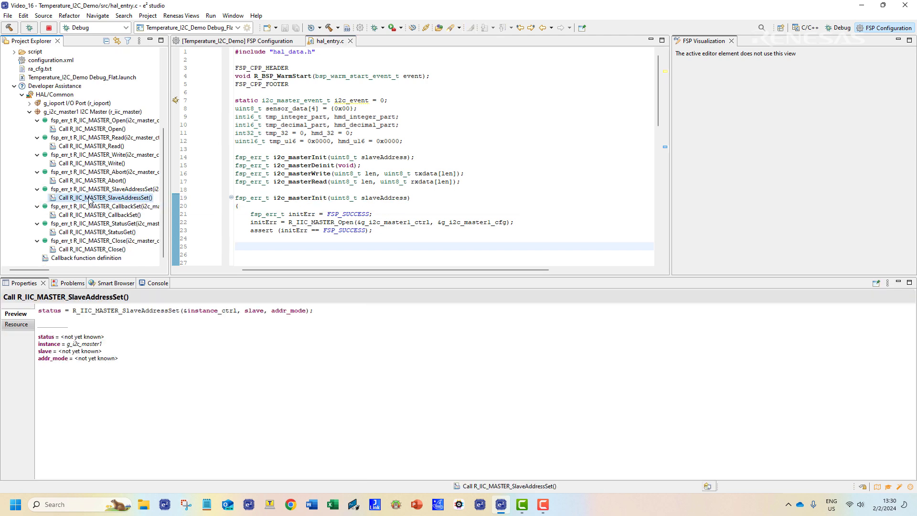
{"action": "double_click", "coordinate": [103, 198]}
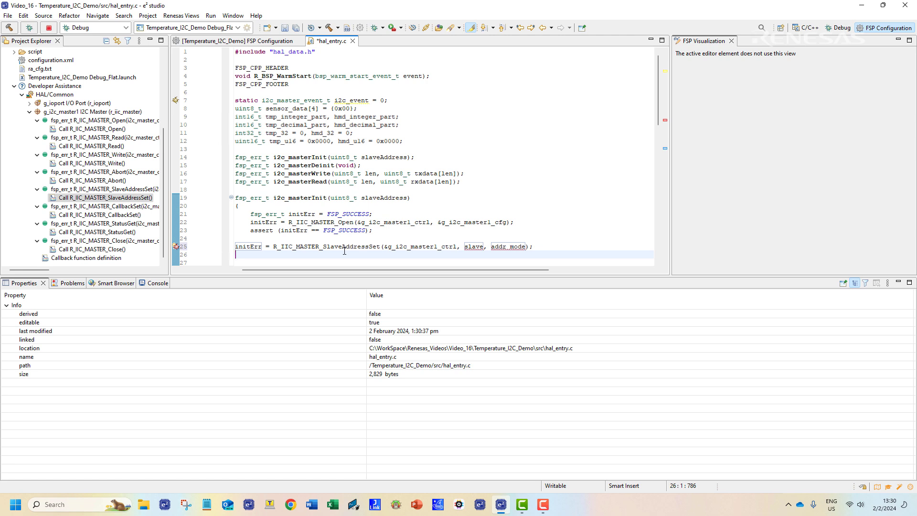
{"action": "scroll", "scroll_direction": "down", "scroll_amount": 3}
{"action": "type", "text": "(u"}
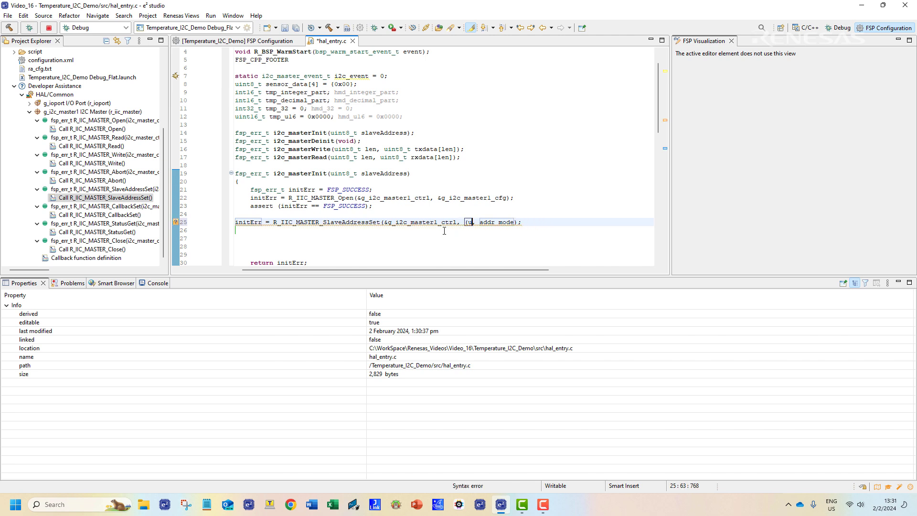
{"action": "type", "text": "int32_t"}
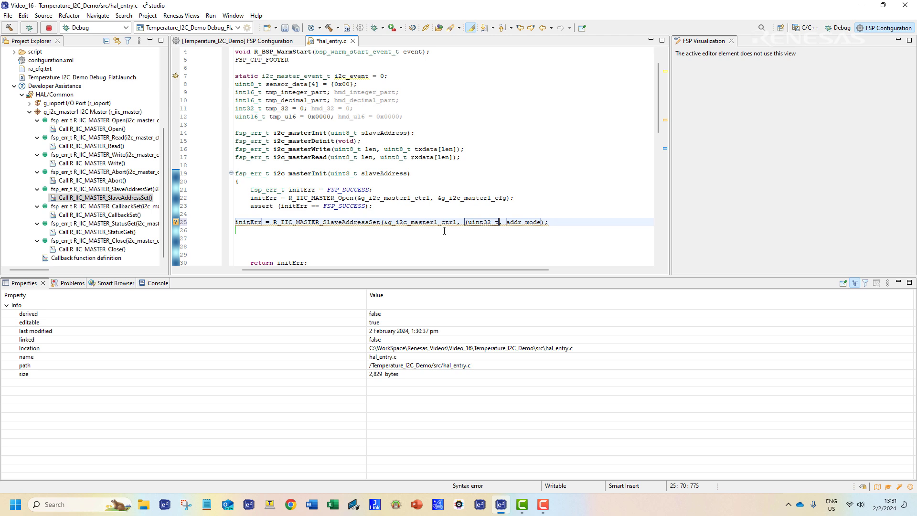
{"action": "type", "text": "slaveAddr"}
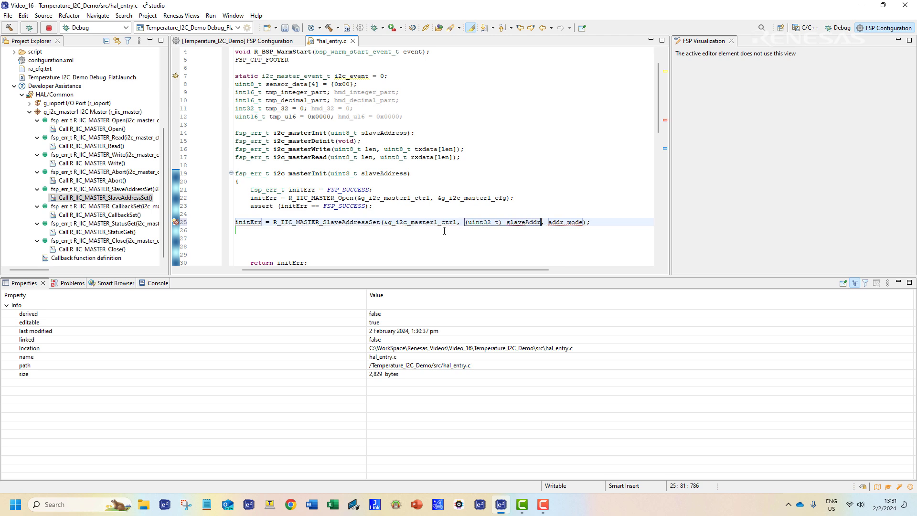
{"action": "type", "text": "I2C"}
{"action": "left_click", "coordinate": [444, 230]}
{"action": "type", "text": "assert"}
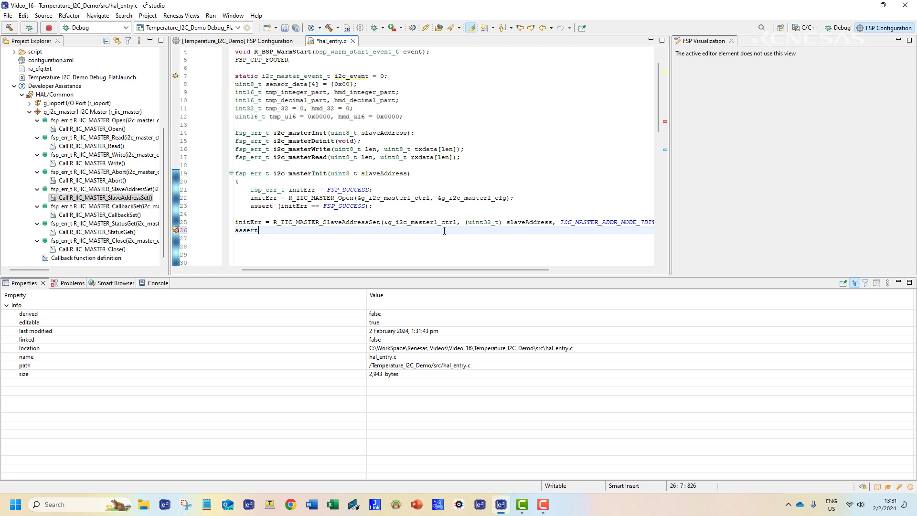
{"action": "type", "text": "(initErr )"}
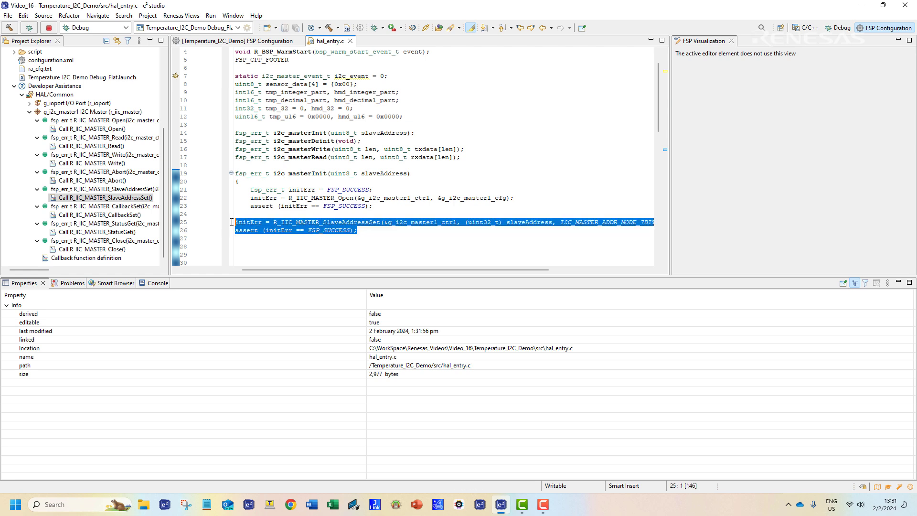
{"action": "type", "text": "return initErr;"}
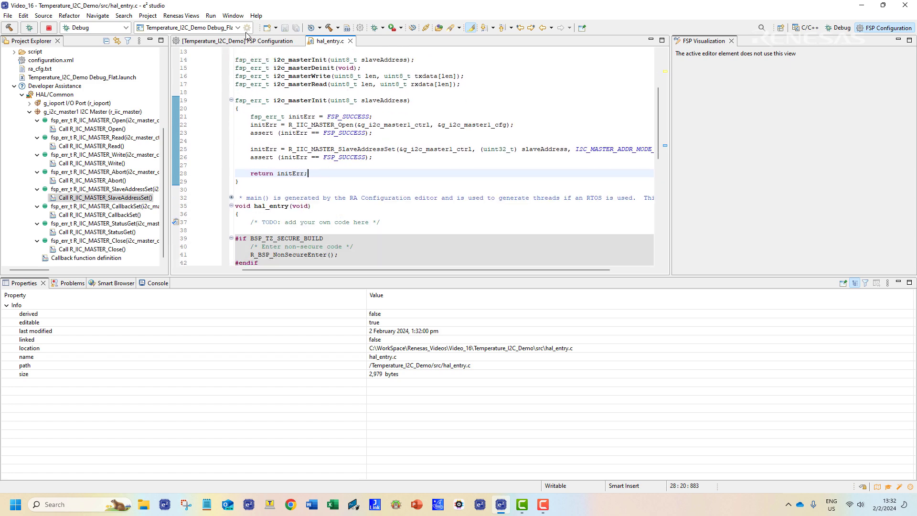
Step: Define i2c_masterDeinit closing g_i2c_master1_ctrl with an assert, then begin i2c_masterWrite
{"action": "type", "text": "fsp"}
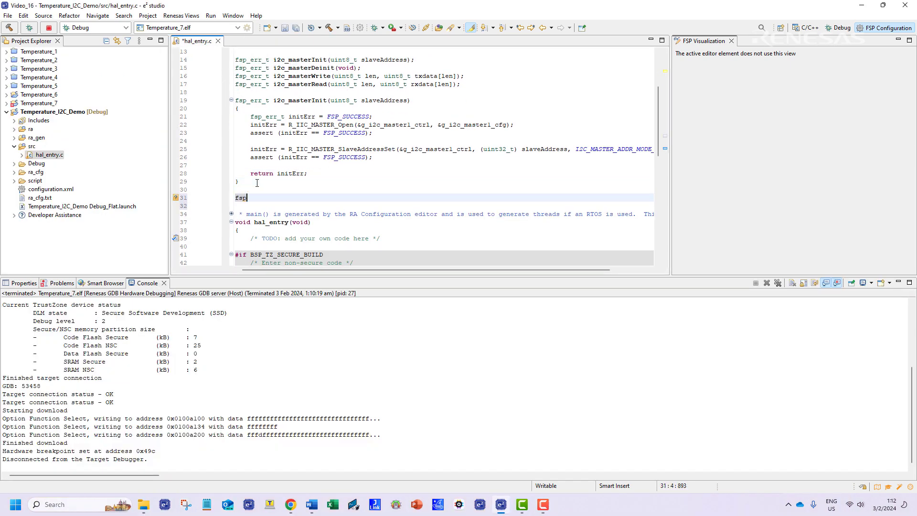
{"action": "type", "text": "_err_t i2c_masterDeinit(void {"}
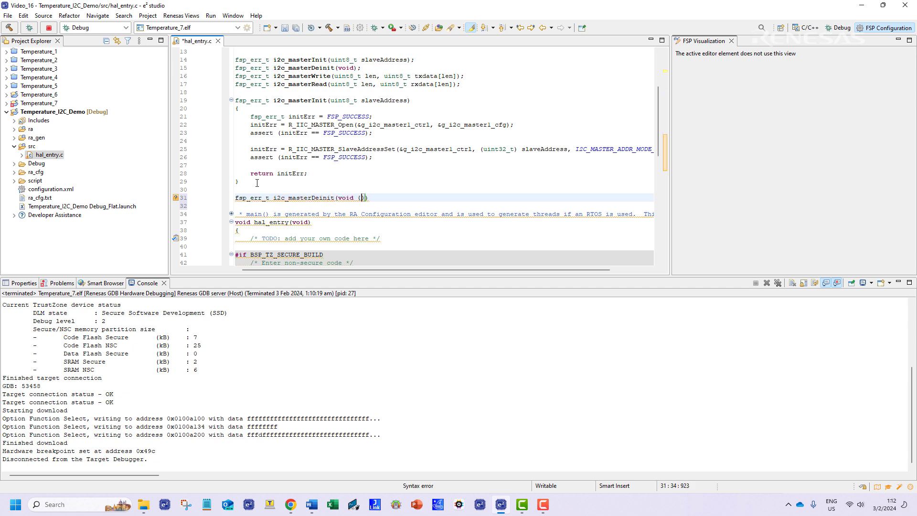
{"action": "type", "text": "fsp_err_t deinitErr = FS"}
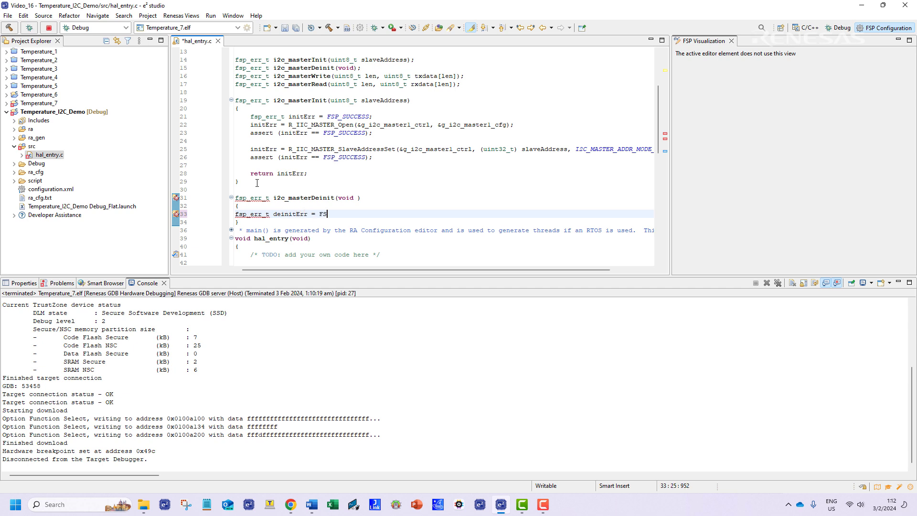
{"action": "type", "text": "P_SUCCESS;"}
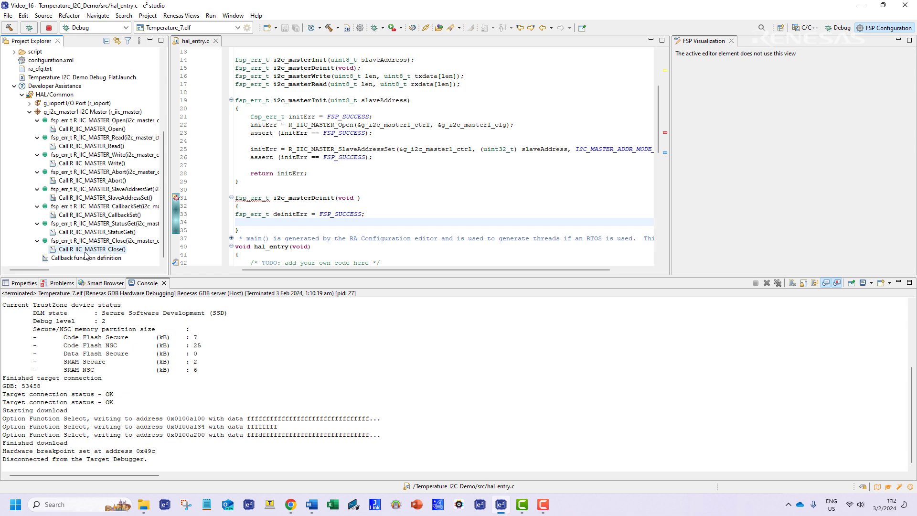
{"action": "type", "text": "deinitErr = R_IIC_MASTER_Close(&g_i2c_master1_ctrl);"}
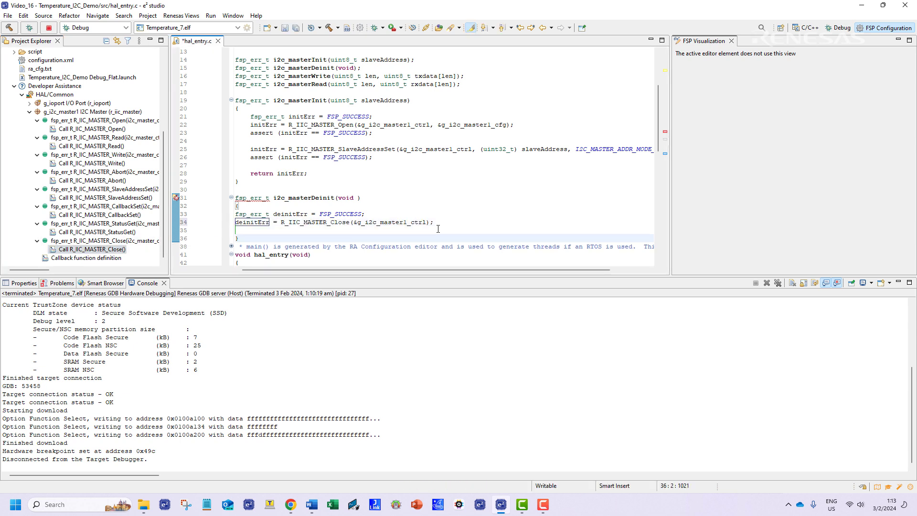
{"action": "type", "text": "asser (deinitErr == FSP_SUCCESS);"}
{"action": "type", "text": "return deinitErr;"}
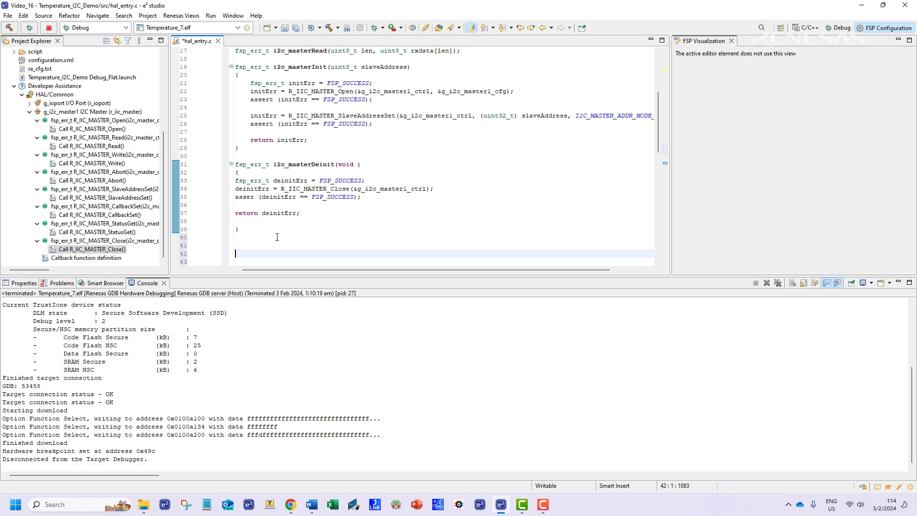
{"action": "type", "text": "fsp_err_t i2c"}
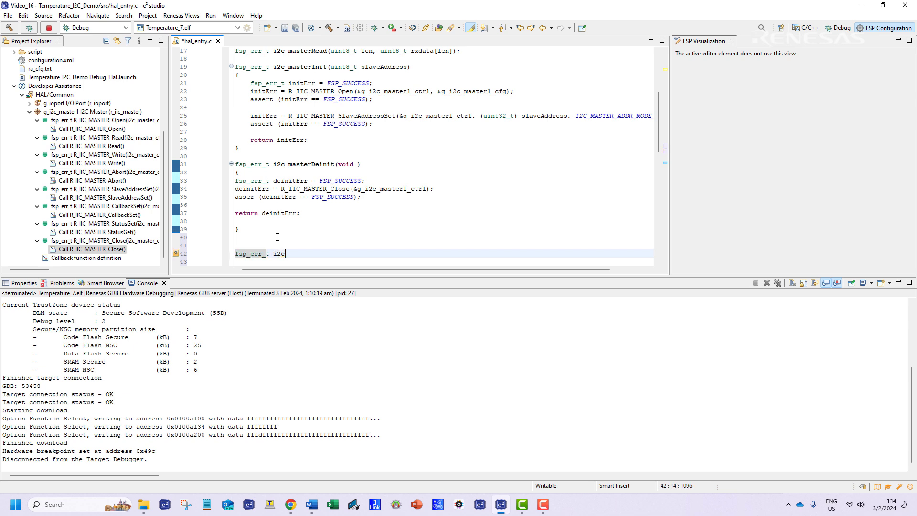
{"action": "type", "text": "masterWrite()"}
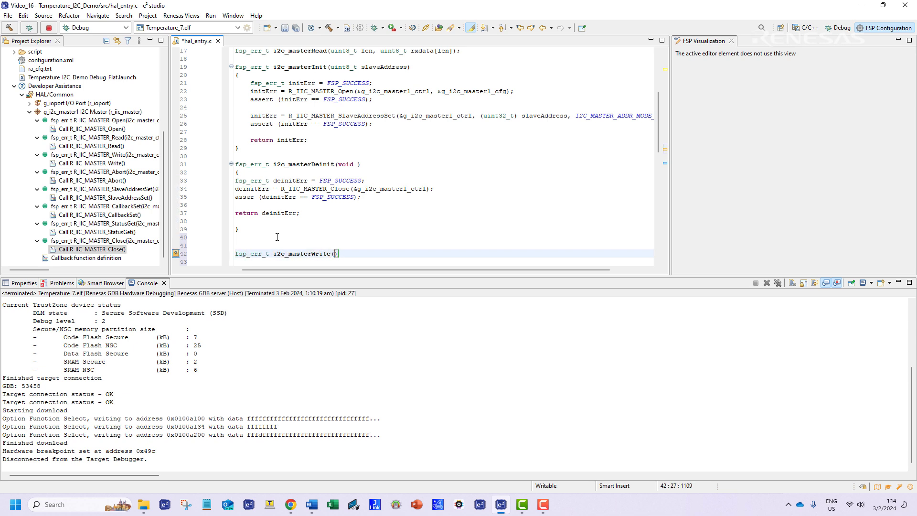
Step: Add i2c_masterWrite parameters, writeErr, reset i2c_event, and deinit when the write fails
{"action": "type", "text": "uint8_t len, uint8_t txdata[len"}
{"action": "left_click", "coordinate": [444, 262]}
{"action": "type", "text": "{"}
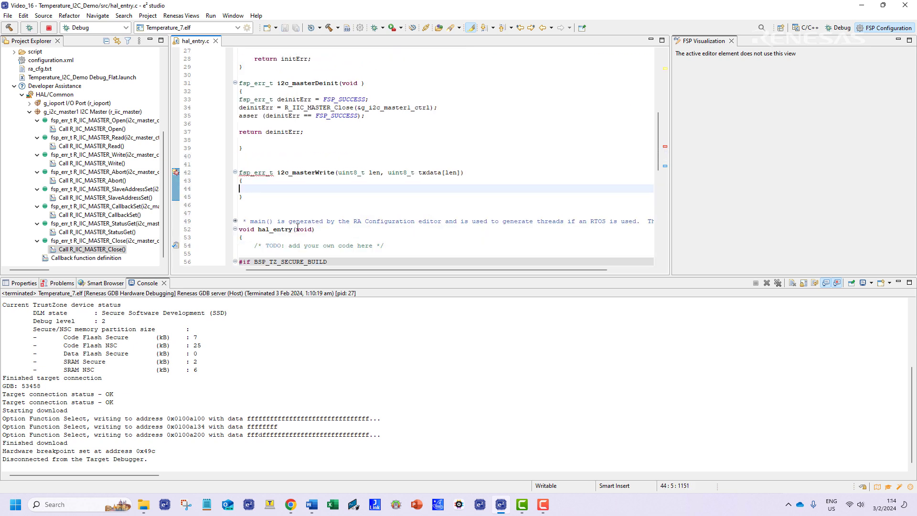
{"action": "type", "text": "fsp_err_t writeErr = FSP_SUCCES"}
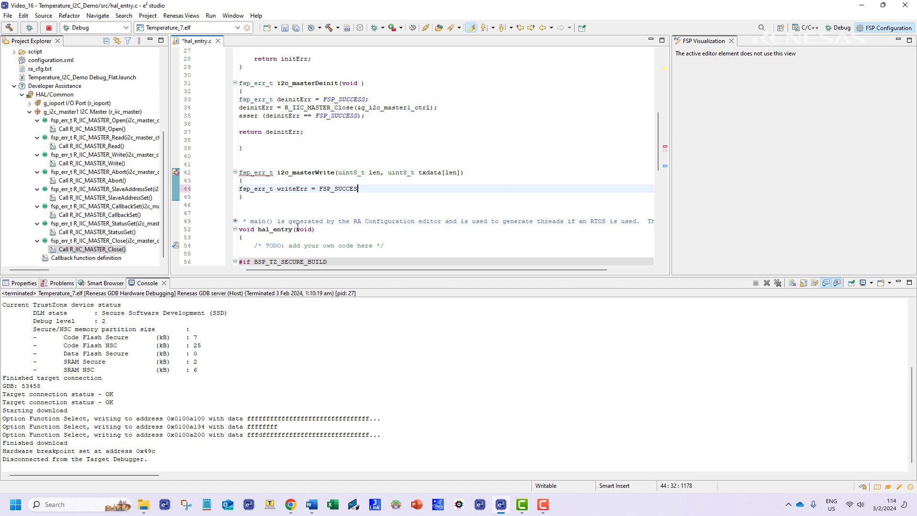
{"action": "type", "text": "i2c_event = 0;"}
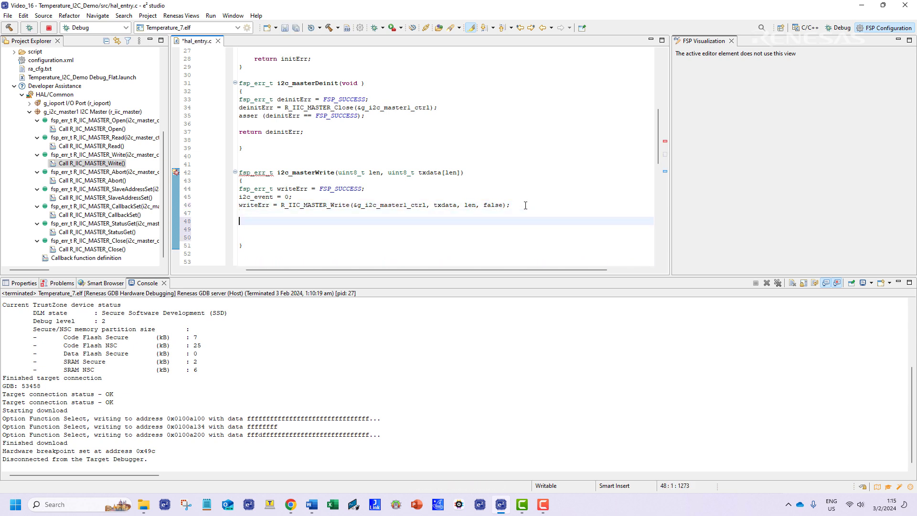
{"action": "type", "text": "if (writeErr != FSP_SUCCESS"}
{"action": "left_click", "coordinate": [447, 237]}
{"action": "type", "text": "i2c_masterDe"}
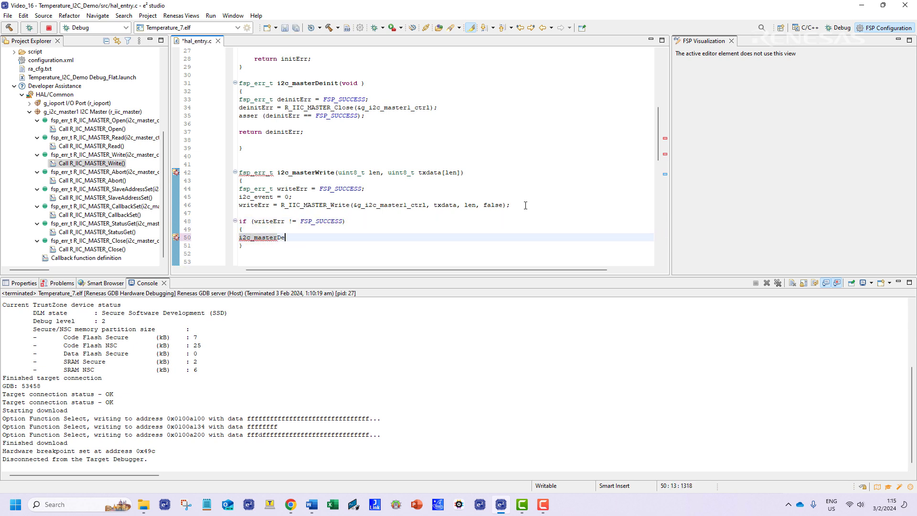
{"action": "type", "text": "init();"}
{"action": "type", "text": "while"}
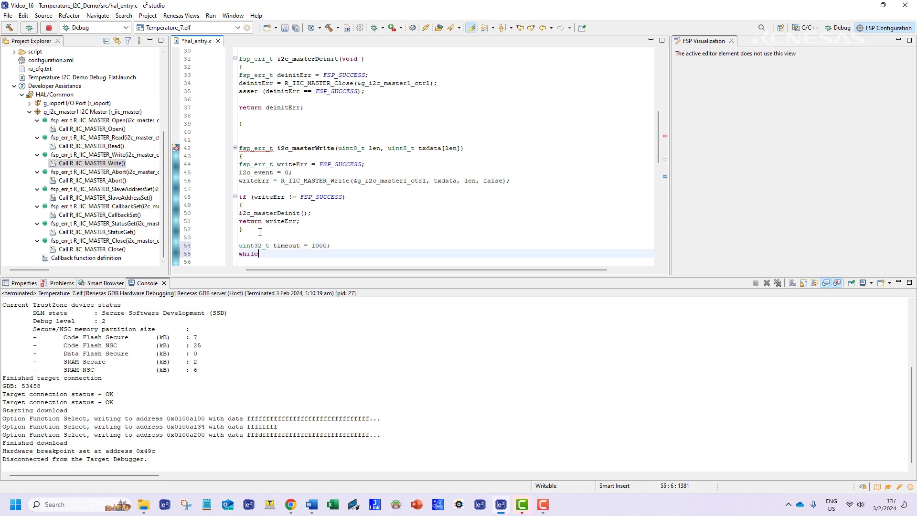
Step: Add the R_BSP_SoftwareDelay wait loop, timeout/abort returns, and return writeErr
{"action": "type", "text": "((i2c_event ==0) && timeout--"}
{"action": "left_click", "coordinate": [445, 261]}
{"action": "type", "text": "{"}
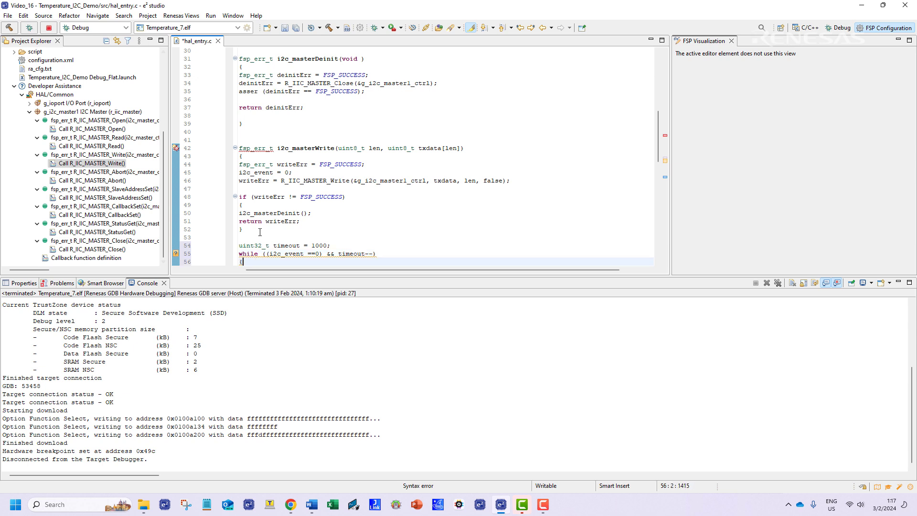
{"action": "type", "text": "R_BSP_SOftwareDelay(1, BSP_DELAY_UNITS_MILLISECONDS);"}
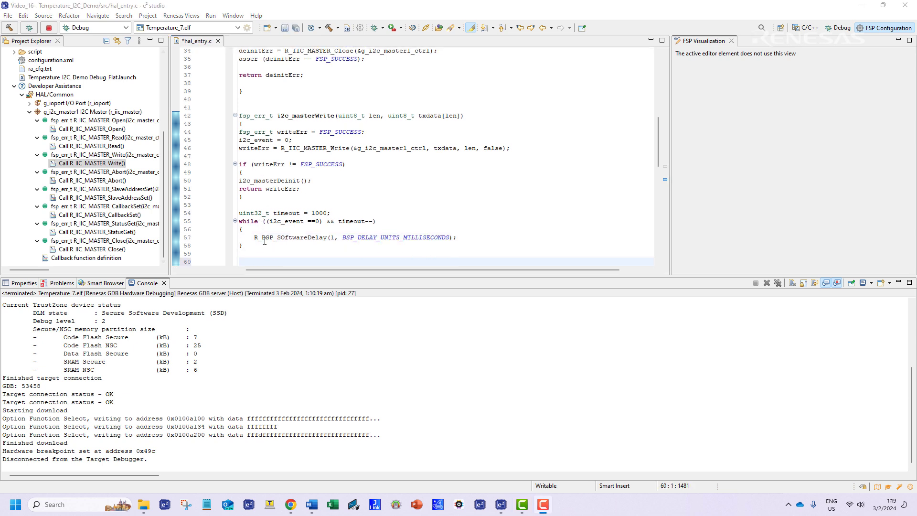
{"action": "type", "text": "if (i2c_event )"}
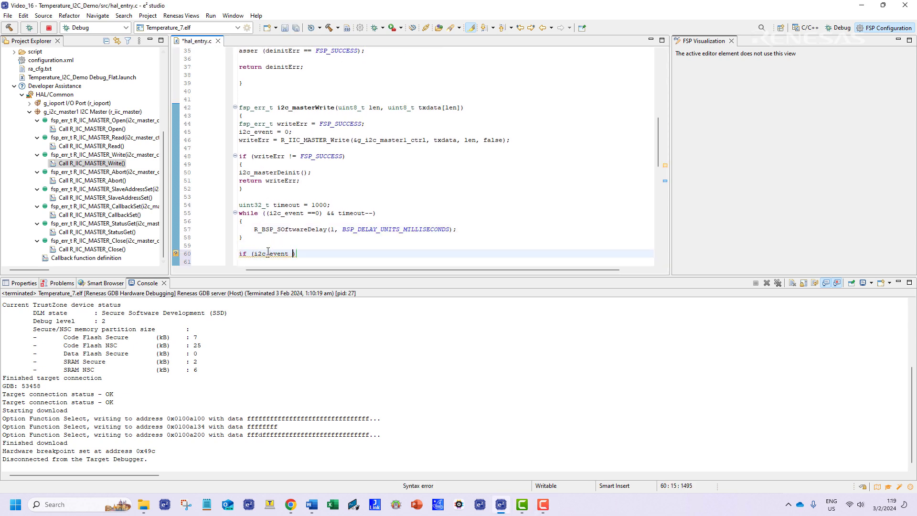
{"action": "type", "text": "==0)"}
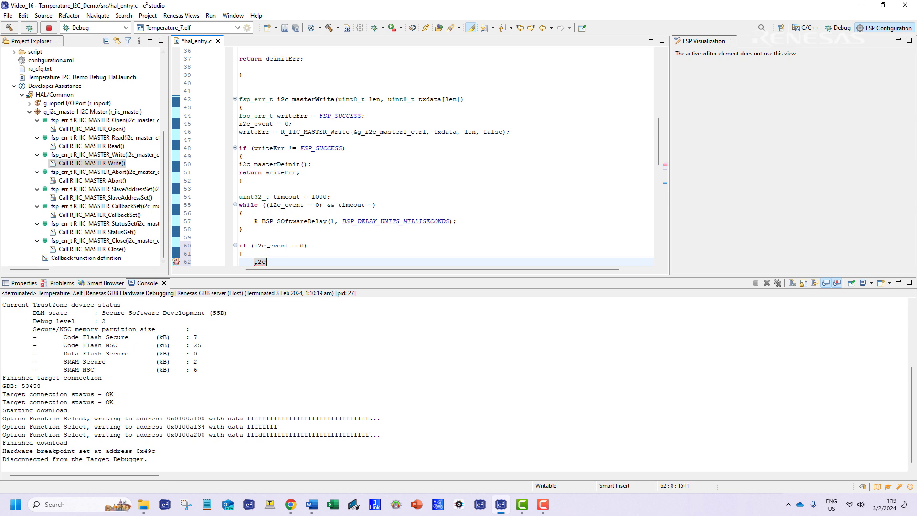
{"action": "type", "text": "i2c_masterDeinit();"}
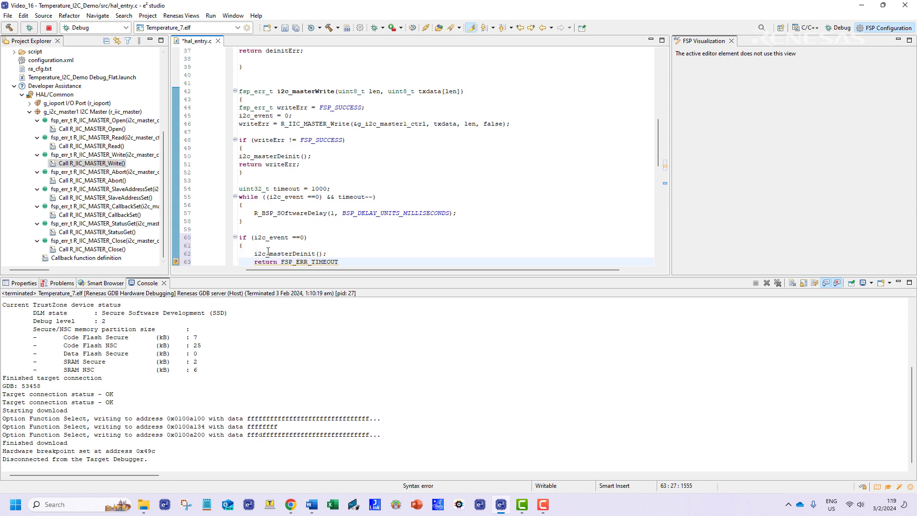
{"action": "type", "text": "if (i2c_event != I2C_MASTER_EVENT_TX_COMPLETE"}
{"action": "type", "text": "{"}
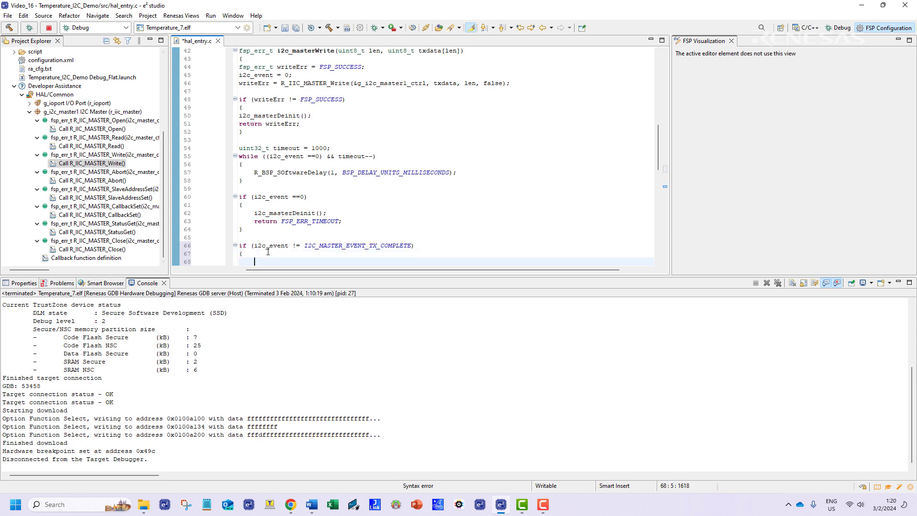
{"action": "type", "text": "i2c_mast"}
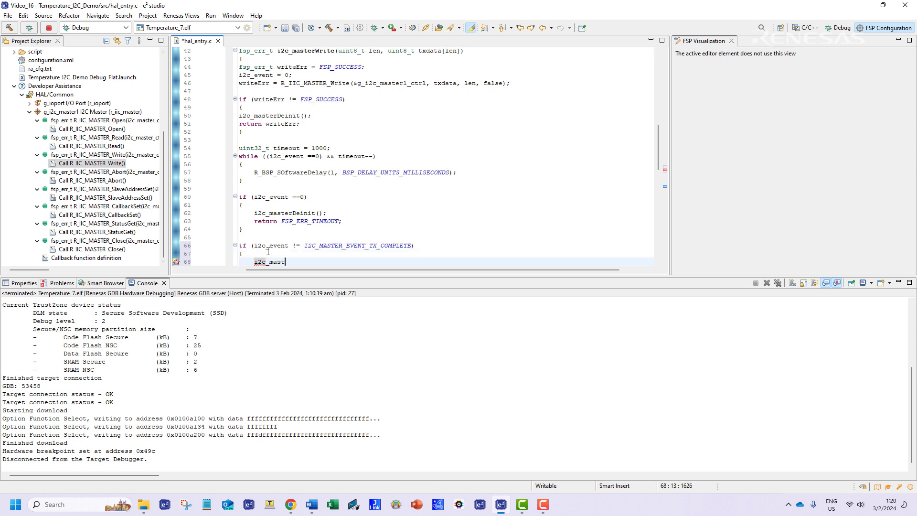
{"action": "type", "text": "erDeinit();"}
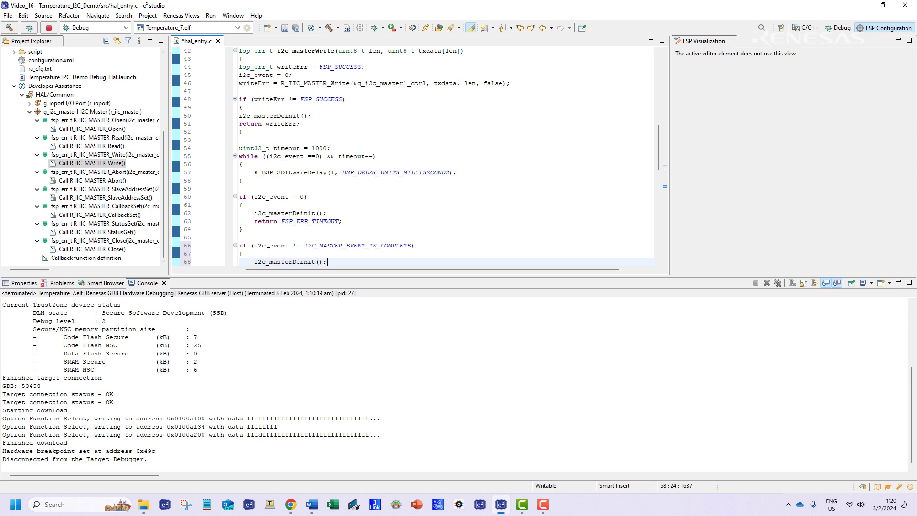
{"action": "type", "text": "return FSP_ERR_ABORTED;"}
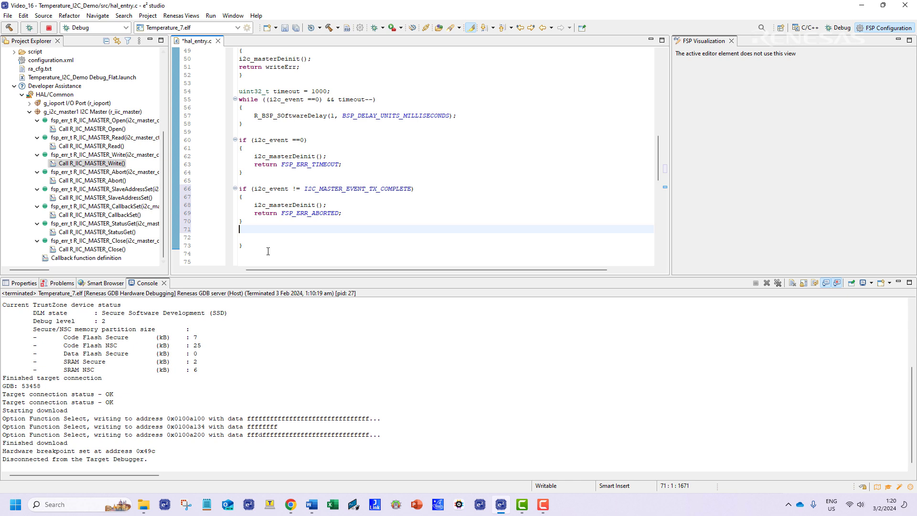
{"action": "type", "text": "return writeErr;"}
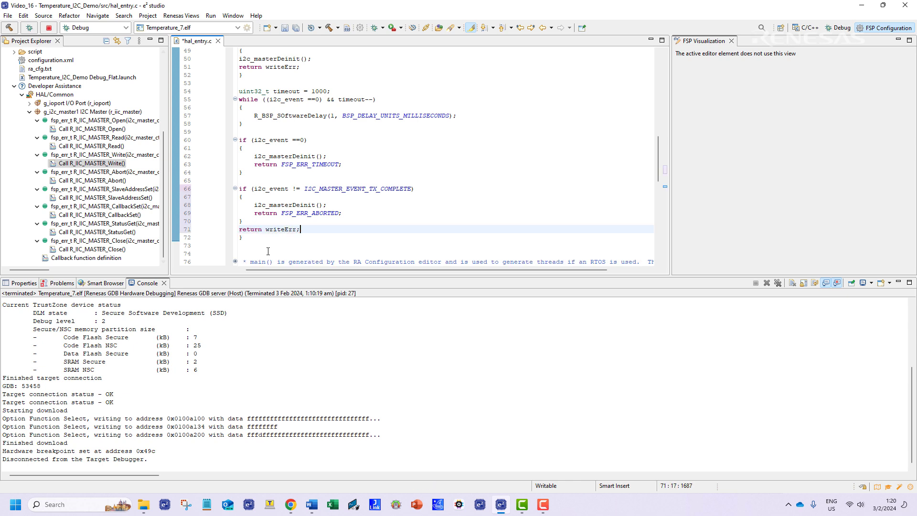
{"action": "type", "text": "fsp_err_t i2c_masterRead(uint8_t len, uint8_t rxdata["}
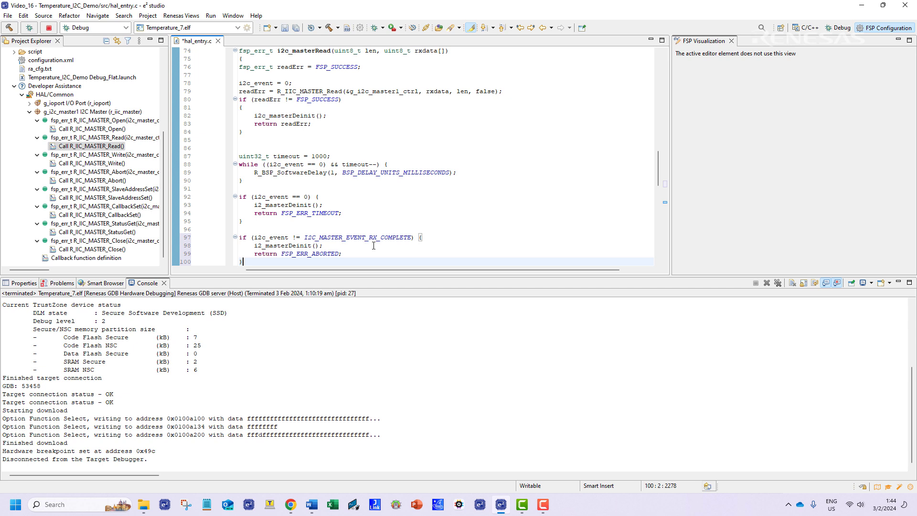
Step: Append 'return readErr;' after the last if block of i2c_masterRead
{"action": "scroll", "scroll_direction": "down", "scroll_amount": 3}
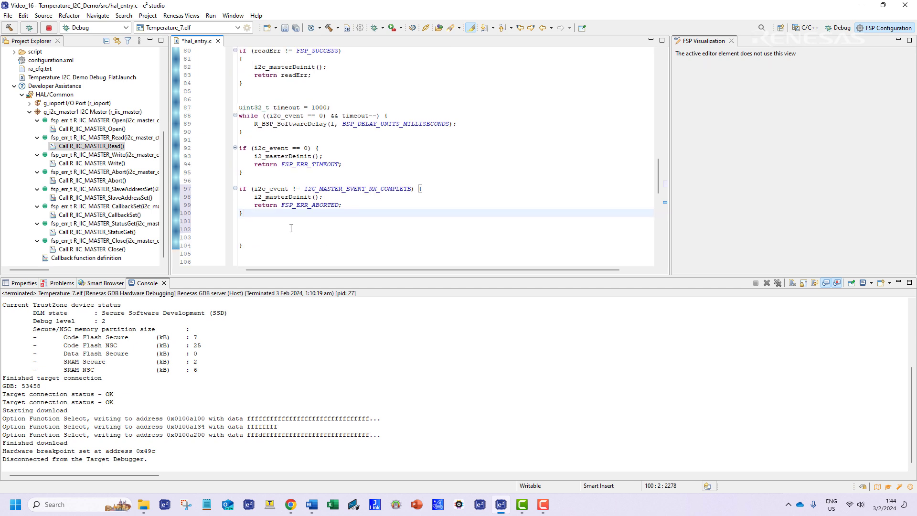
{"action": "type", "text": "ret"}
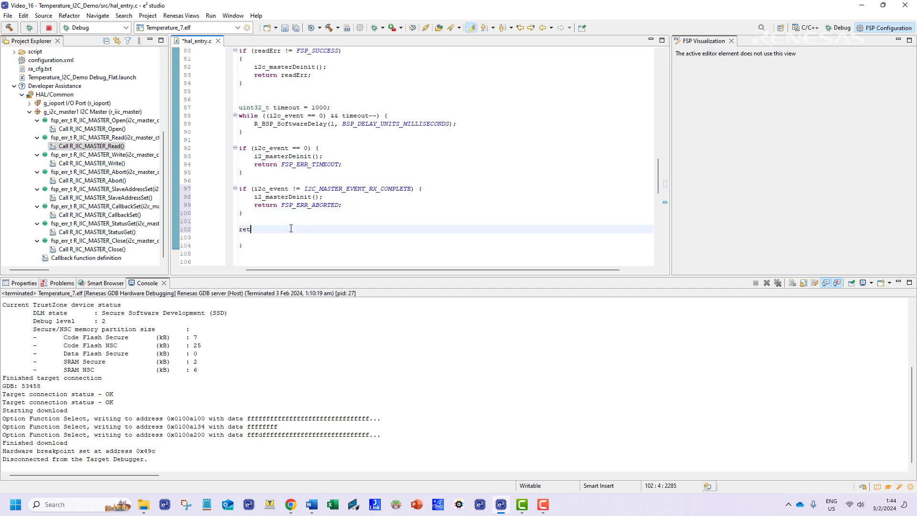
{"action": "type", "text": "urn rea"}
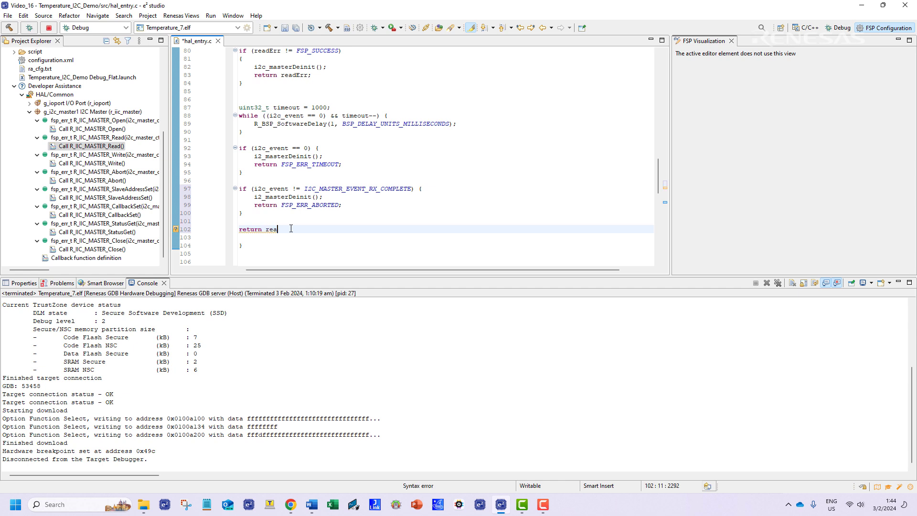
{"action": "type", "text": "dErr;"}
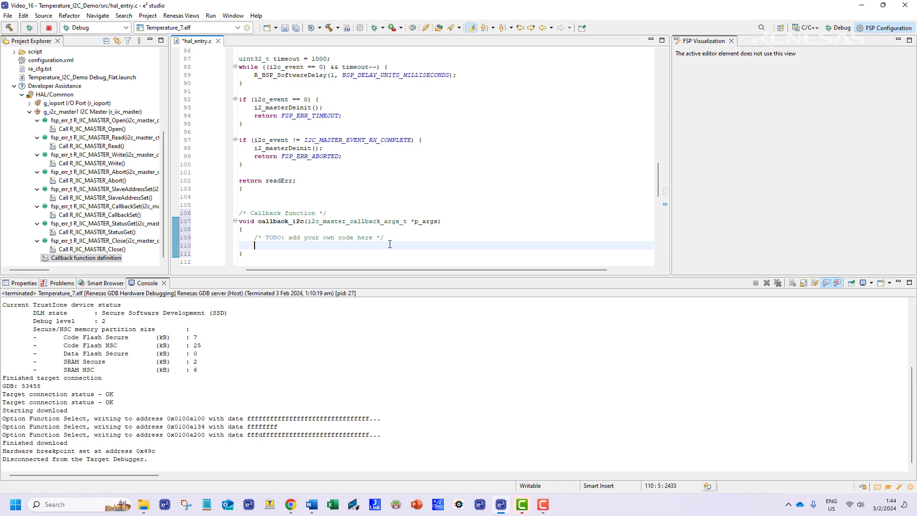
Step: Store p_args->event into i2c_event inside the callback_i2c function
{"action": "type", "text": "i2c_event"}
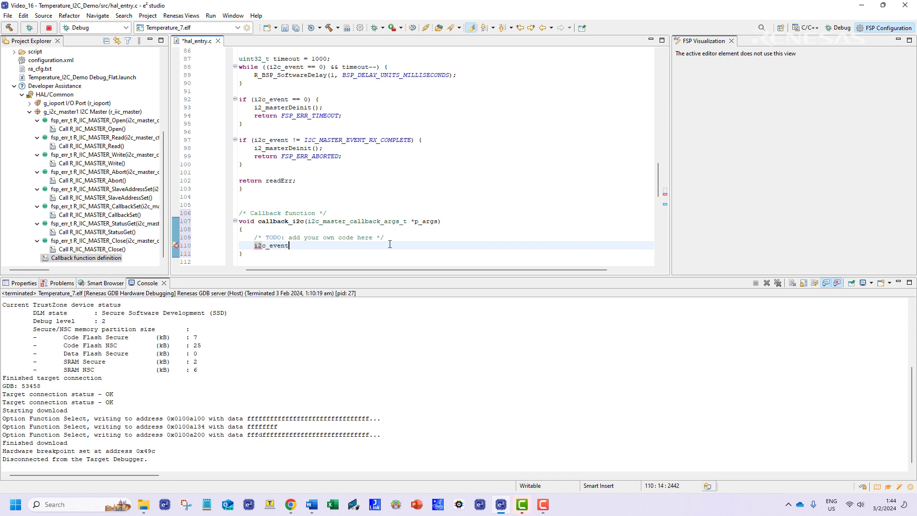
{"action": "type", "text": "= p_arg"}
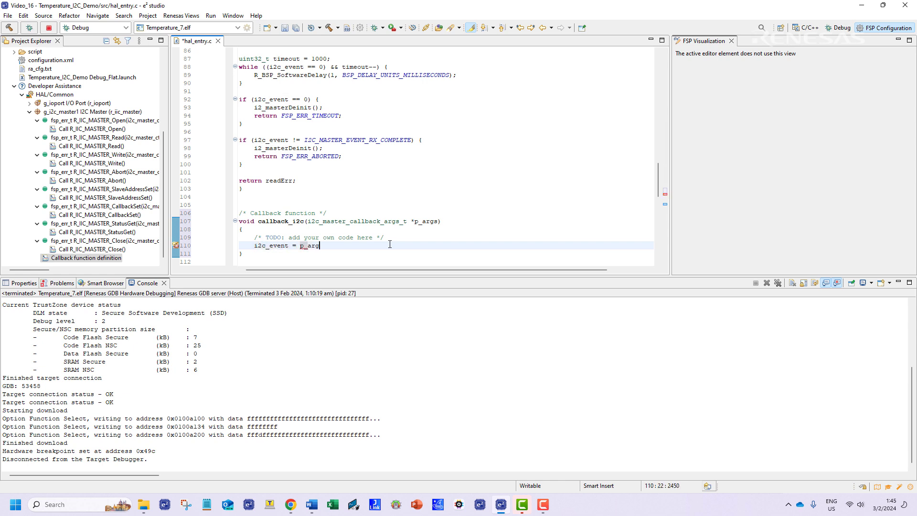
{"action": "type", "text": "->event;"}
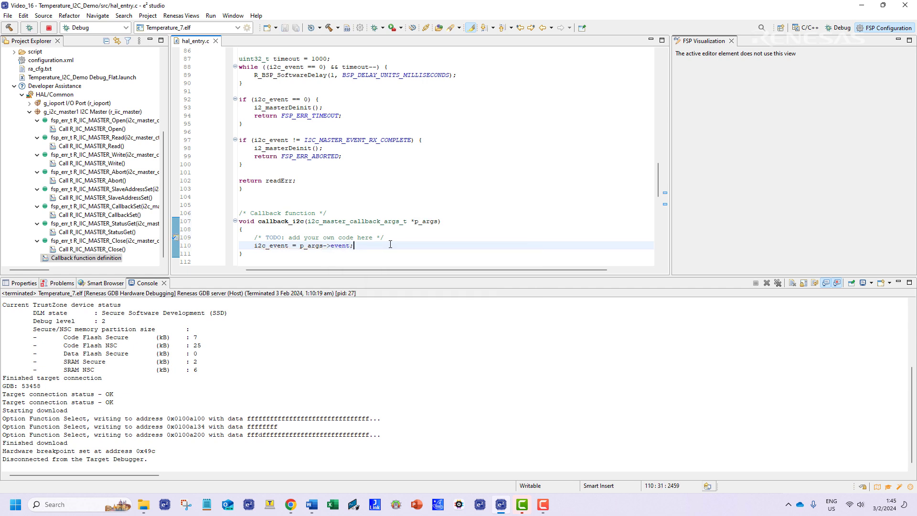
{"action": "scroll", "scroll_direction": "down", "scroll_amount": 3}
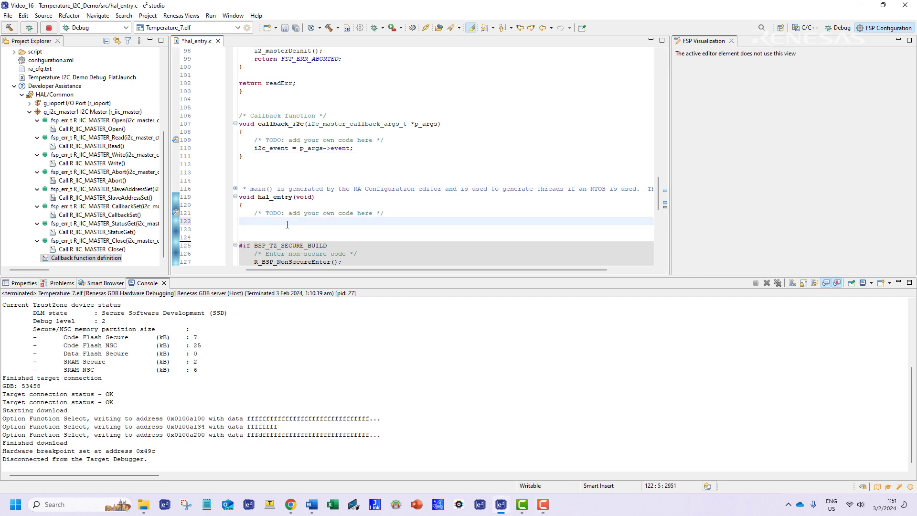
Step: Declare err and tx_data {0x00}, write it to the sensor, and assert success
{"action": "type", "text": "fsp_err_t err"}
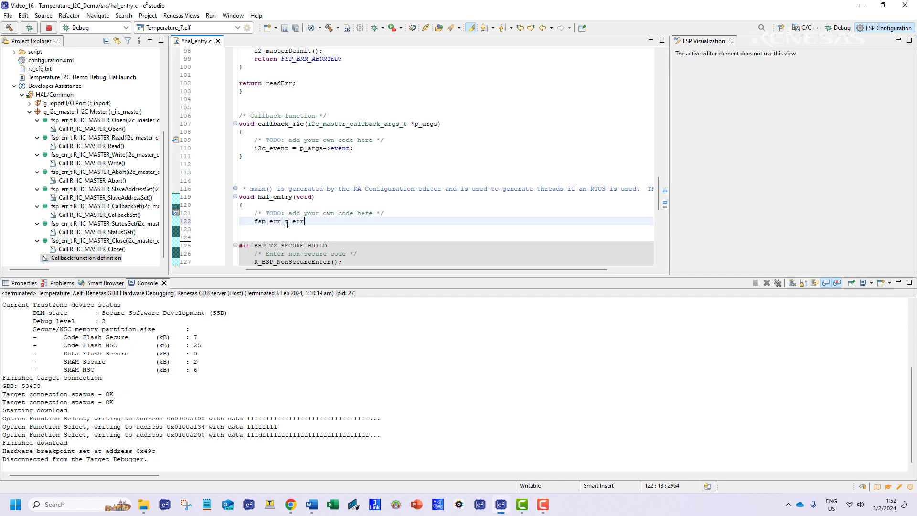
{"action": "type", "text": "= FSP_SUCCESS;"}
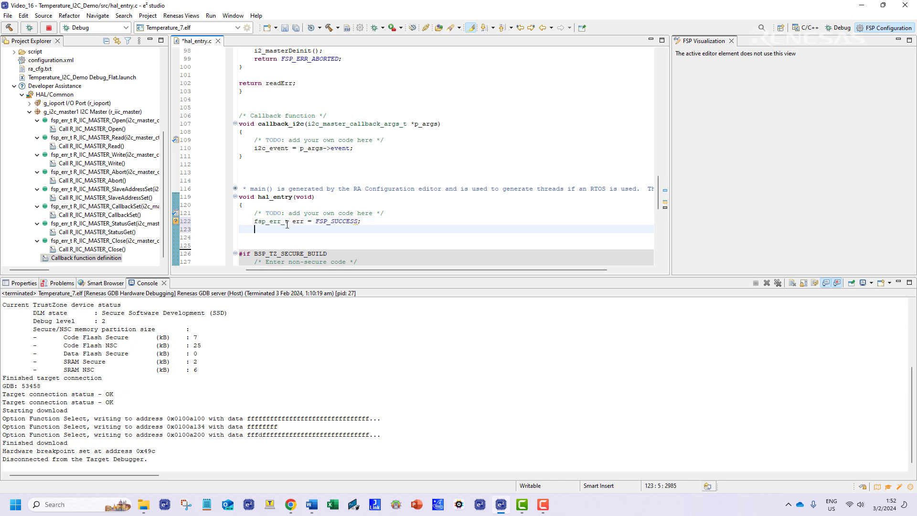
{"action": "type", "text": "uint8_t"}
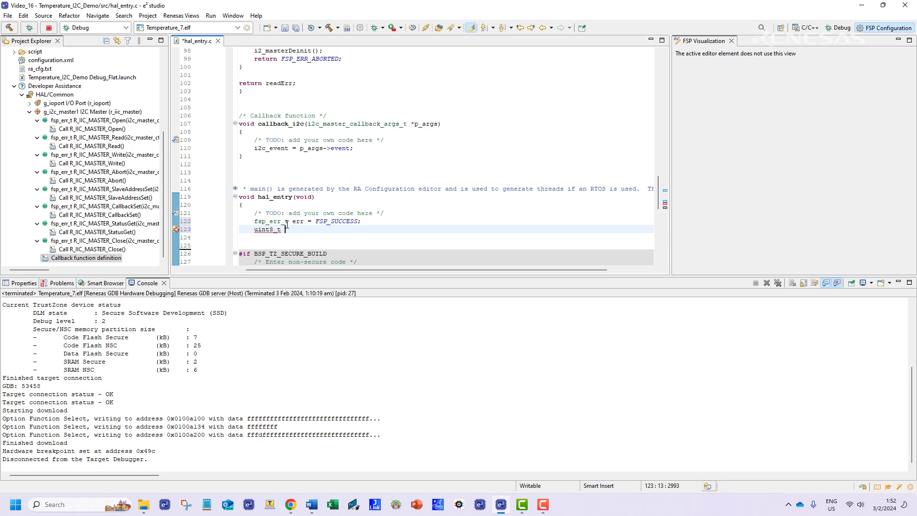
{"action": "type", "text": "tx_data[1]"}
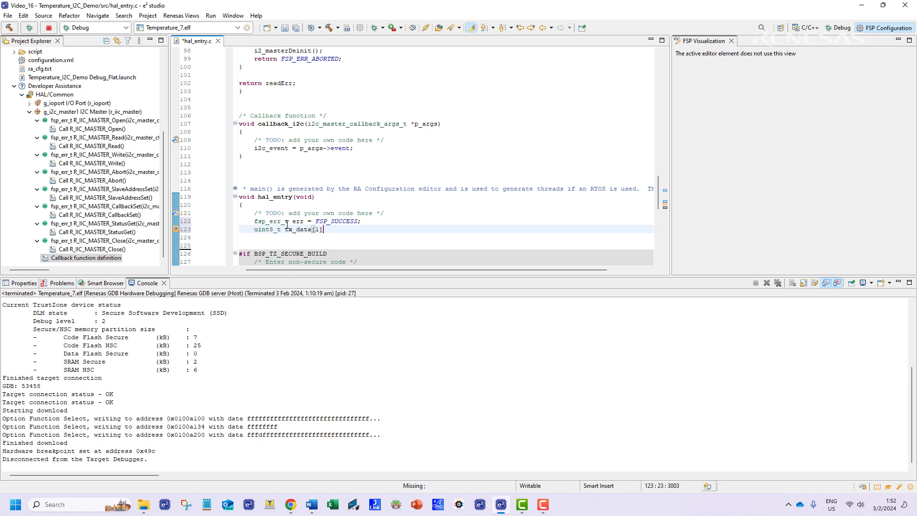
{"action": "type", "text": "= {"}
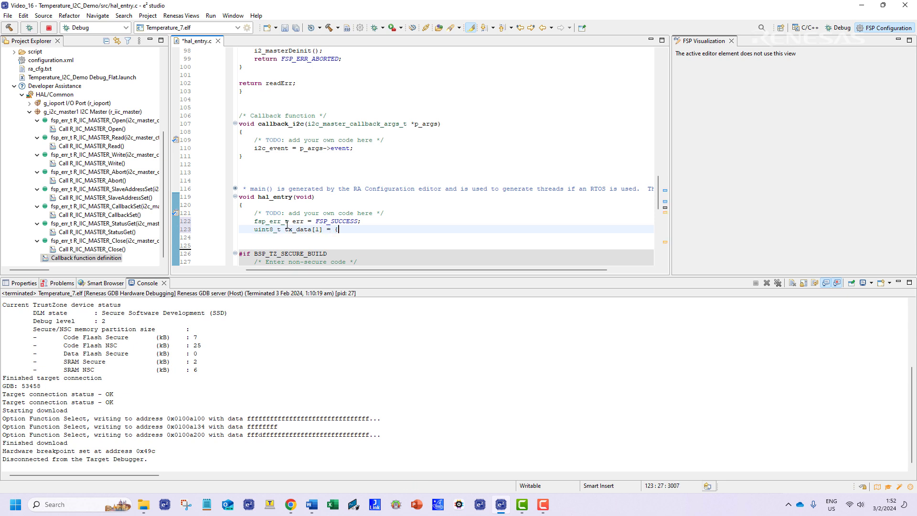
{"action": "type", "text": "0x0}"}
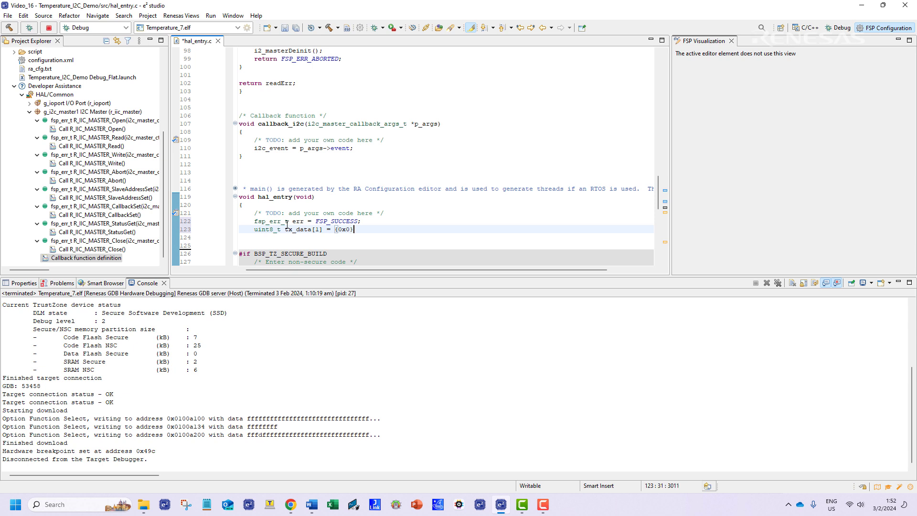
{"action": "type", "text": ";"}
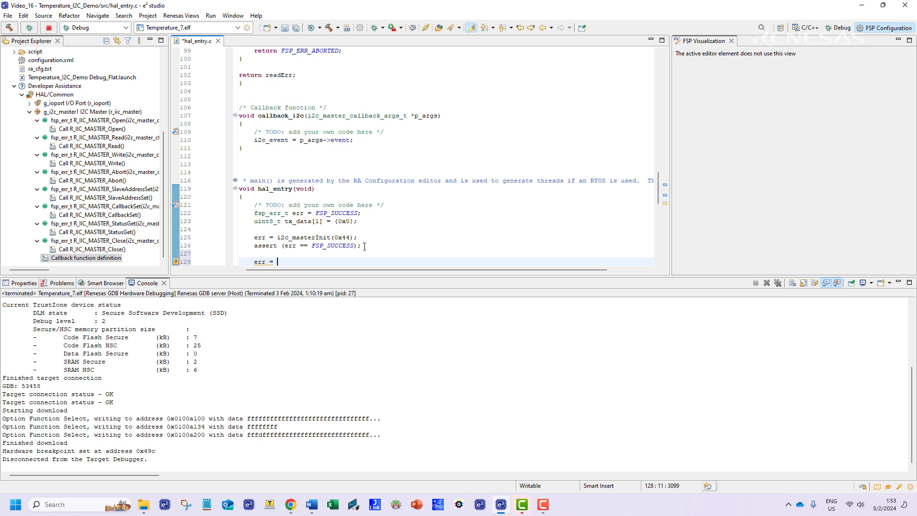
{"action": "type", "text": "i2c_masterWrite"}
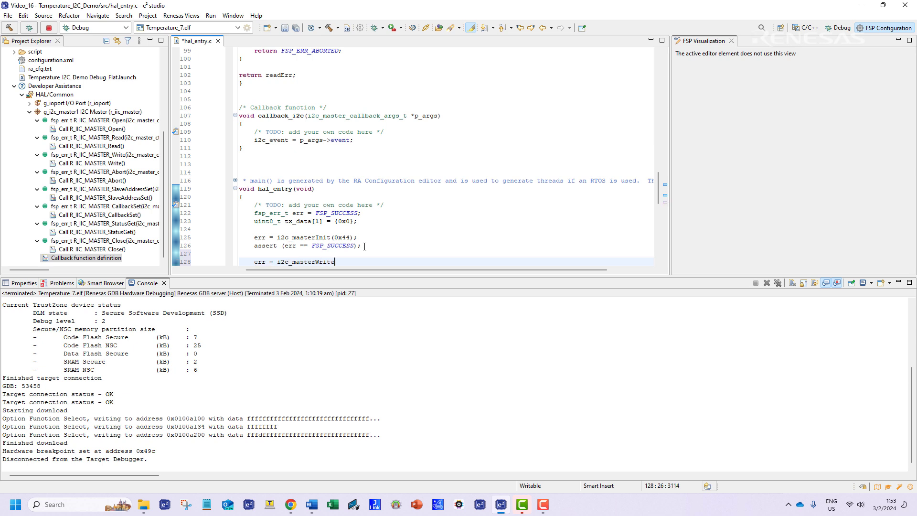
{"action": "type", "text": "(1, tx_data)"}
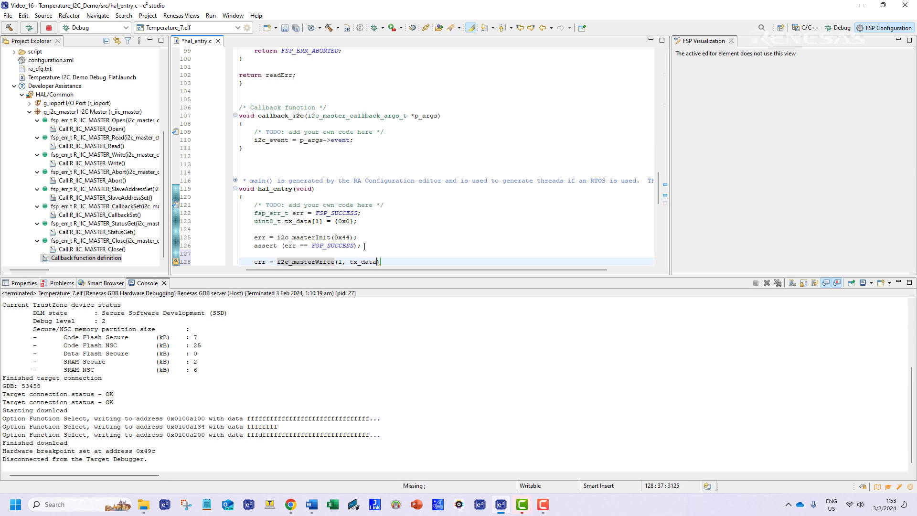
{"action": "type", "text": "assert (err == FSP_SUCCESS);"}
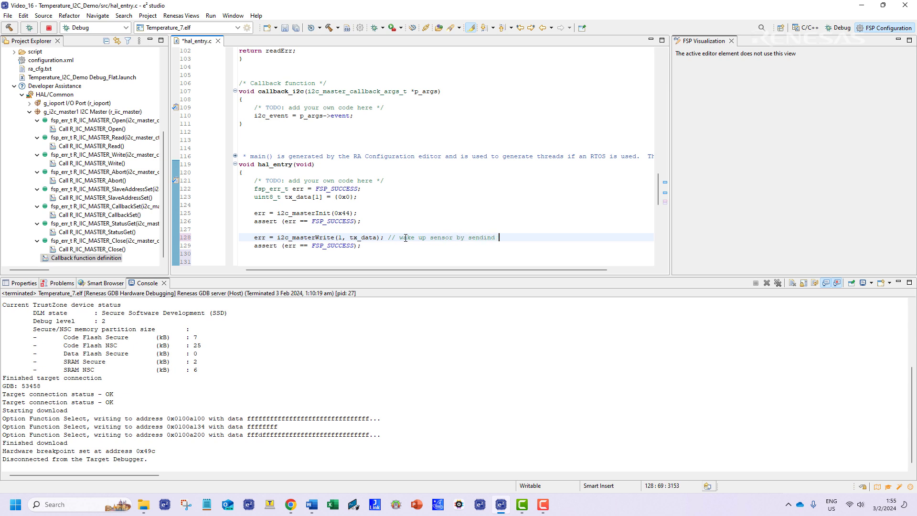
{"action": "type", "text": "0x00"}
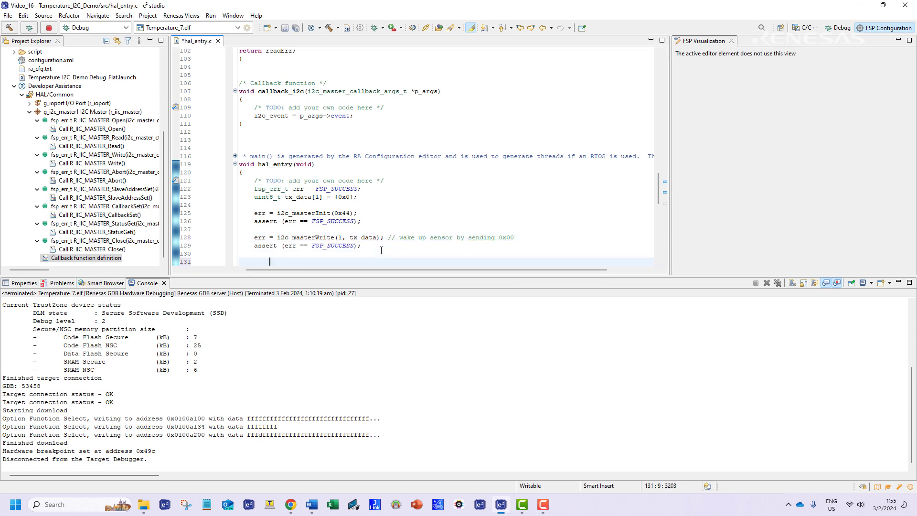
Step: Add a while(1) loop that writes 0x00 to start a measurement, with a comment
{"action": "type", "text": "while (1)"}
{"action": "type", "text": "{"}
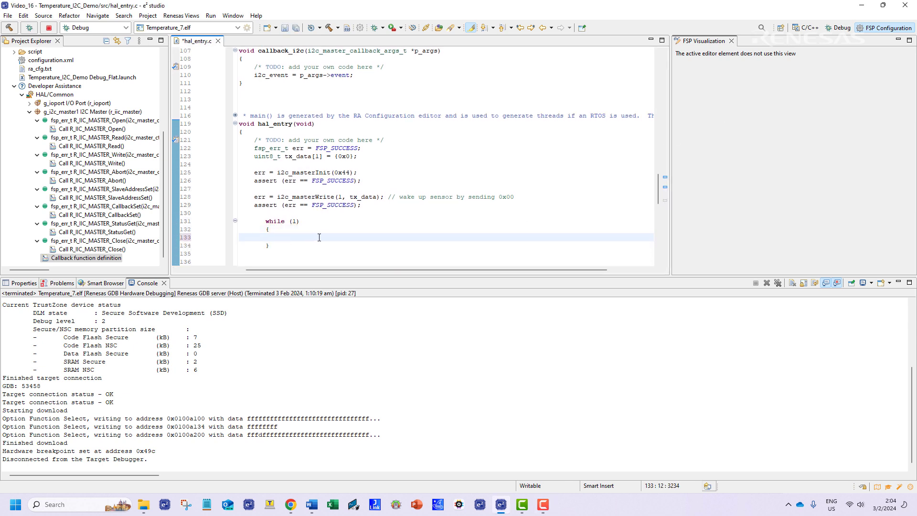
{"action": "type", "text": "err = i2c_master"}
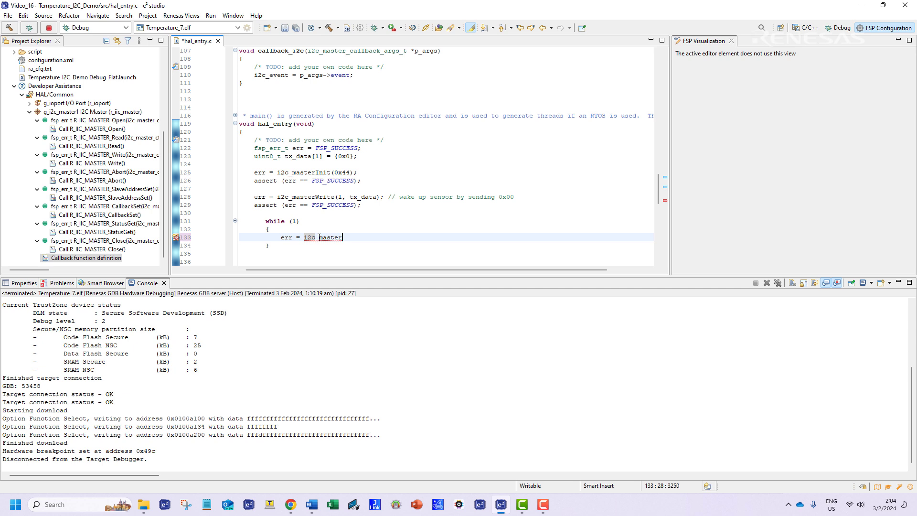
{"action": "type", "text": "Write(1 tx_data);"}
{"action": "left_click", "coordinate": [447, 246]}
{"action": "type", "text": "assert (err == F"}
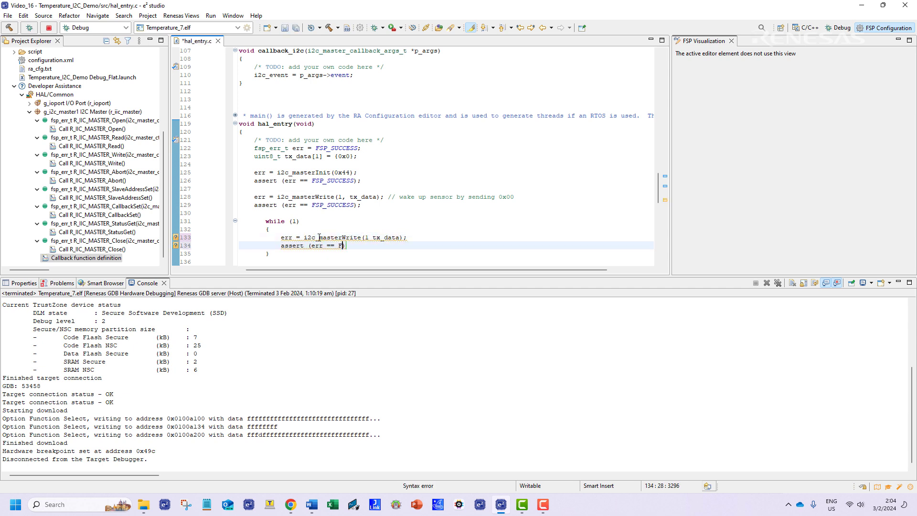
{"action": "type", "text": "SP_SUCCESS);"}
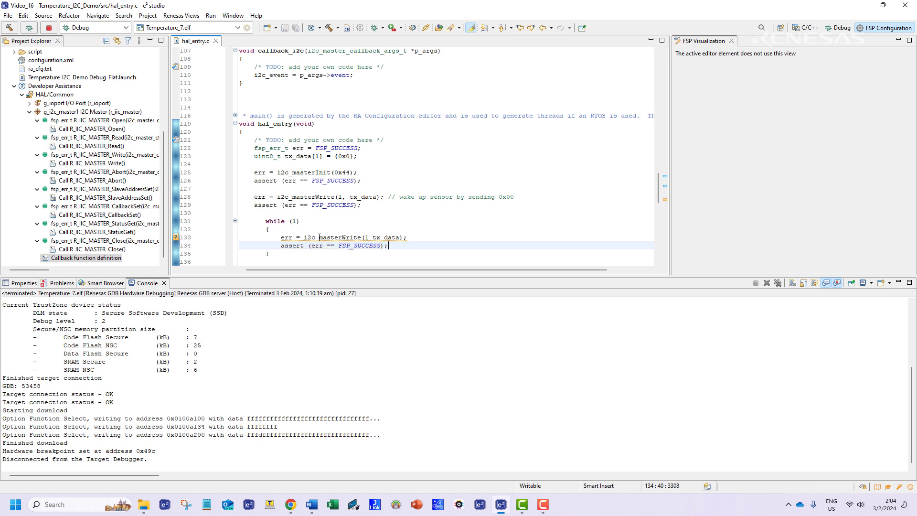
{"action": "type", "text": "//"}
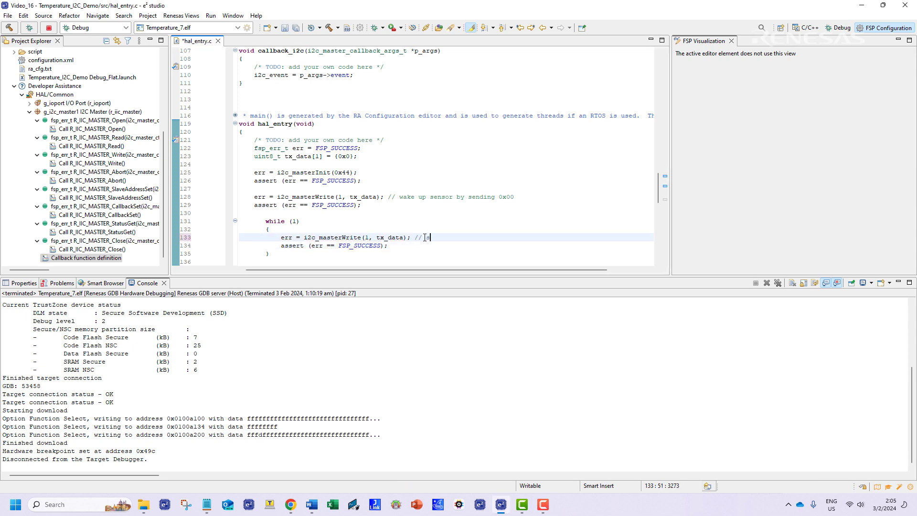
{"action": "type", "text": "start measurement by sending 0x00"}
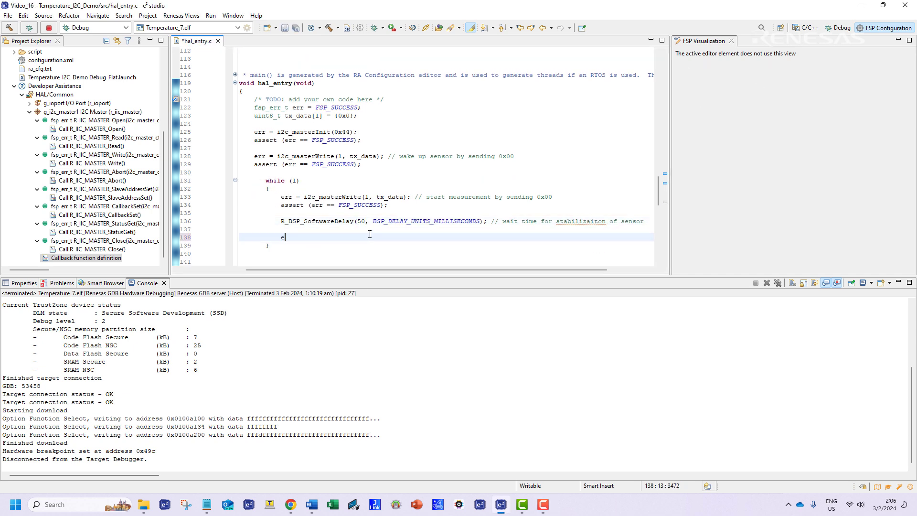
Step: Read 4 bytes into sensor_data, comment the humidity/temperature bytes, and assert FSP_SUCCESS
{"action": "type", "text": "rr = i2c_master"}
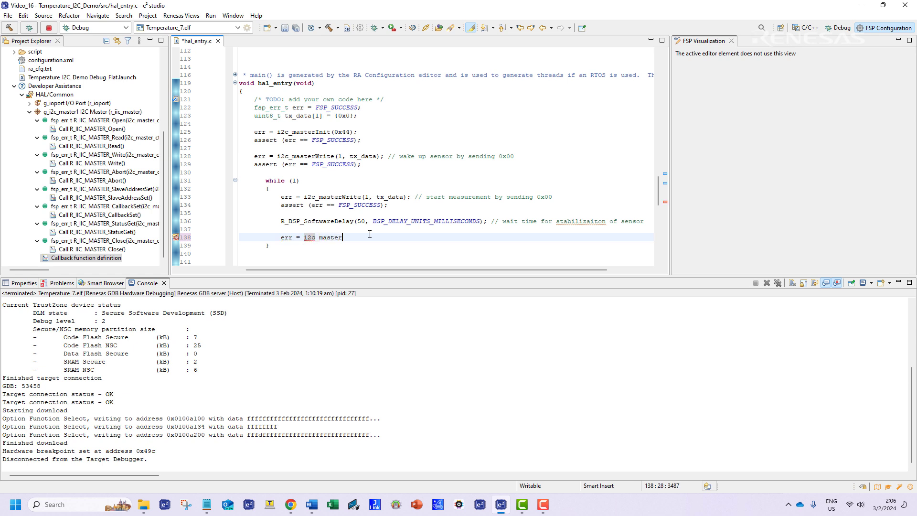
{"action": "type", "text": "Read(4,"}
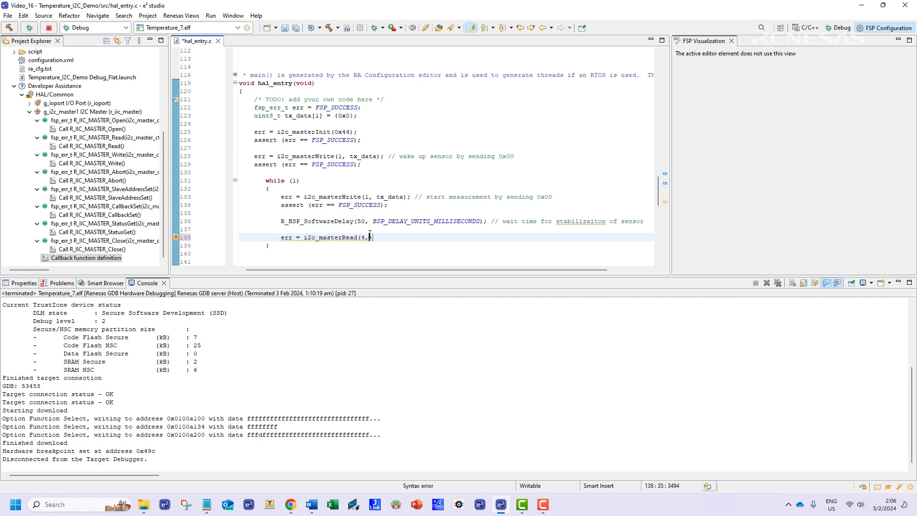
{"action": "type", "text": "sensor_data);"}
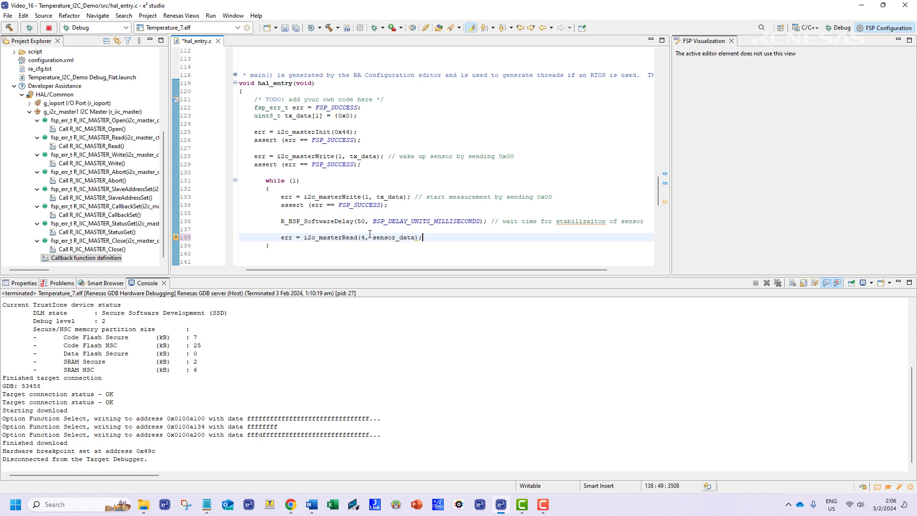
{"action": "type", "text": "// first two bytes > humidity; next"}
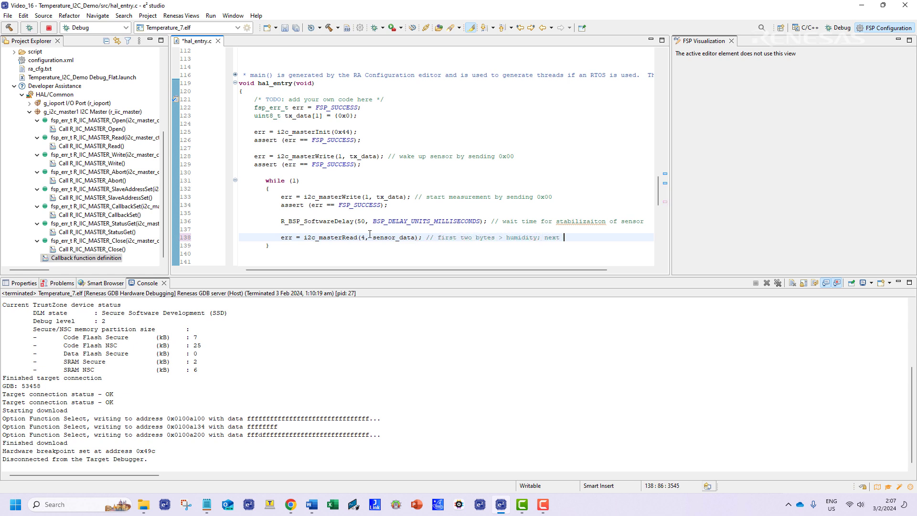
{"action": "type", "text": "2 bytes > temp"}
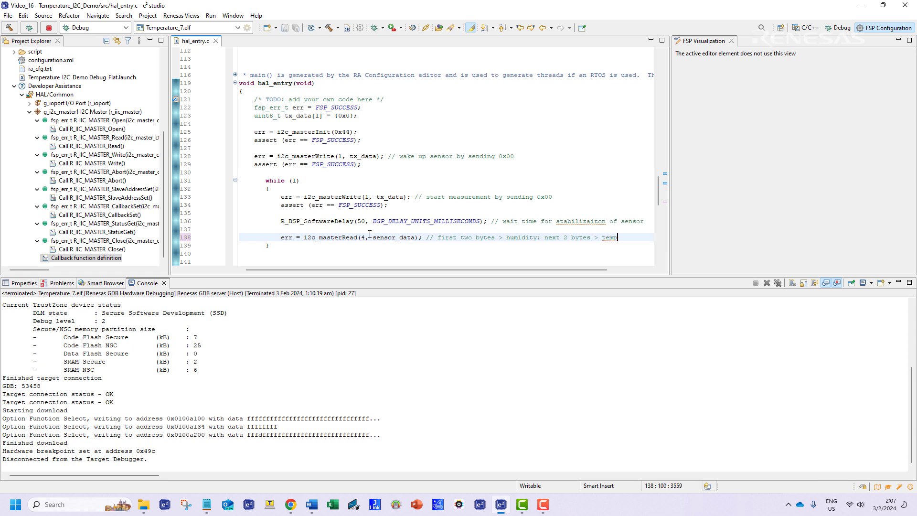
{"action": "type", "text": "assert (err"}
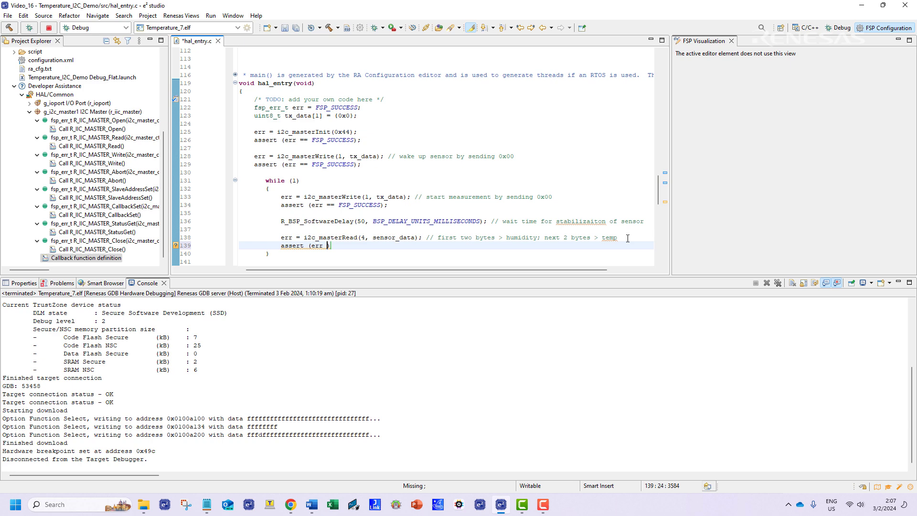
{"action": "type", "text": "== FSP_SUCCESS);"}
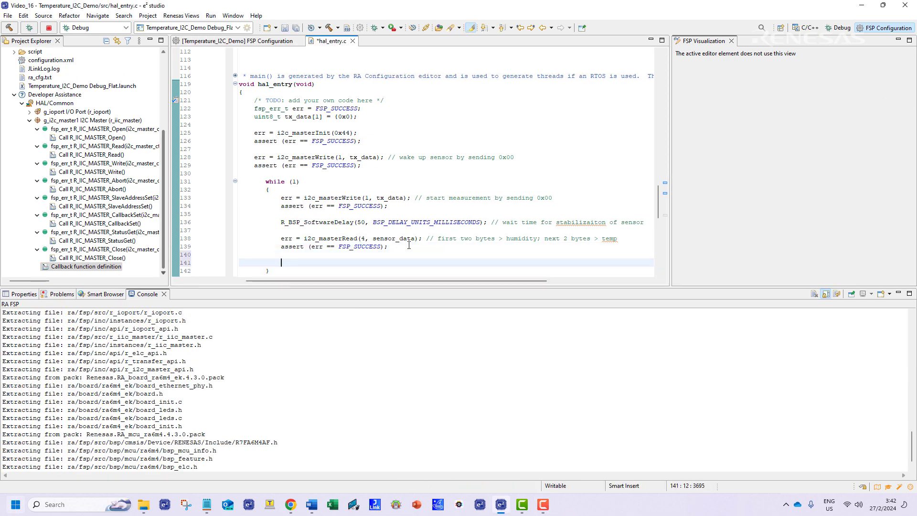
Step: Add humidity code splitting hmd_32 into integer (/ 100) and decimal (% 100) parts
{"action": "type", "text": "// Processed data"}
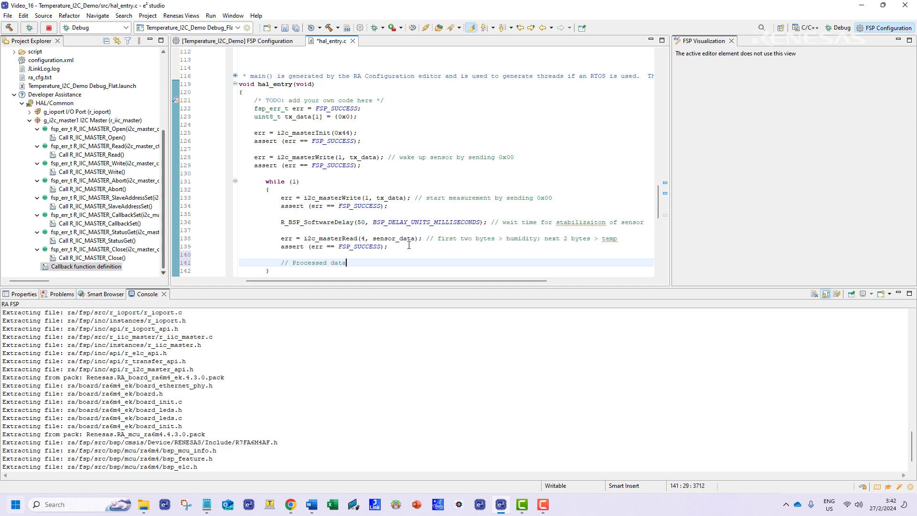
{"action": "type", "text": "//Humidit"}
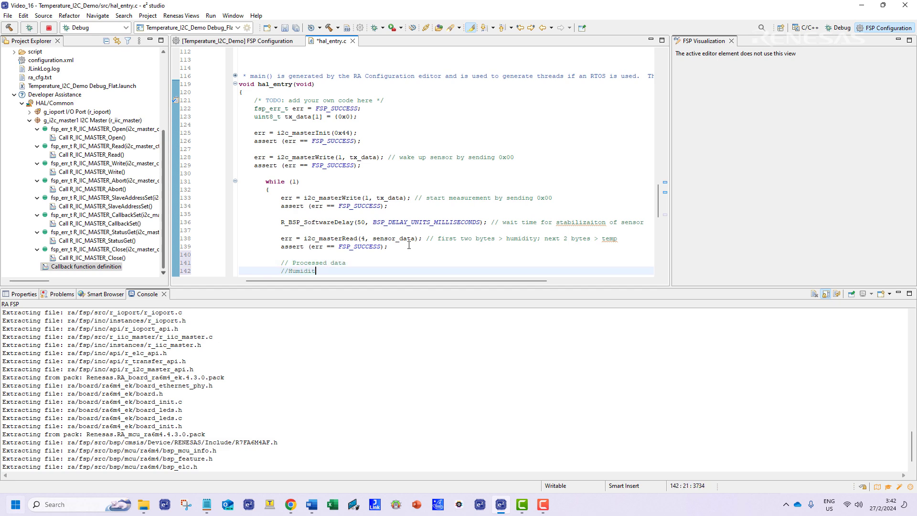
{"action": "key", "text": "enter"}
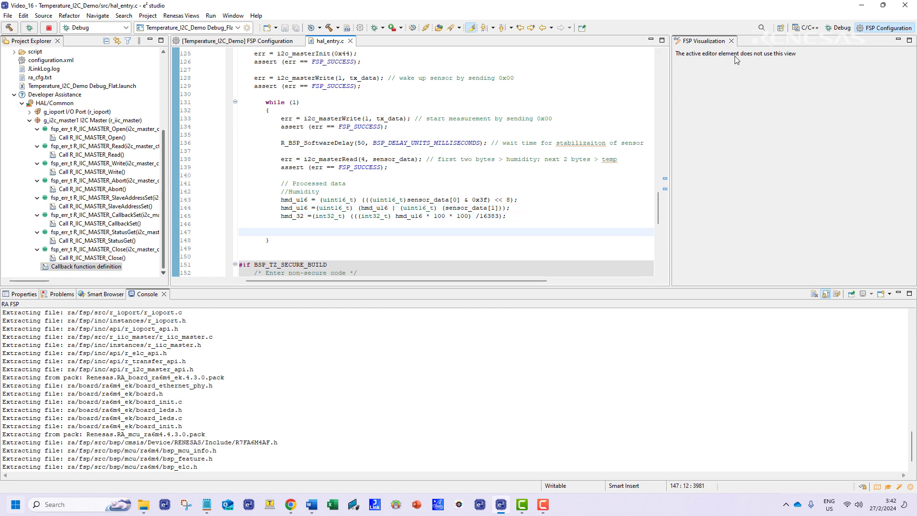
{"action": "type", "text": "hmd_integer_part = (int16_t) ("}
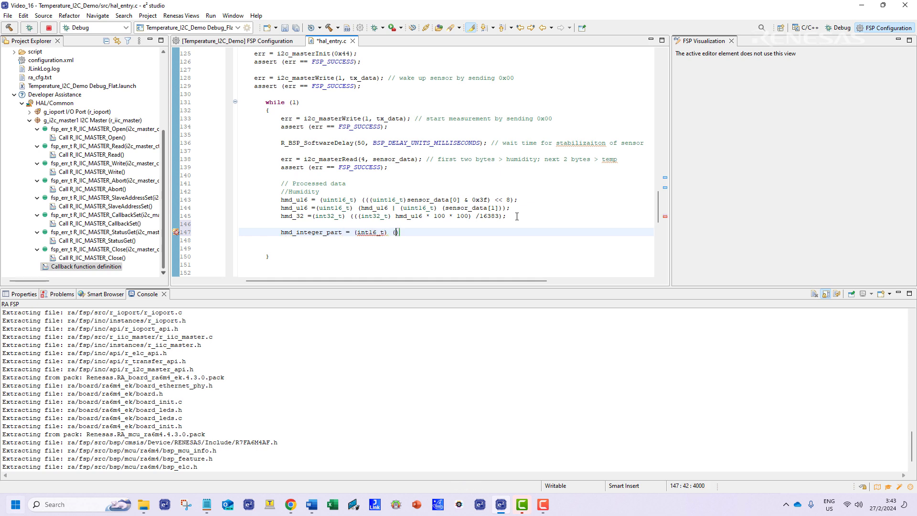
{"action": "type", "text": "hmd_32 / 100);"}
{"action": "left_click", "coordinate": [446, 240]}
{"action": "type", "text": "hmd_decimal_part = (int16_t) (hmd_32 "}
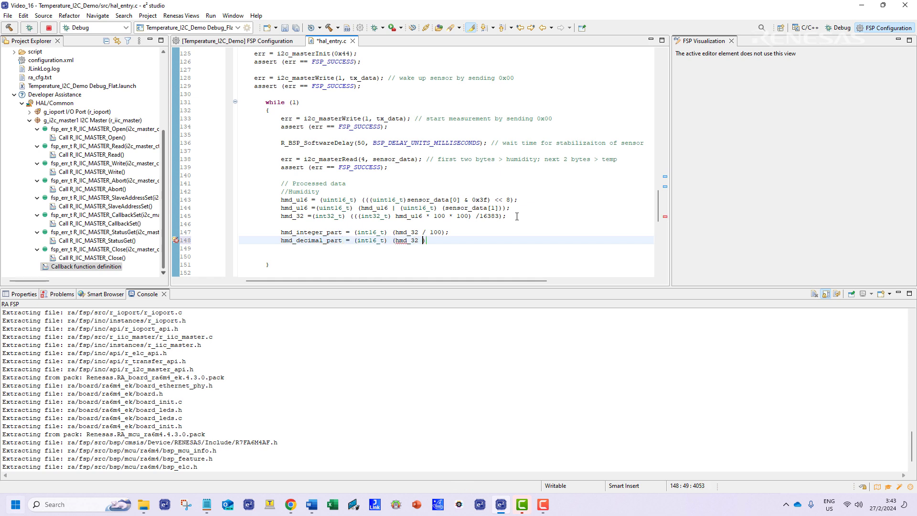
{"action": "type", "text": "% 100);"}
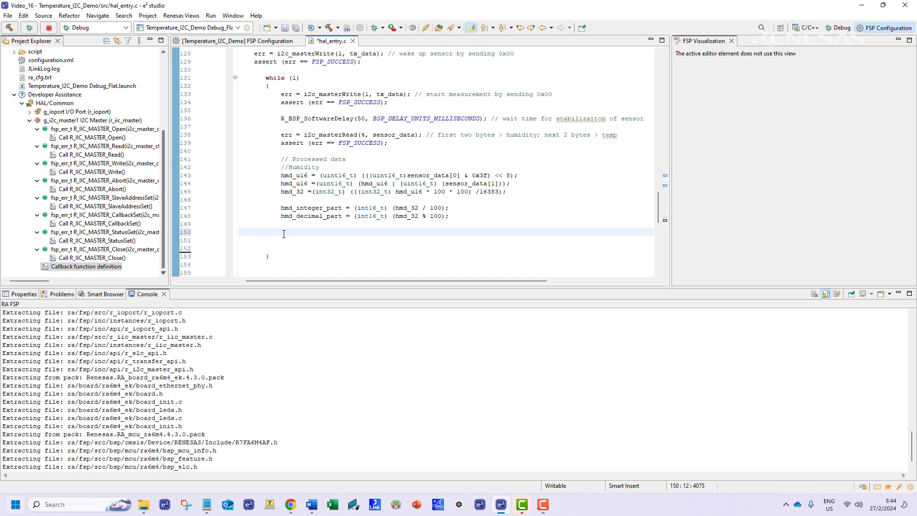
Step: Add temperature code from sensor_data[2], split into /100 and %100 parts, then R_BSP_SoftwareDelay
{"action": "type", "text": "// Temperature"}
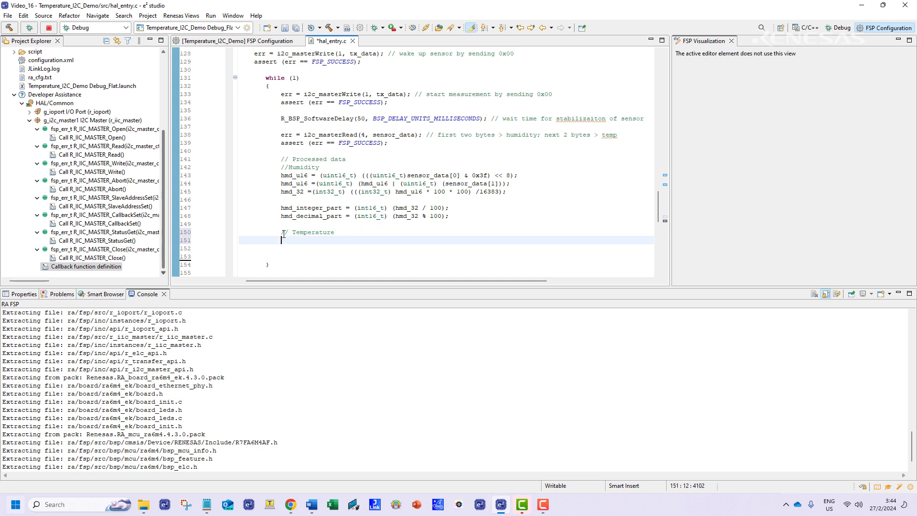
{"action": "type", "text": "tmp_u16 = (uint16_t) ((uint16_t) (sensor_data[2]) << 8);"}
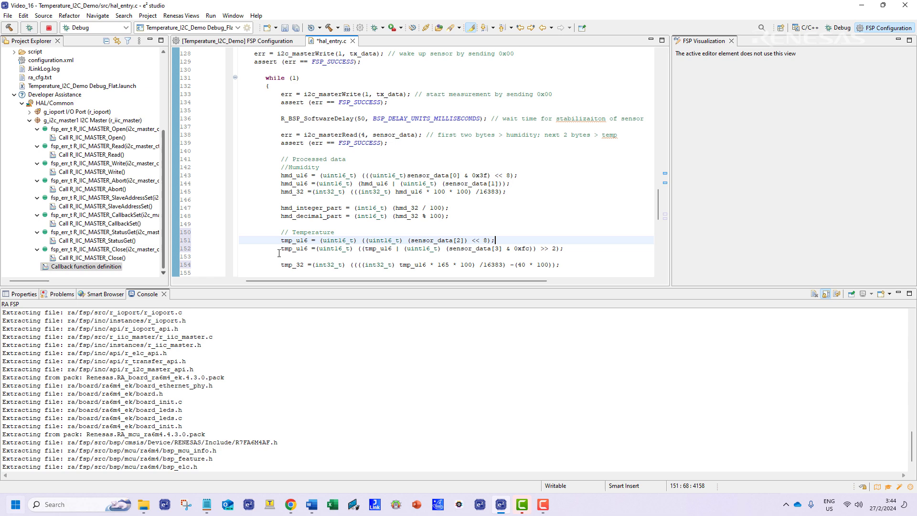
{"action": "scroll", "scroll_direction": "down", "scroll_amount": 3}
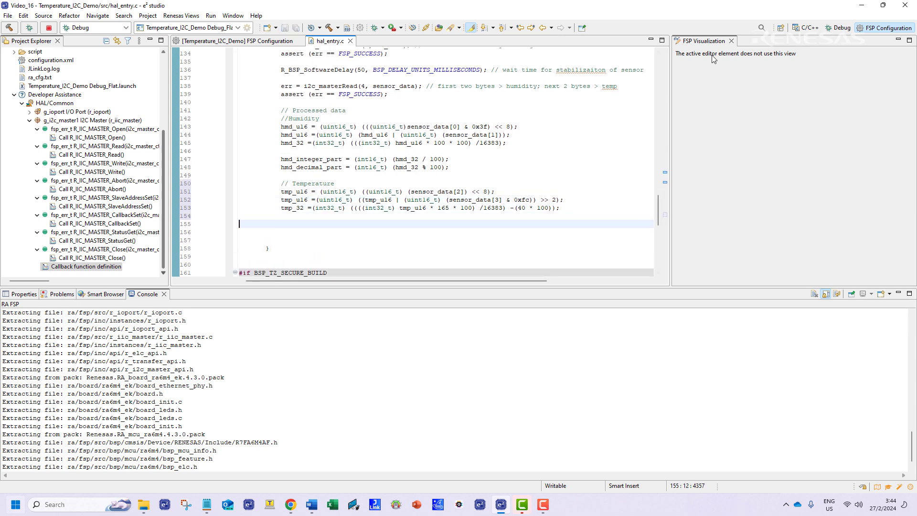
{"action": "type", "text": "tmp_integer_"}
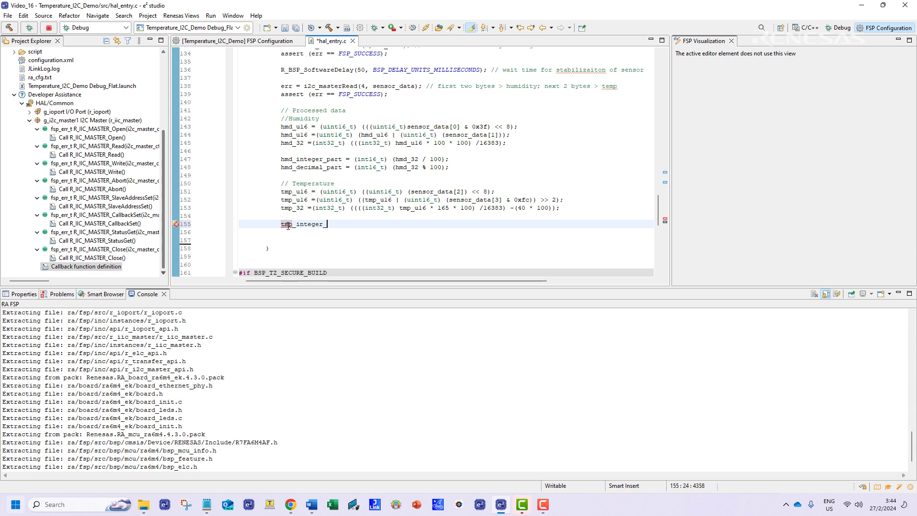
{"action": "type", "text": "_part = (int16_t"}
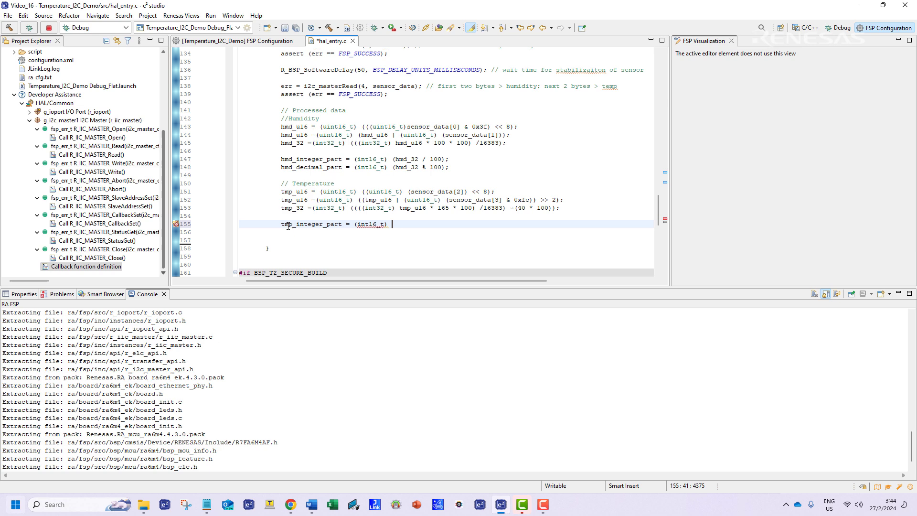
{"action": "type", "text": "(tmp_32 / 100)"}
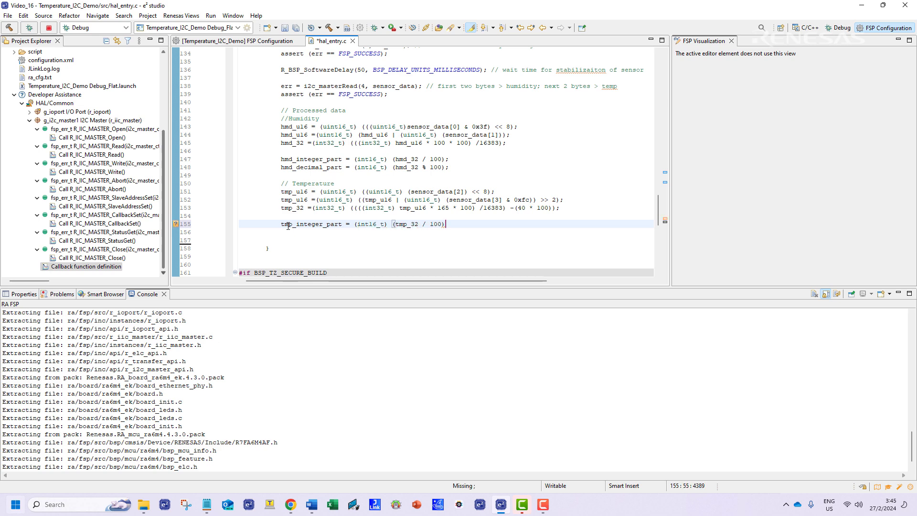
{"action": "type", "text": "tmp_decimal_part = (int16_t"}
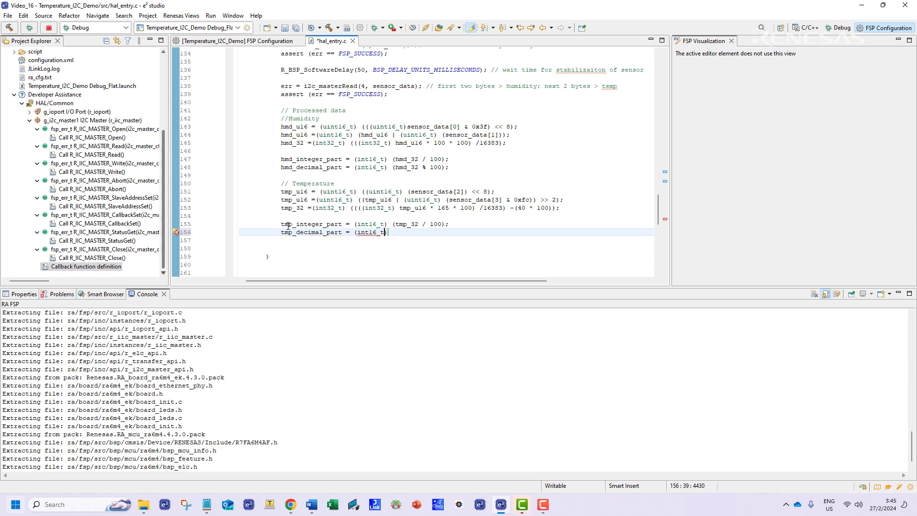
{"action": "type", "text": "tmp32 %"}
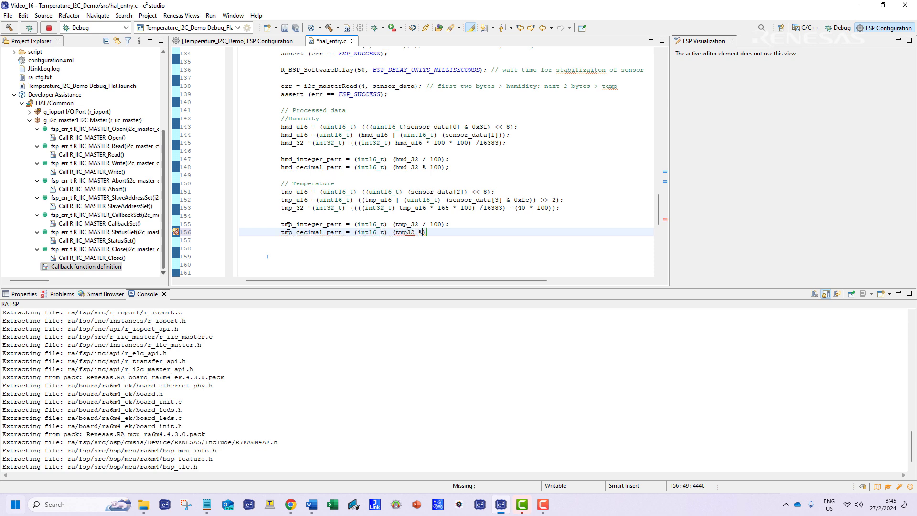
{"action": "type", "text": "R_"}
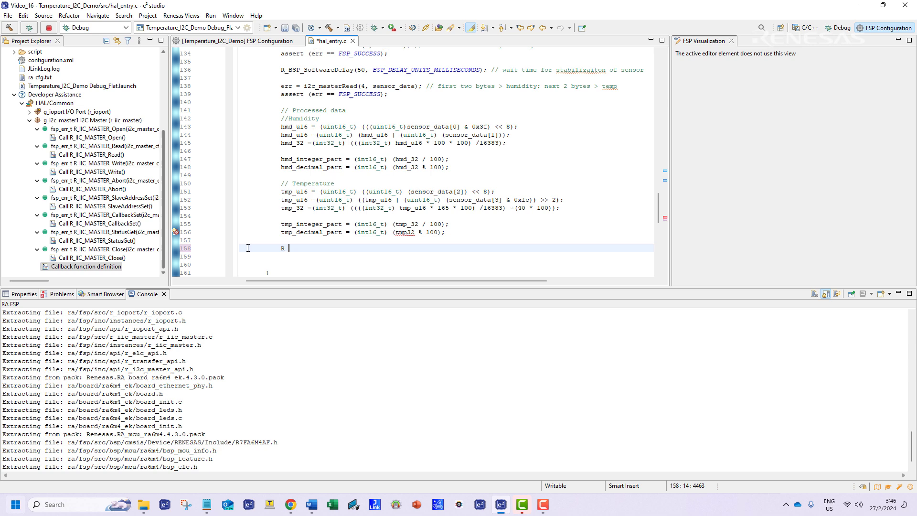
{"action": "type", "text": "_BSP_SoftwreDelay(500, BSP_DELAY_UNITS_MILLISECONDS);"}
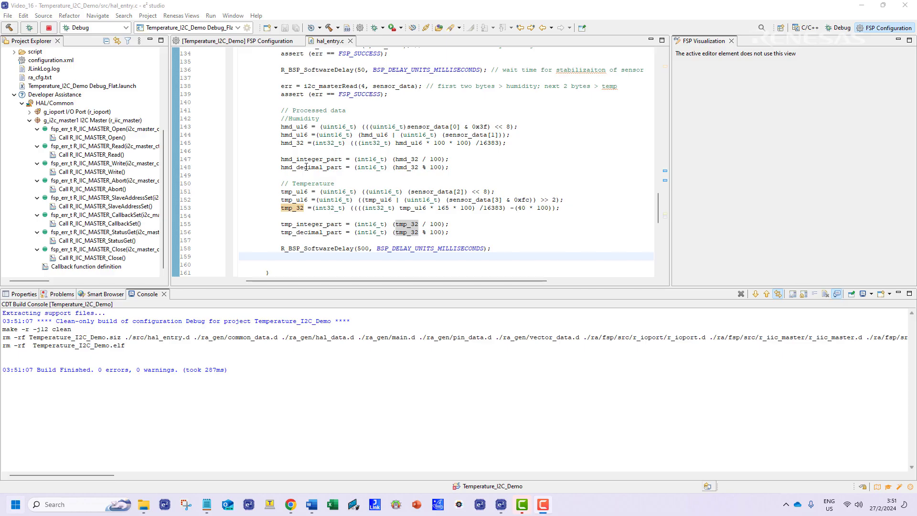
Step: Build Temperature_I2C_Demo with 0 errors and 0 warnings, then reopen its project menu
{"action": "left_click", "coordinate": [237, 41]}
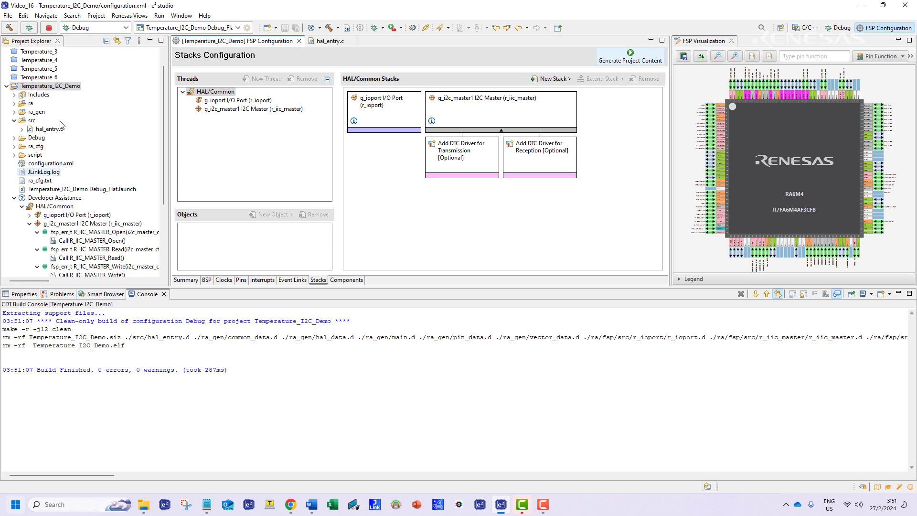
{"action": "right_click", "coordinate": [49, 85]}
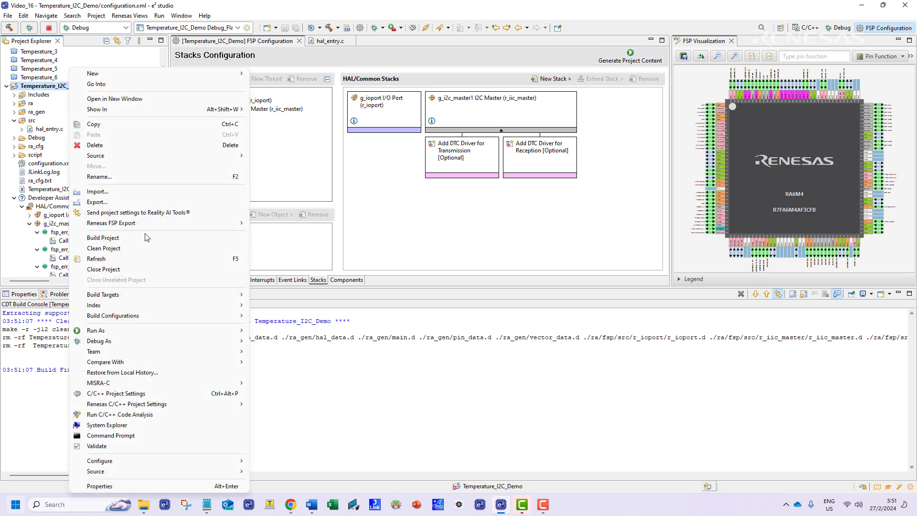
{"action": "left_click", "coordinate": [104, 247]}
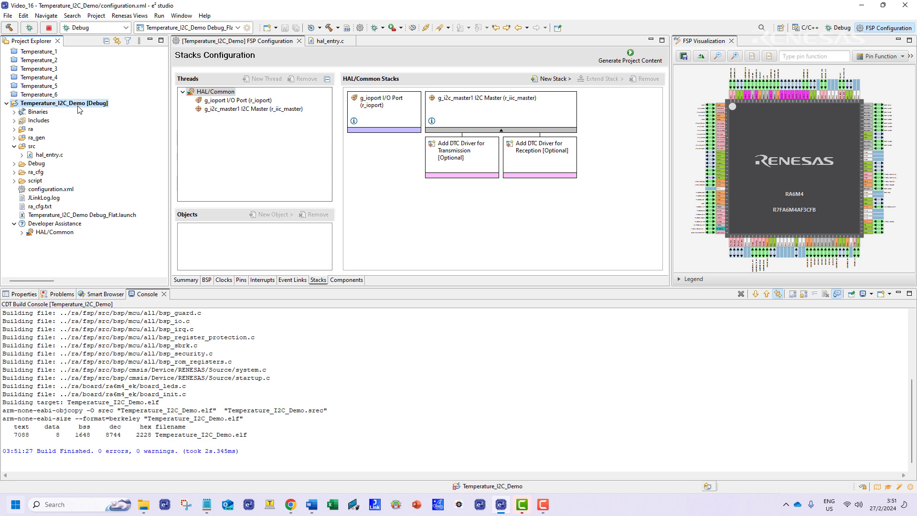
{"action": "right_click", "coordinate": [65, 103]}
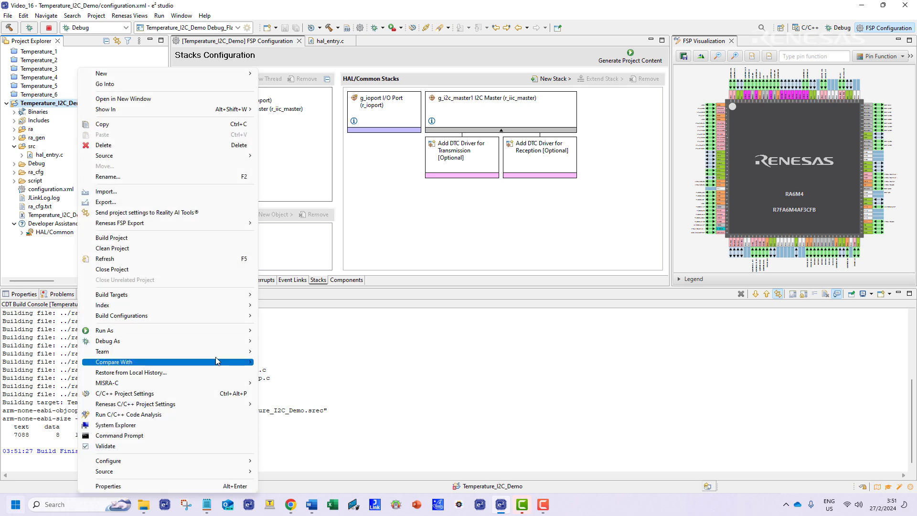
{"action": "mouse_move", "coordinate": [108, 341]}
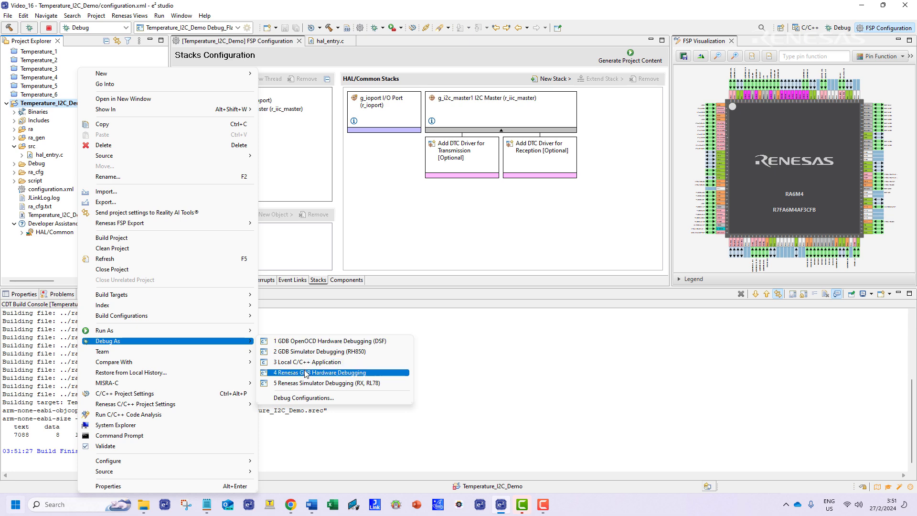
Step: Launch Debug As > Renesas GDB Hardware Debugging for Temperature_I2C_Demo
{"action": "left_click", "coordinate": [328, 373]}
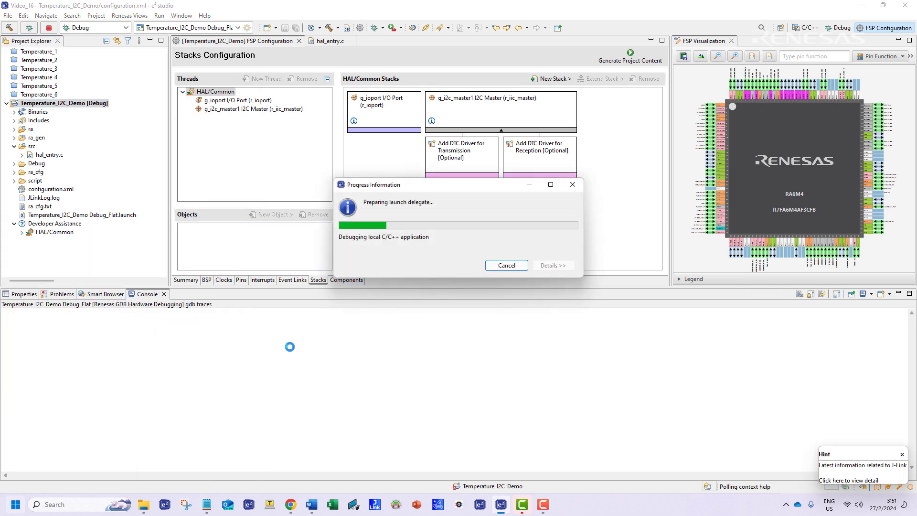
{"action": "mouse_move", "coordinate": [299, 357]}
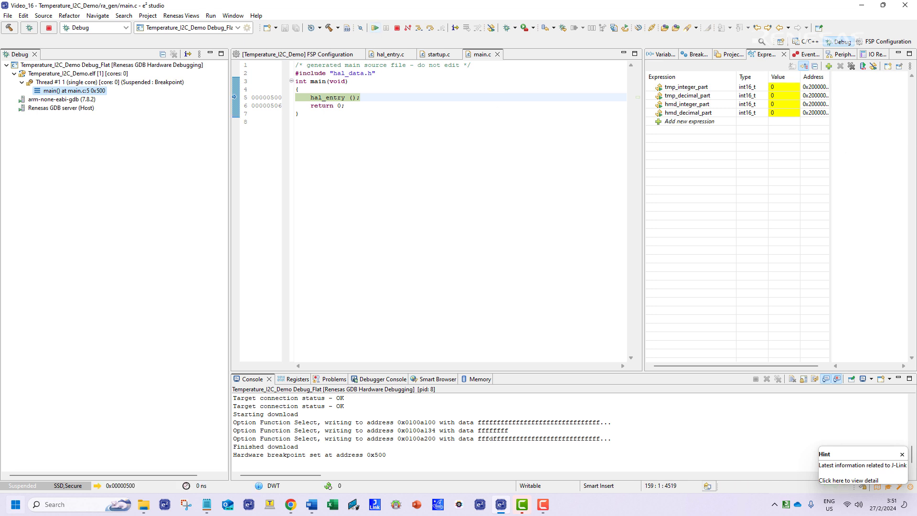
Step: Resume execution so the watched values show temperature 28.96 and humidity 64.85
{"action": "left_click", "coordinate": [686, 104]}
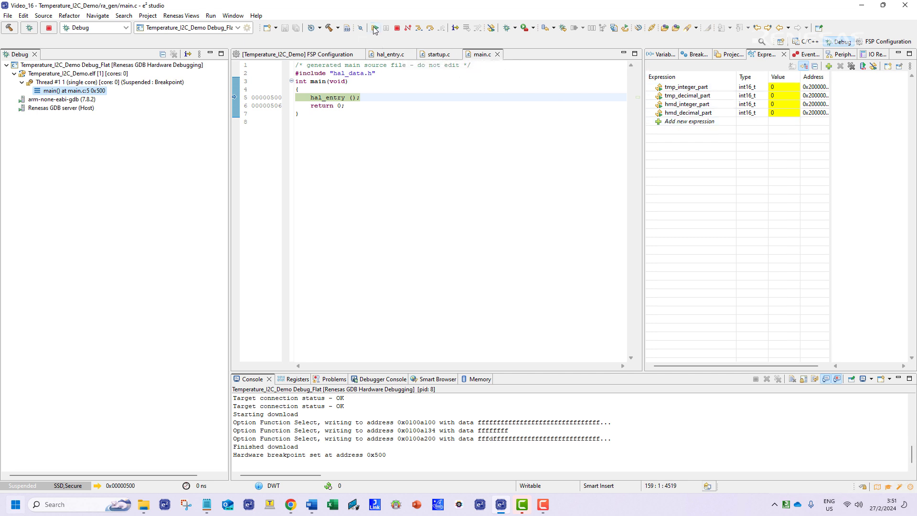
{"action": "left_click", "coordinate": [374, 29]}
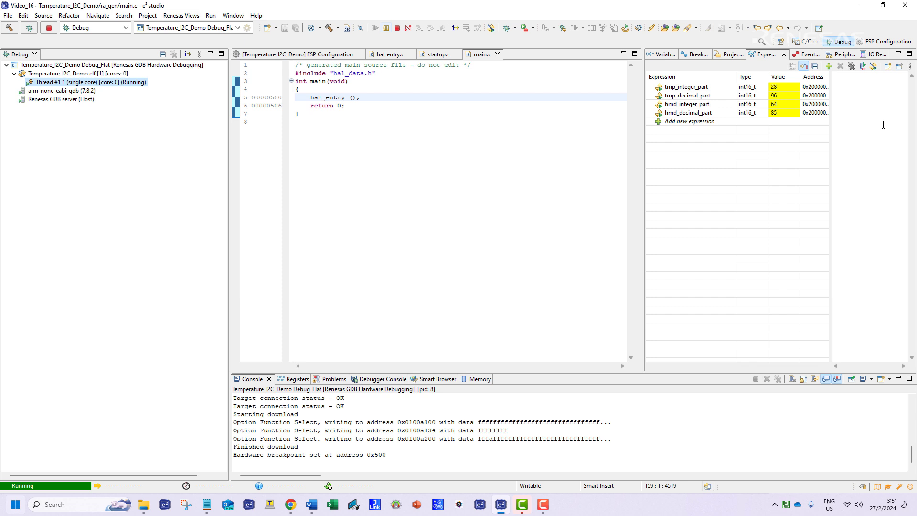